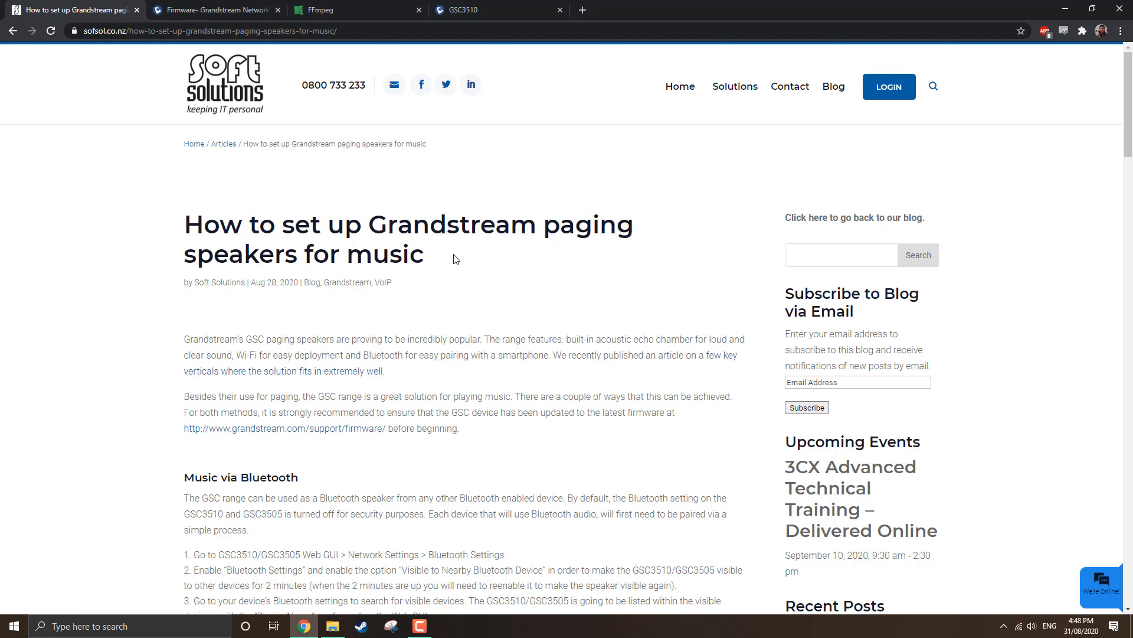
{"action": "mouse_move", "coordinate": [476, 305]}
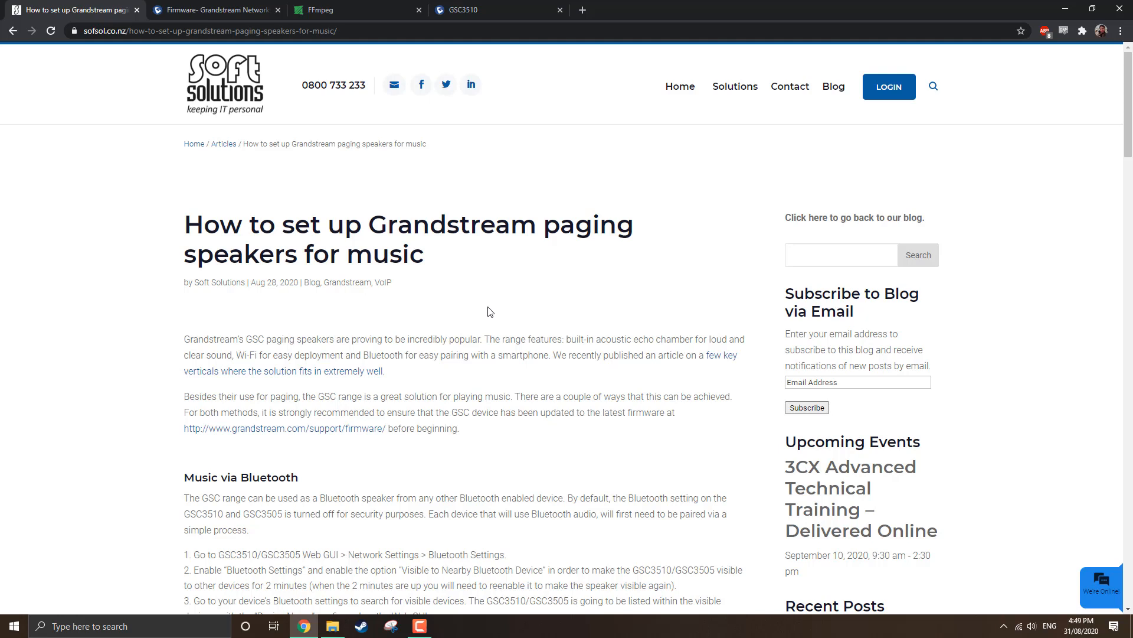
{"action": "mouse_move", "coordinate": [504, 326]}
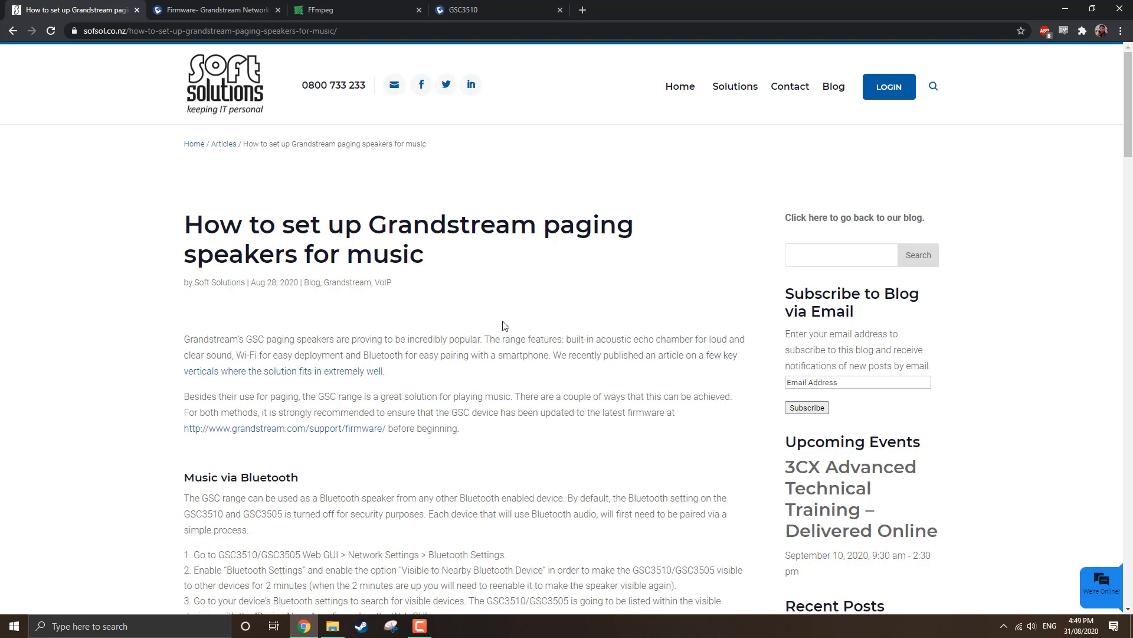
{"action": "mouse_move", "coordinate": [499, 333]}
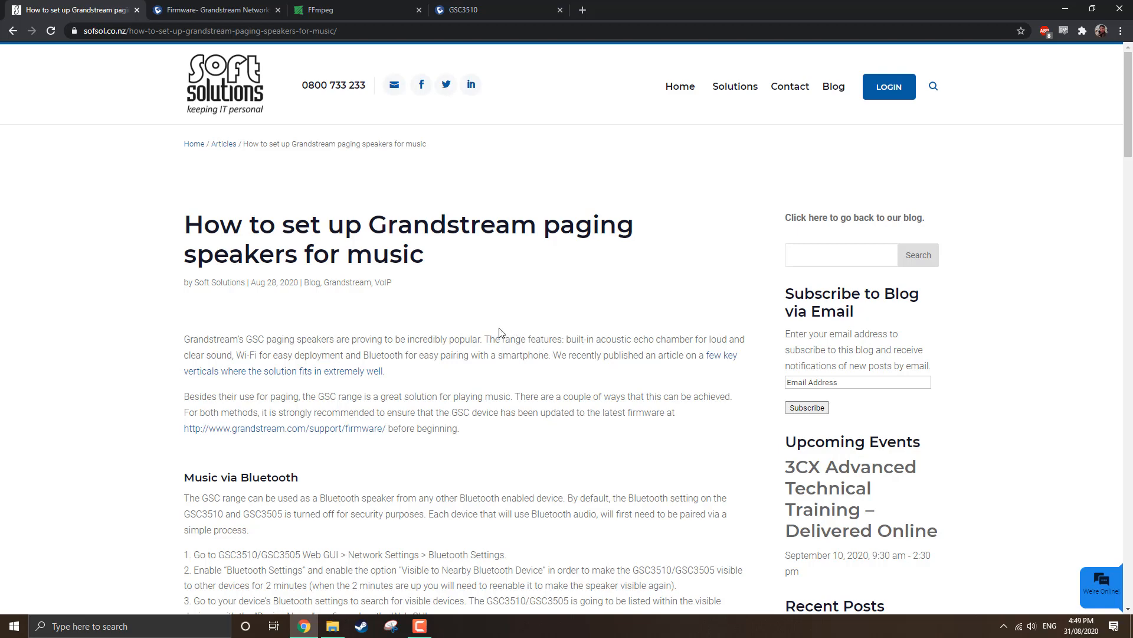
Scroll through the Bluetooth pairing steps, briefly highlighting the section text, then clear the selection.
{"action": "scroll", "scroll_direction": "down", "scroll_amount": 3}
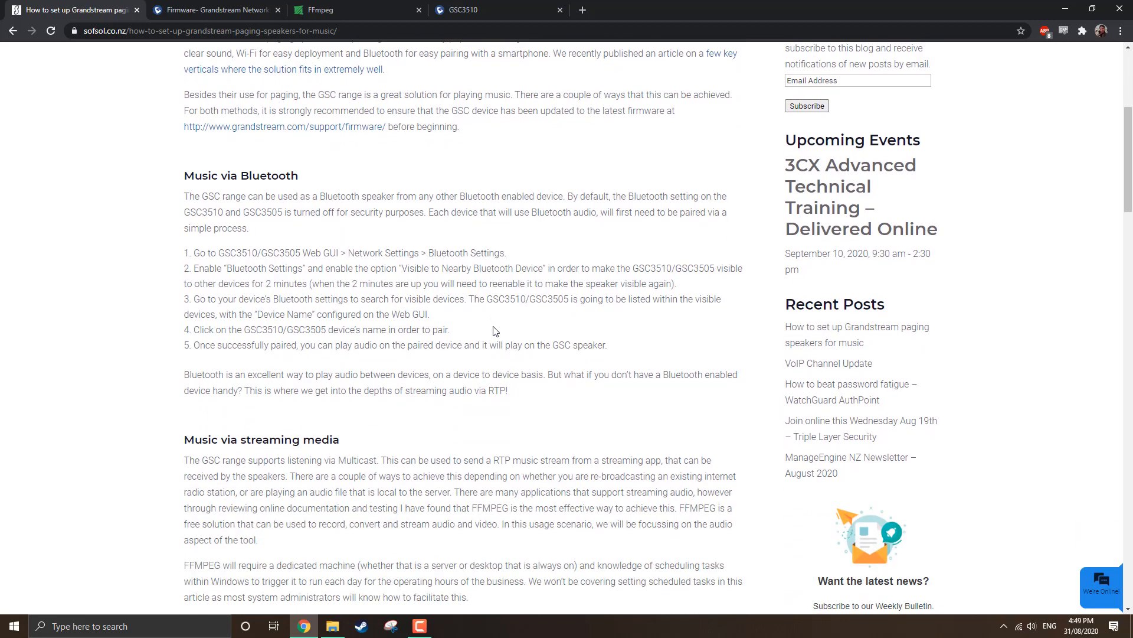
{"action": "scroll", "scroll_direction": "down", "scroll_amount": 3}
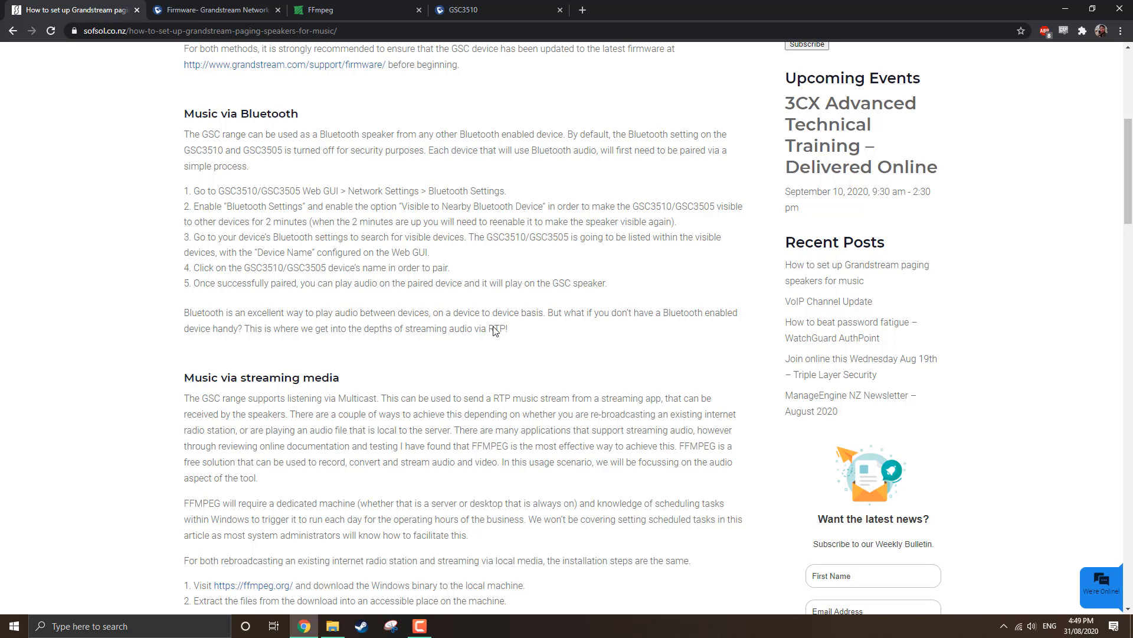
{"action": "double_click", "coordinate": [268, 113]}
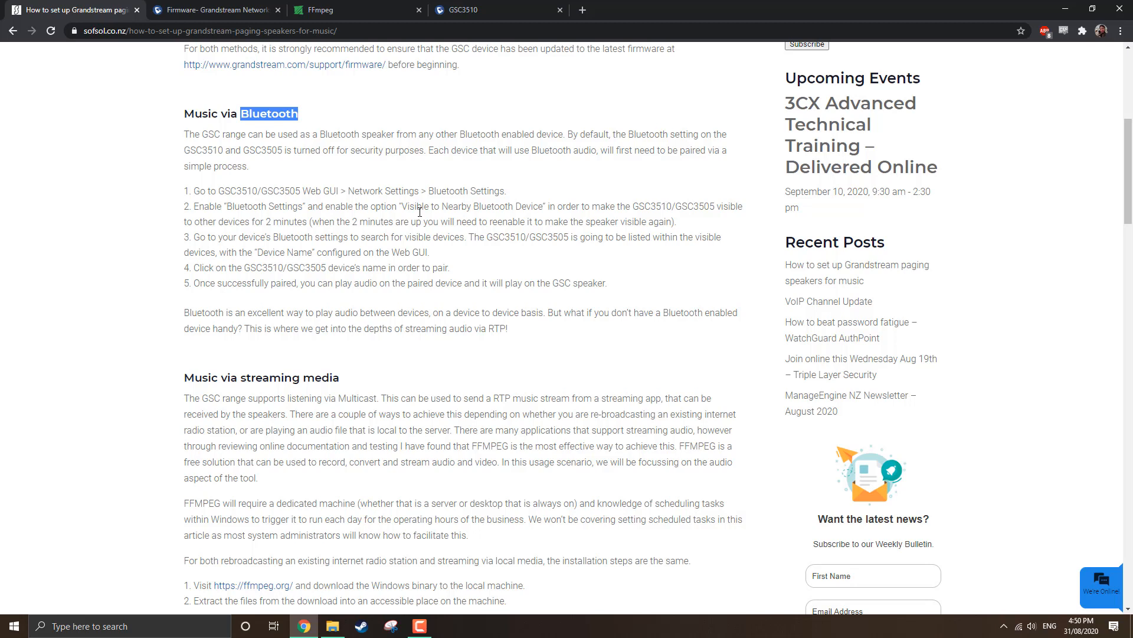
{"action": "mouse_move", "coordinate": [460, 260]}
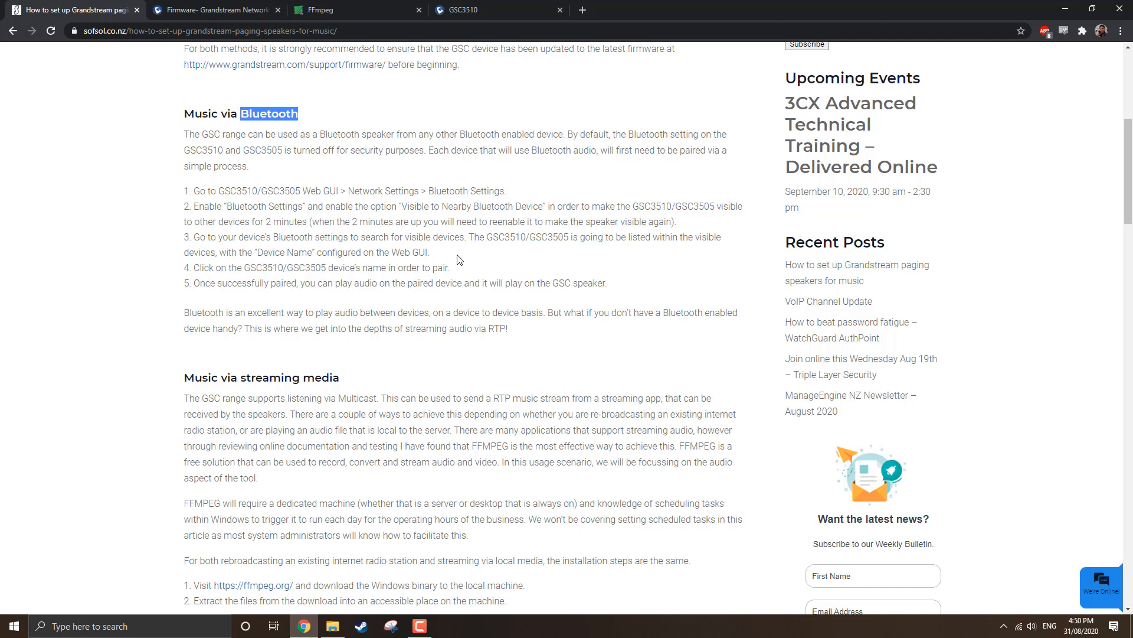
{"action": "scroll", "scroll_direction": "down", "scroll_amount": 3}
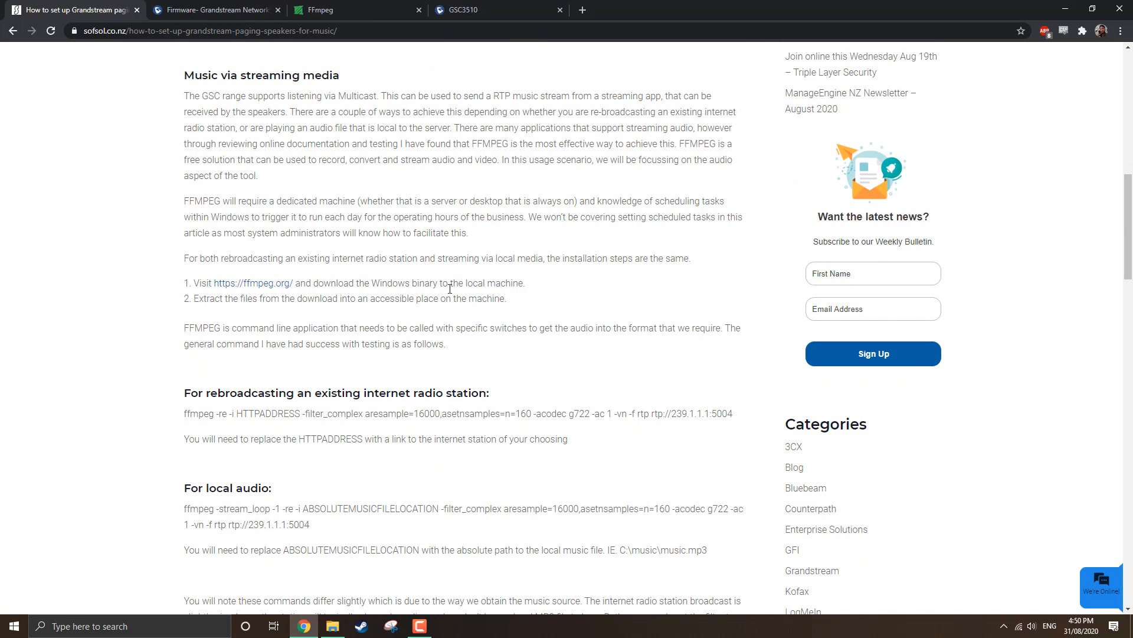
{"action": "scroll", "scroll_direction": "up", "scroll_amount": 3}
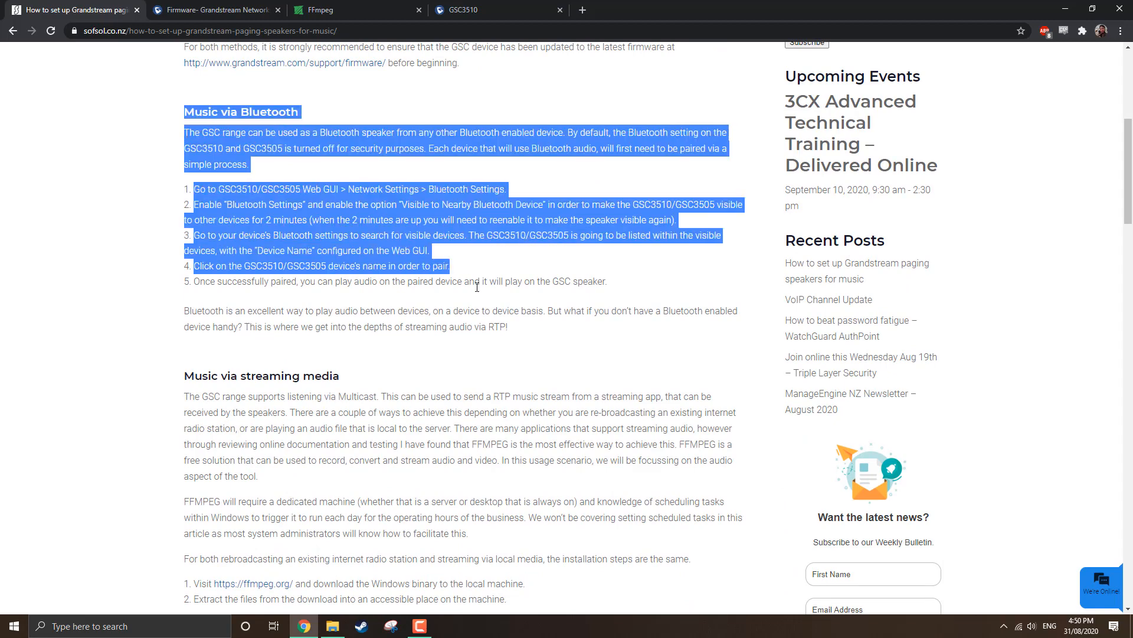
{"action": "left_click", "coordinate": [534, 332]}
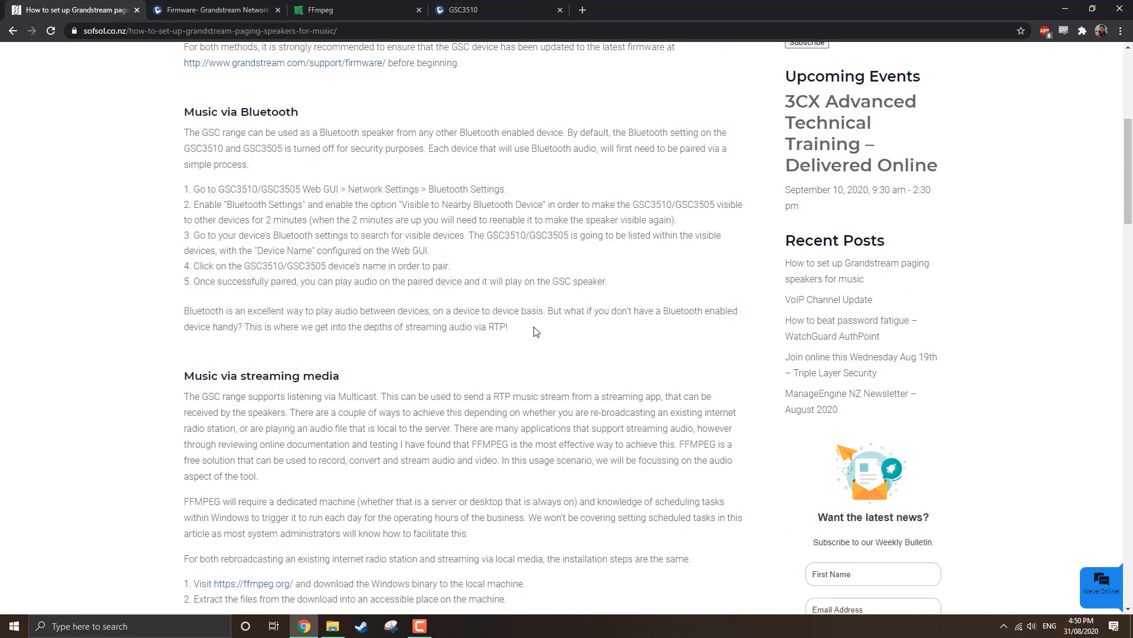
{"action": "mouse_move", "coordinate": [430, 222]}
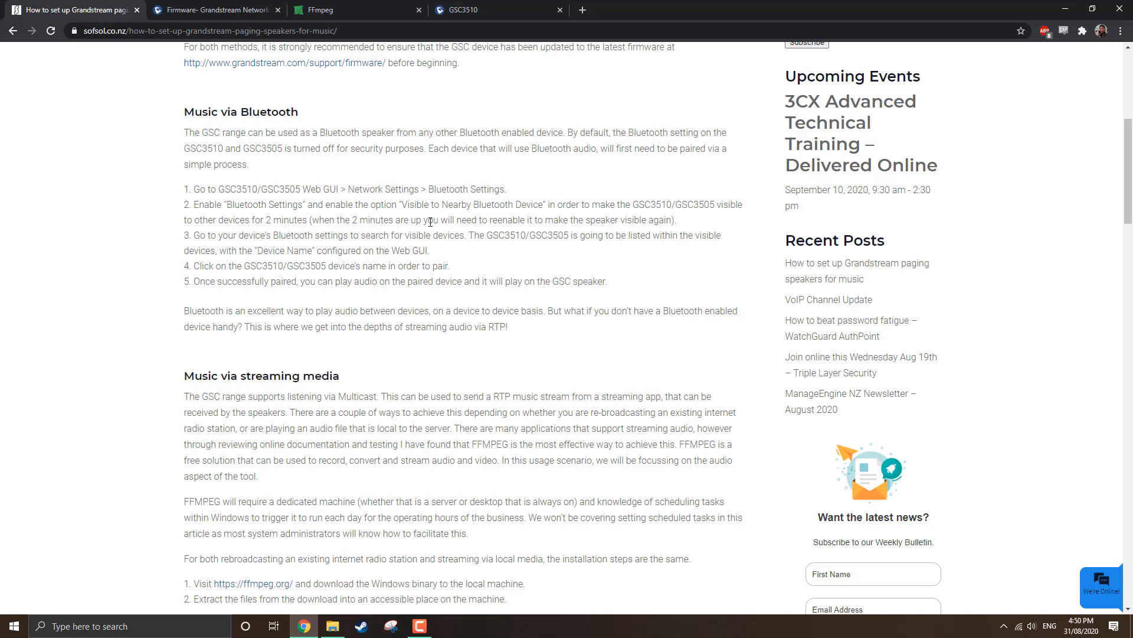
{"action": "mouse_move", "coordinate": [446, 202]}
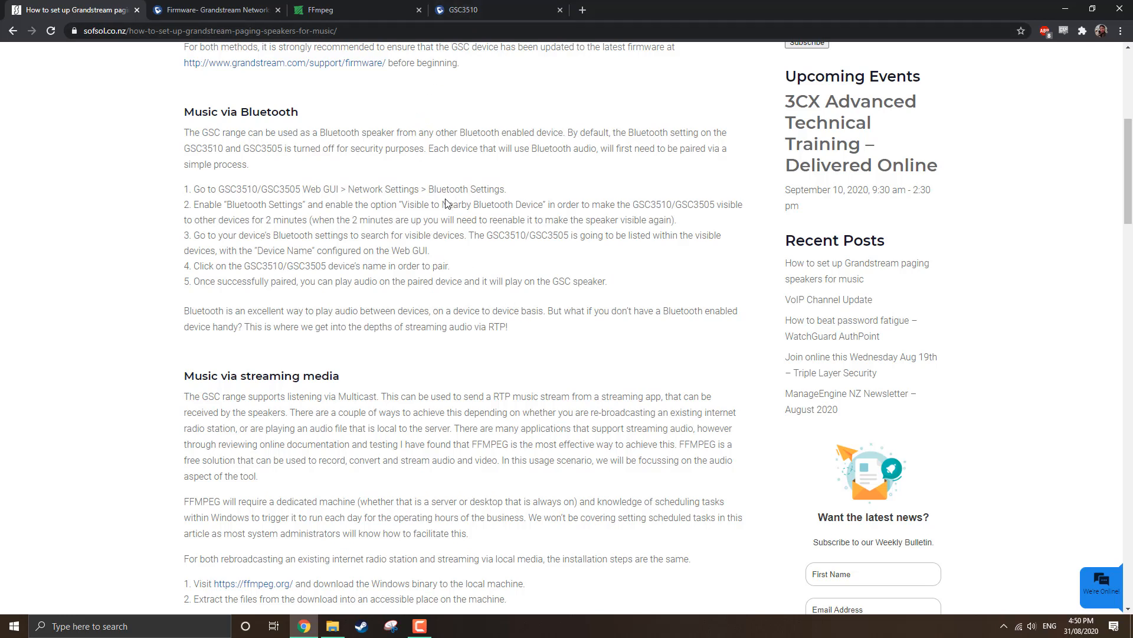
{"action": "mouse_move", "coordinate": [453, 271]}
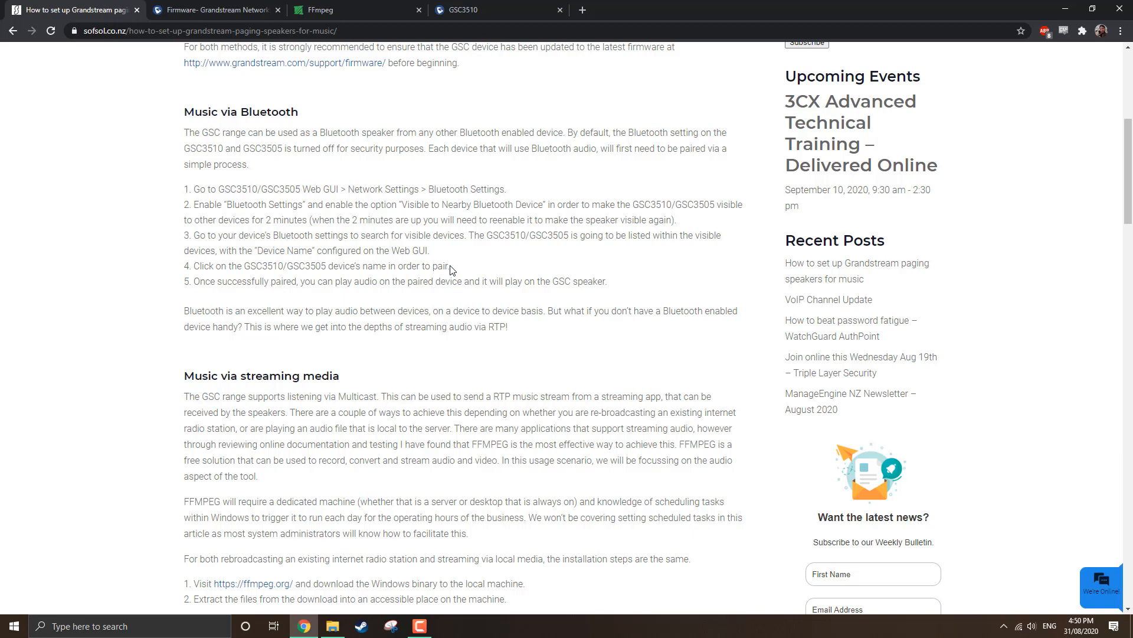
Scroll to the FFmpeg commands for internet radio rebroadcast and local audio streaming.
{"action": "scroll", "scroll_direction": "down", "scroll_amount": 3}
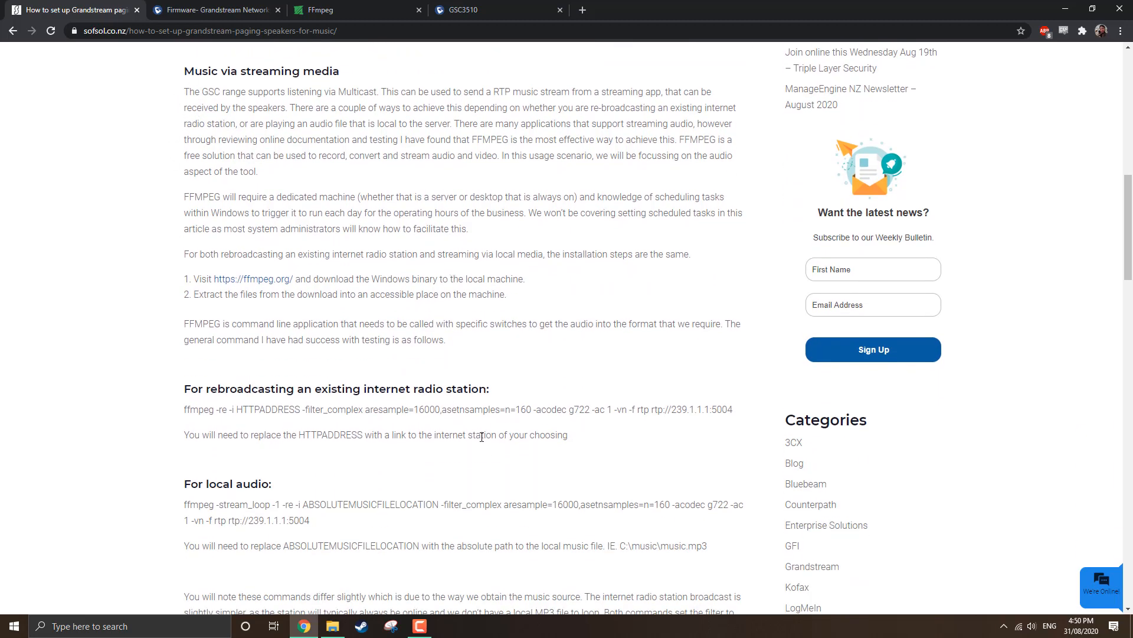
{"action": "mouse_move", "coordinate": [487, 355]}
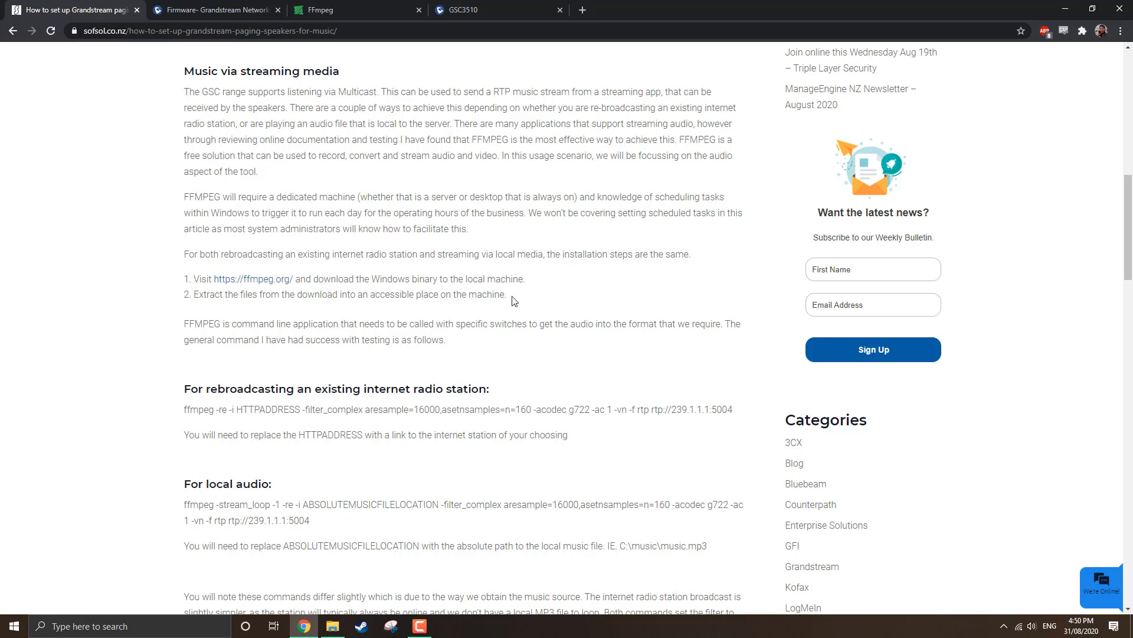
{"action": "mouse_move", "coordinate": [197, 391]}
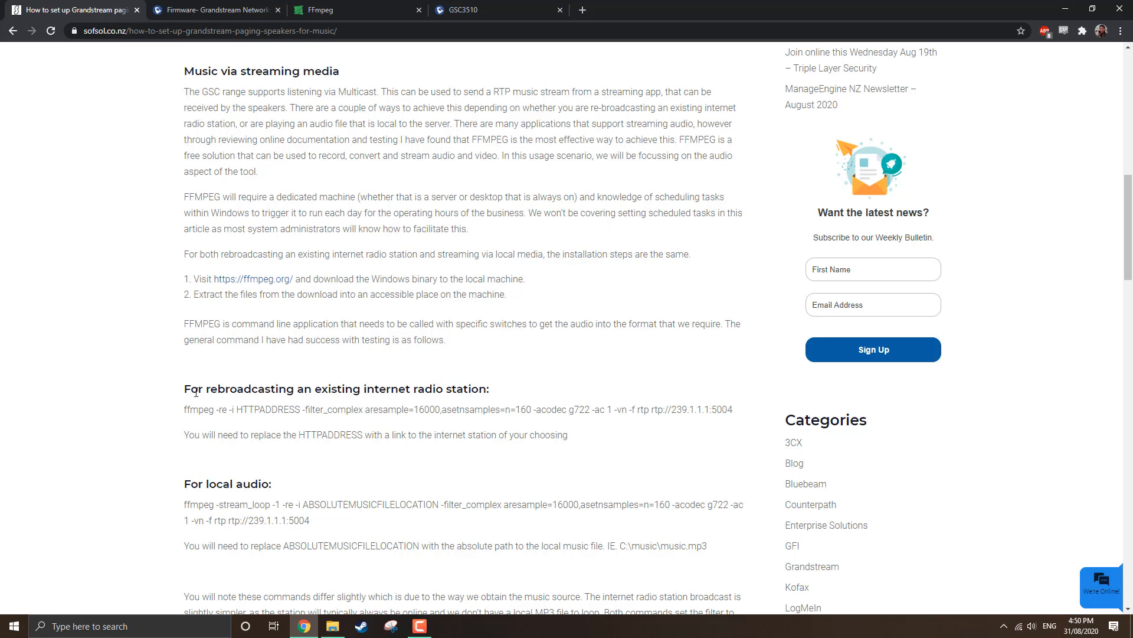
{"action": "mouse_move", "coordinate": [179, 394]}
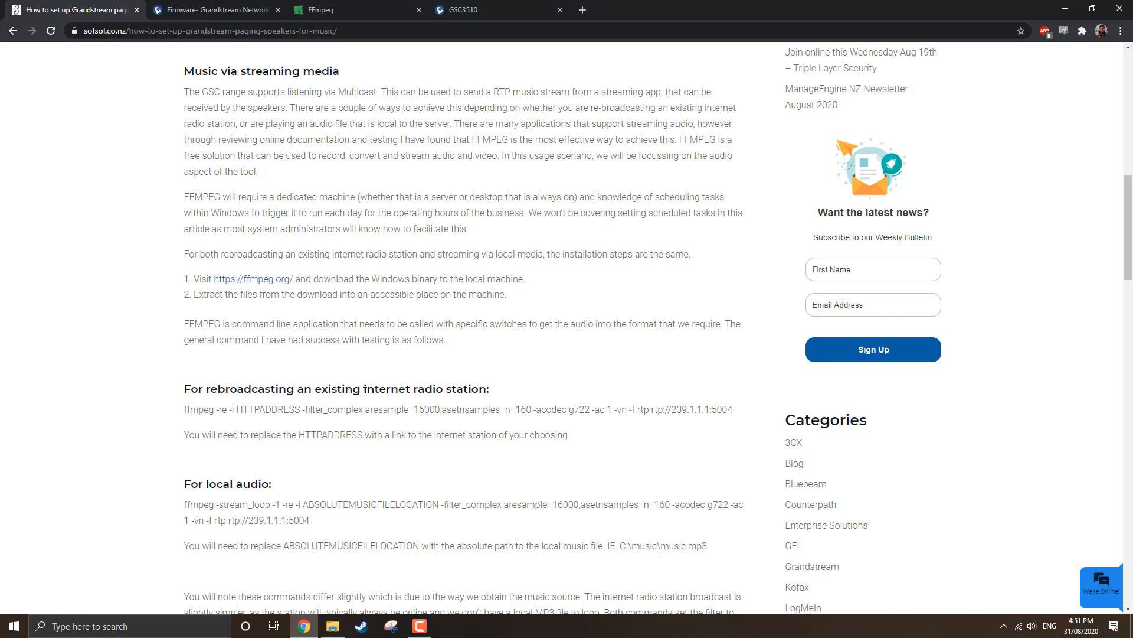
{"action": "mouse_move", "coordinate": [321, 486]}
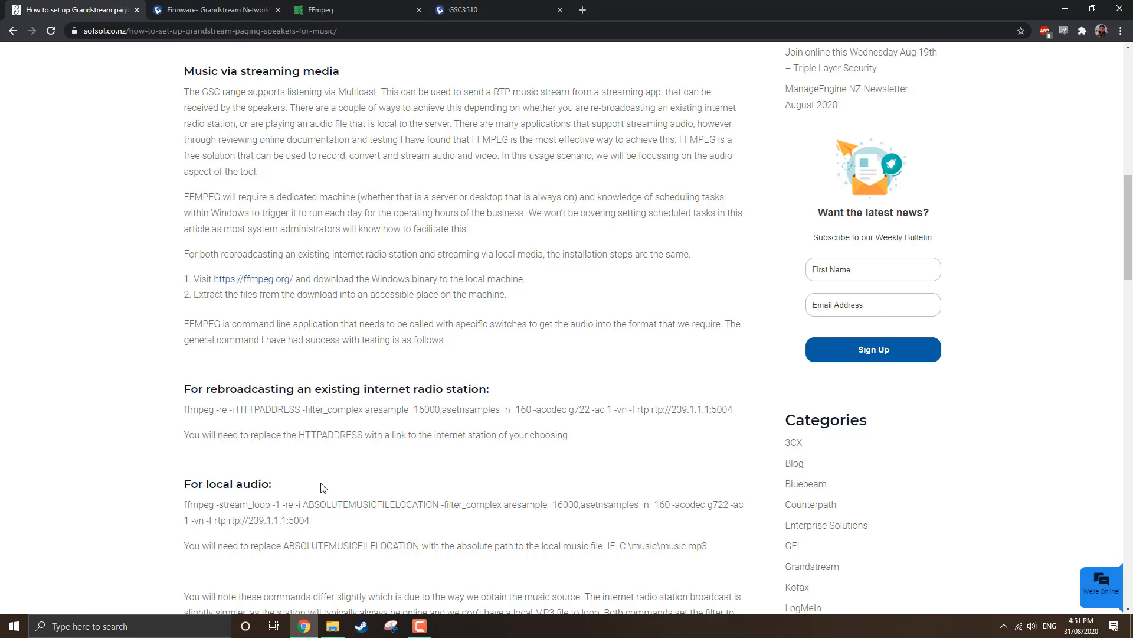
{"action": "mouse_move", "coordinate": [333, 484]}
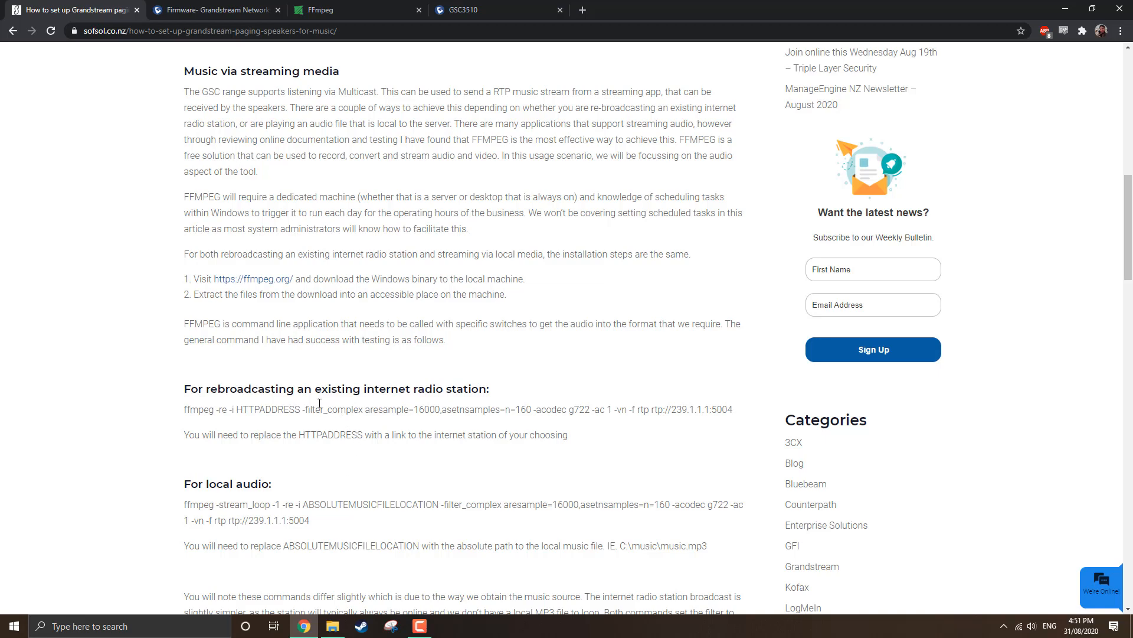
Follow the article's grandstream.com/support/firmware link and accept the cookie notice.
{"action": "scroll", "scroll_direction": "up", "scroll_amount": 3}
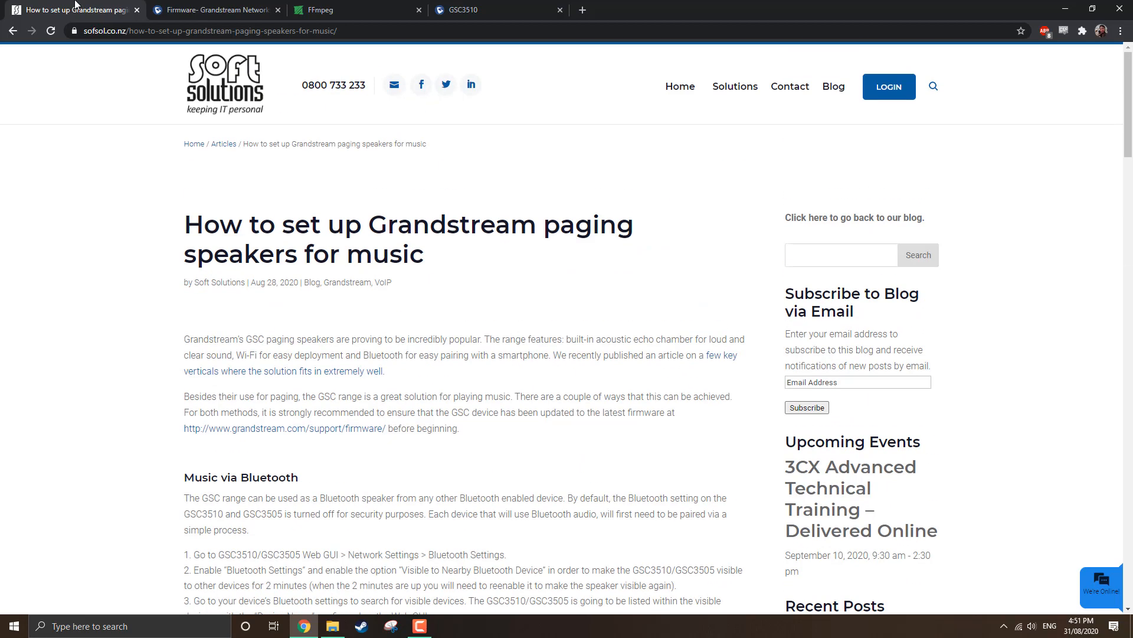
{"action": "left_click", "coordinate": [285, 428]}
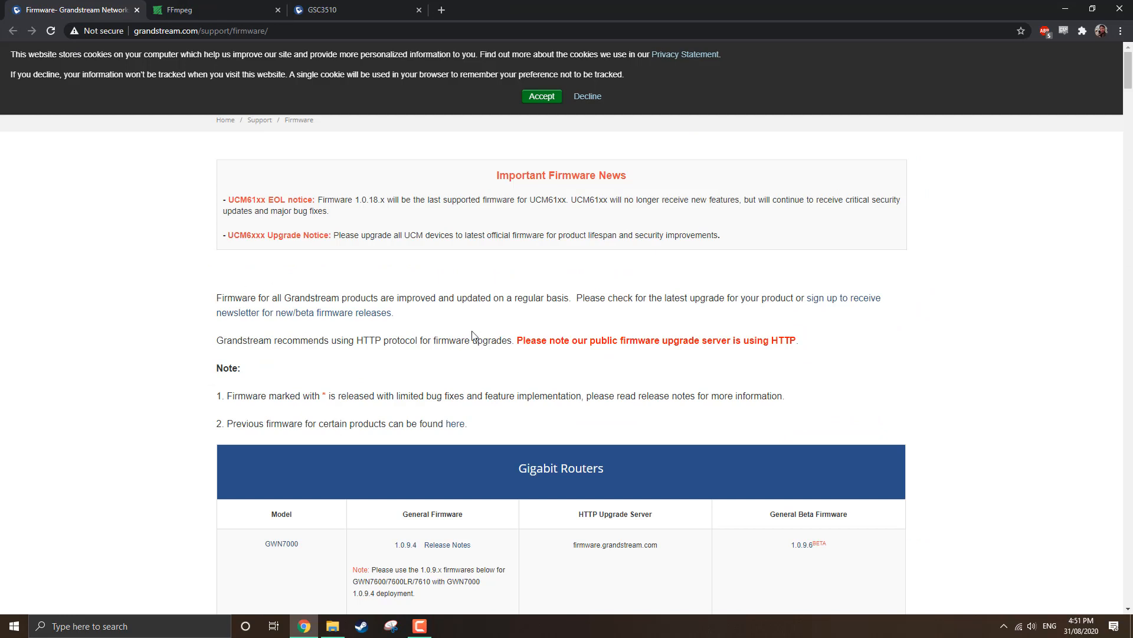
{"action": "mouse_move", "coordinate": [218, 169]}
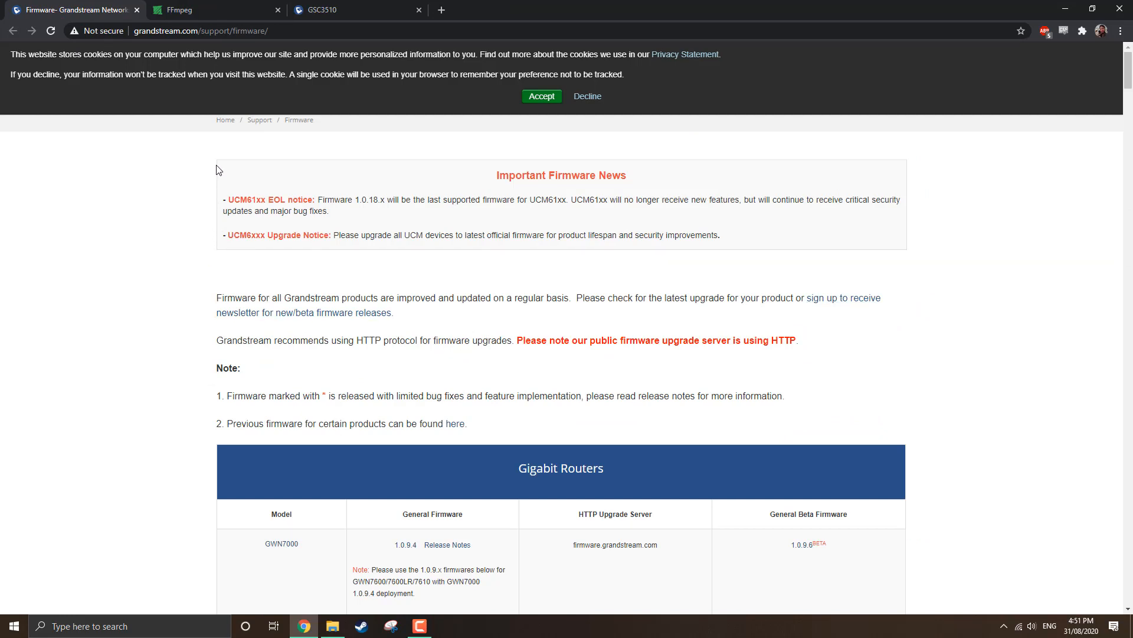
{"action": "mouse_move", "coordinate": [449, 355]}
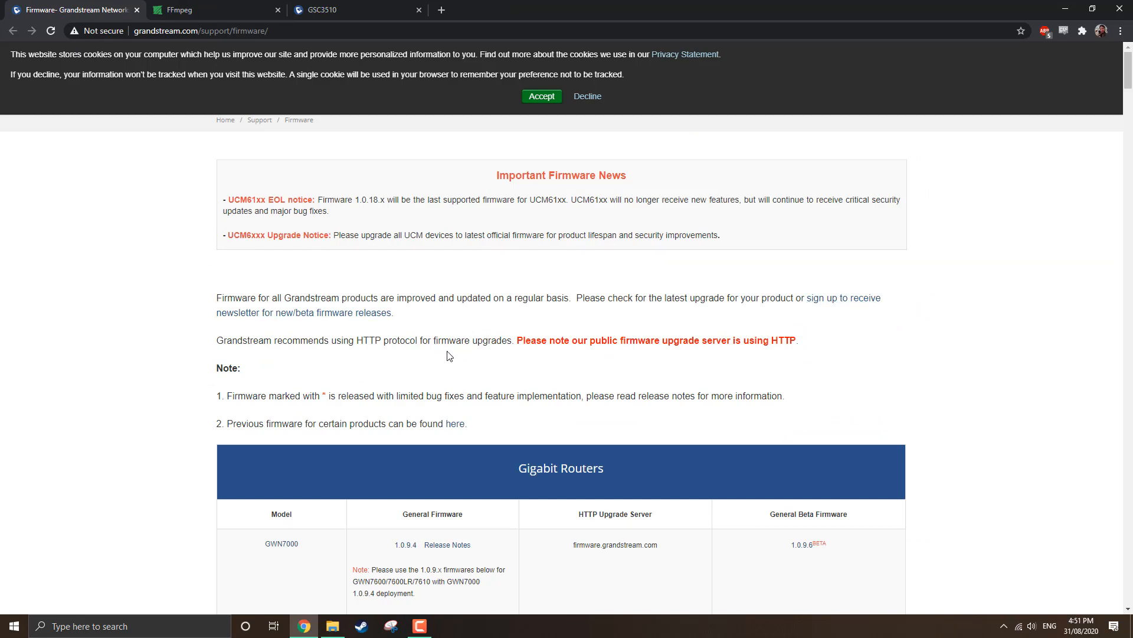
{"action": "left_click", "coordinate": [541, 95]}
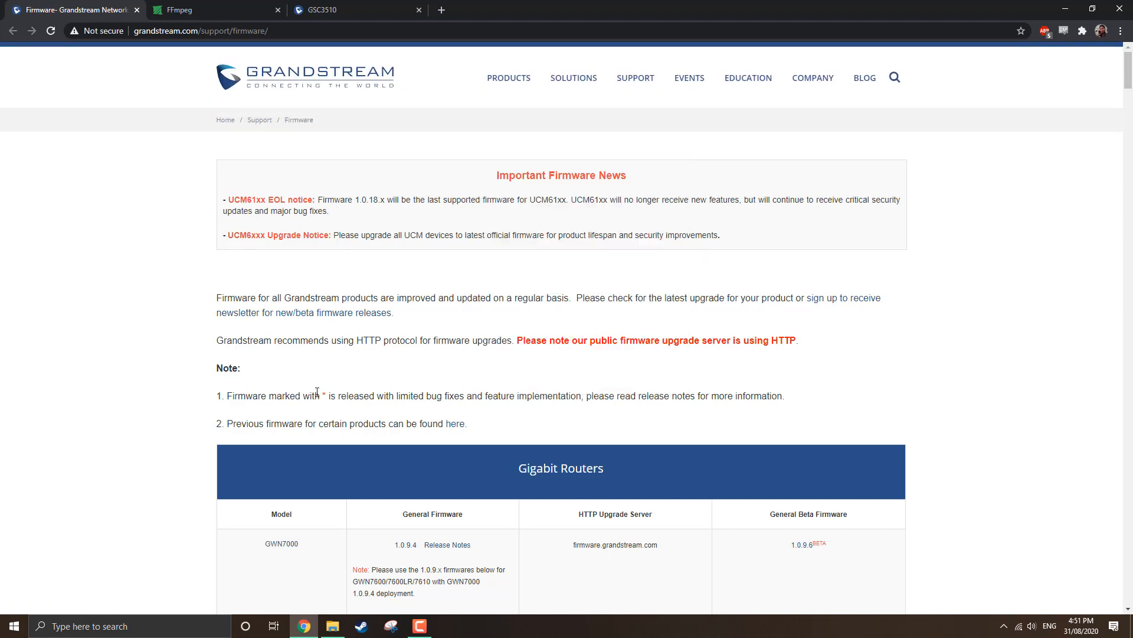
{"action": "mouse_move", "coordinate": [133, 106]}
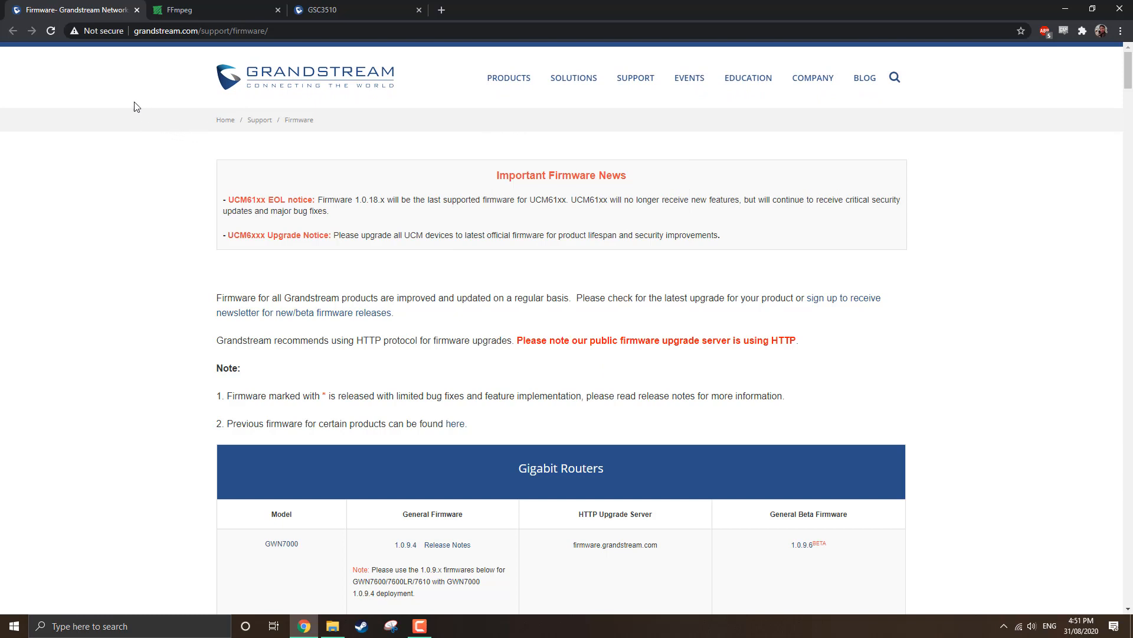
Log in to the GSC3510 web UI as admin and go to Status > System Info.
{"action": "left_click", "coordinate": [355, 9]}
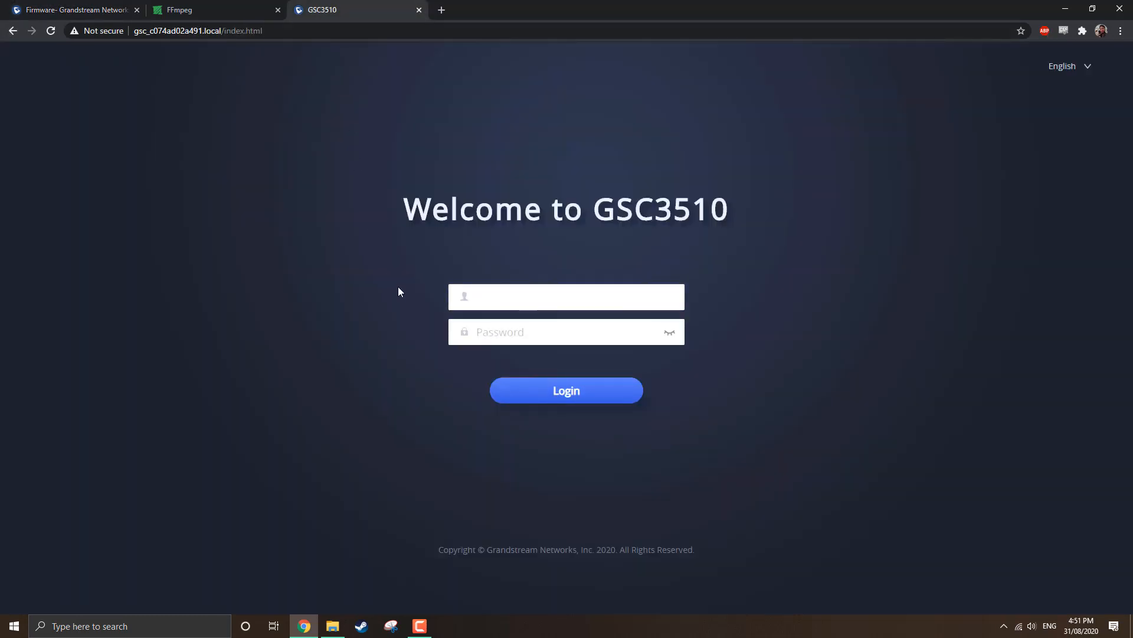
{"action": "mouse_move", "coordinate": [401, 214]}
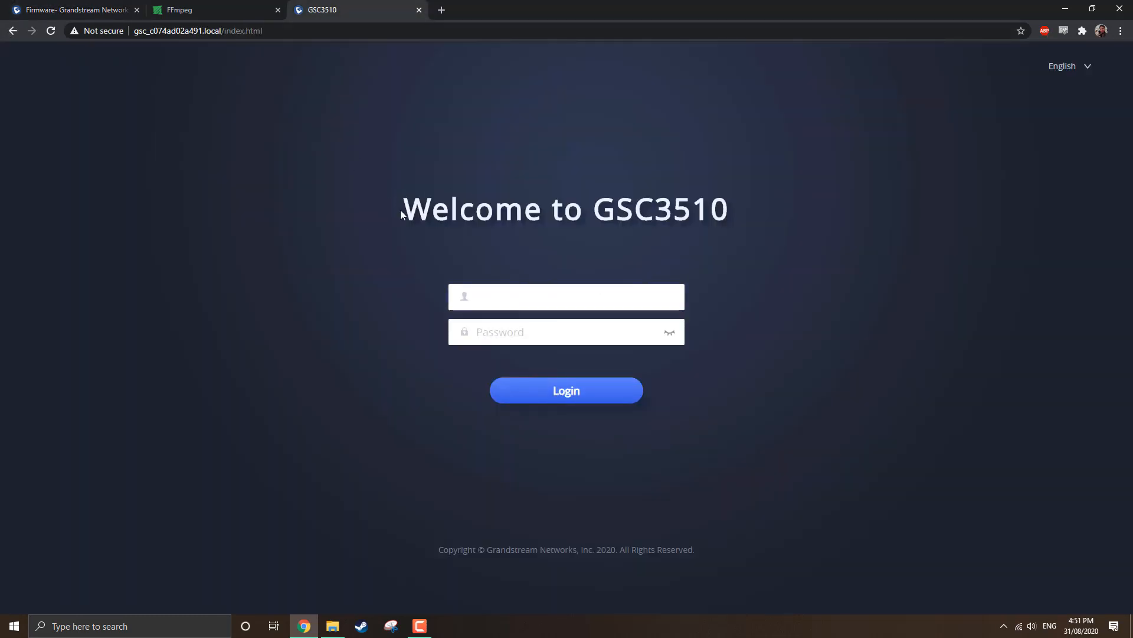
{"action": "left_click", "coordinate": [566, 297]}
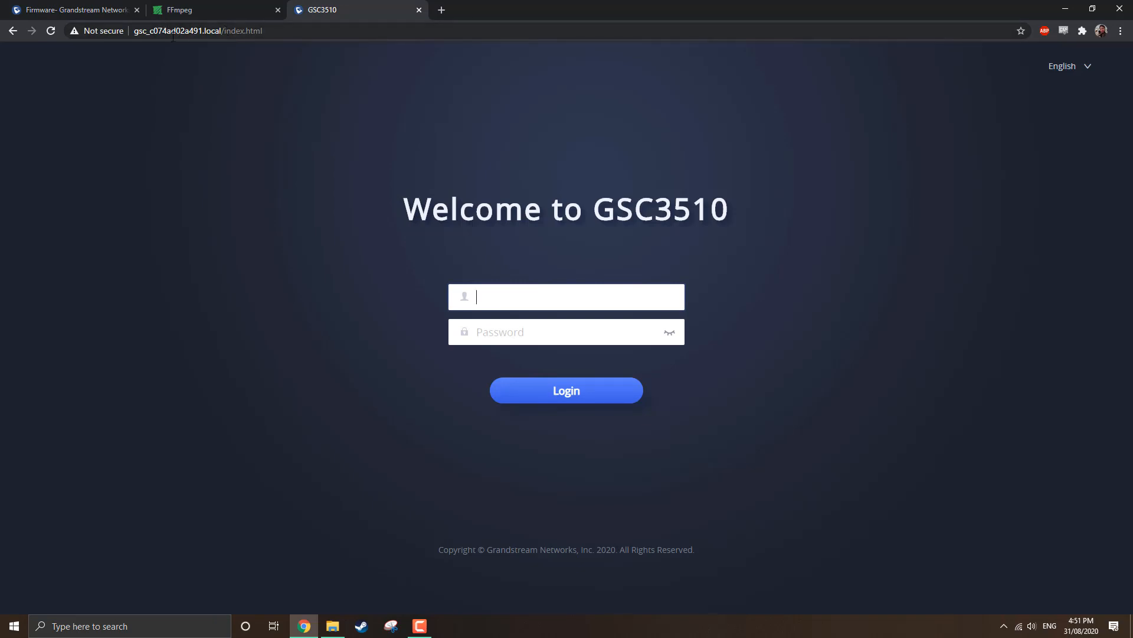
{"action": "left_click", "coordinate": [566, 296]}
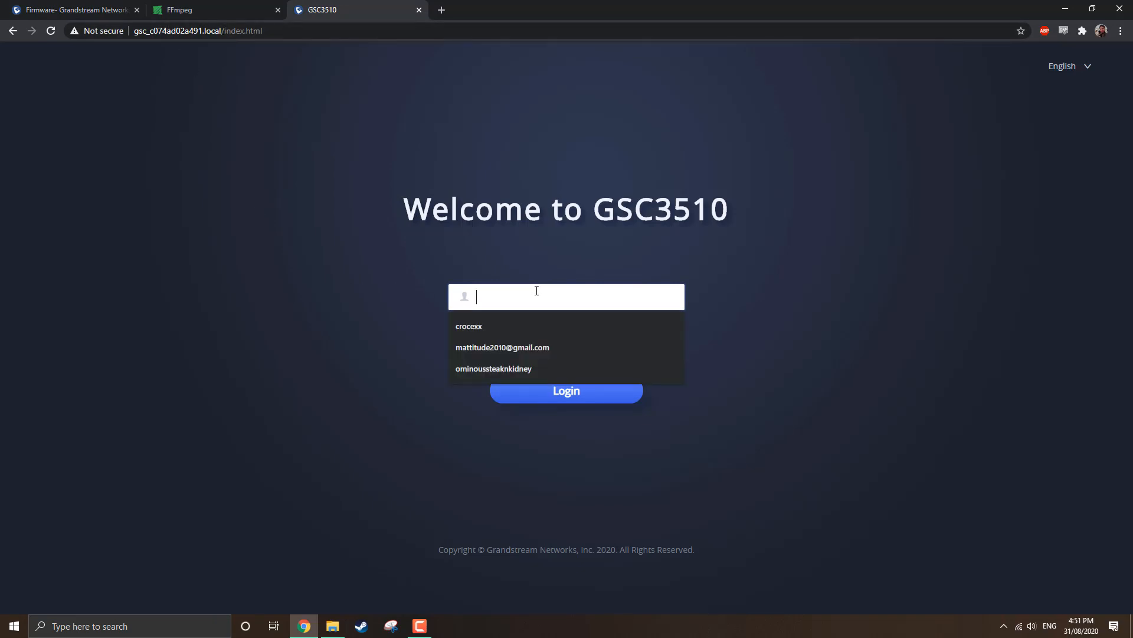
{"action": "type", "text": "admin"}
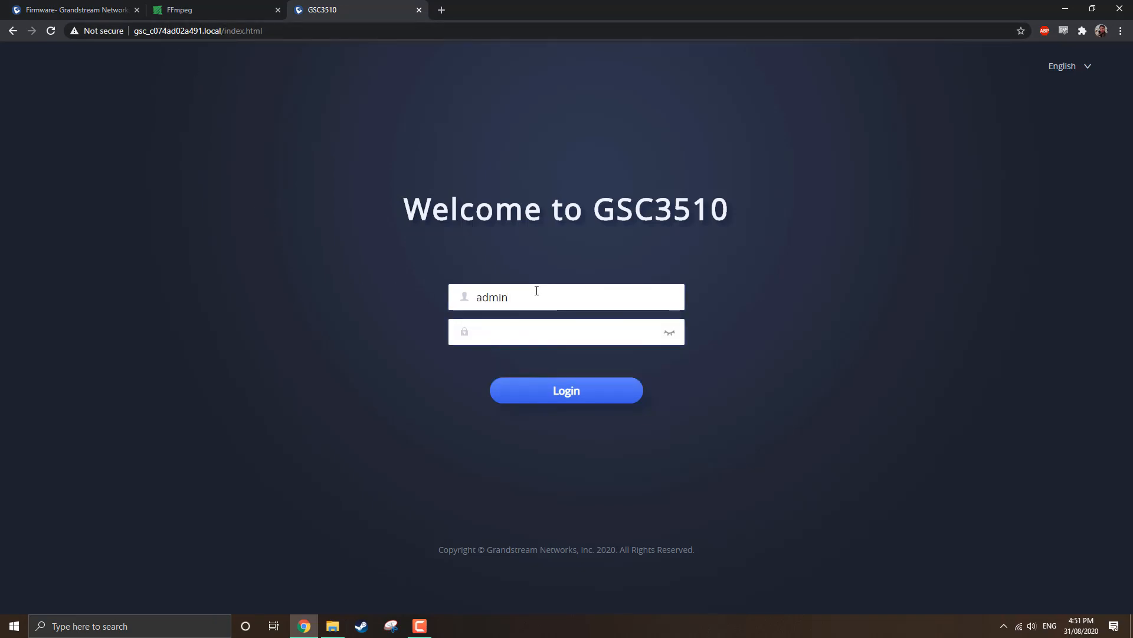
{"action": "type", "text": "password"}
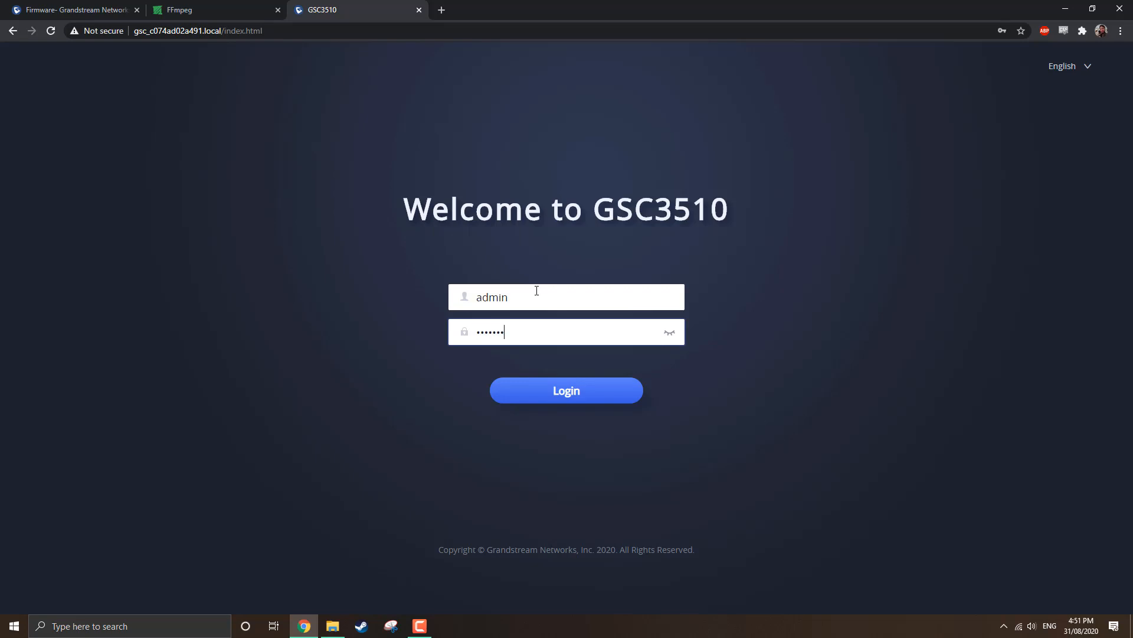
{"action": "left_click", "coordinate": [565, 389]}
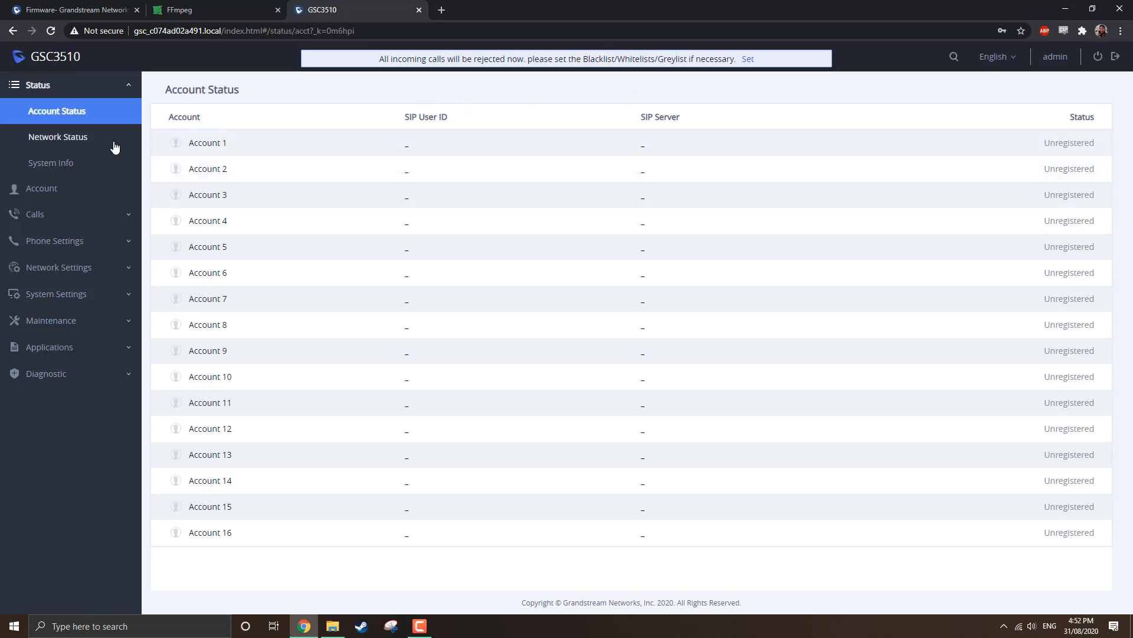
{"action": "mouse_move", "coordinate": [355, 214]}
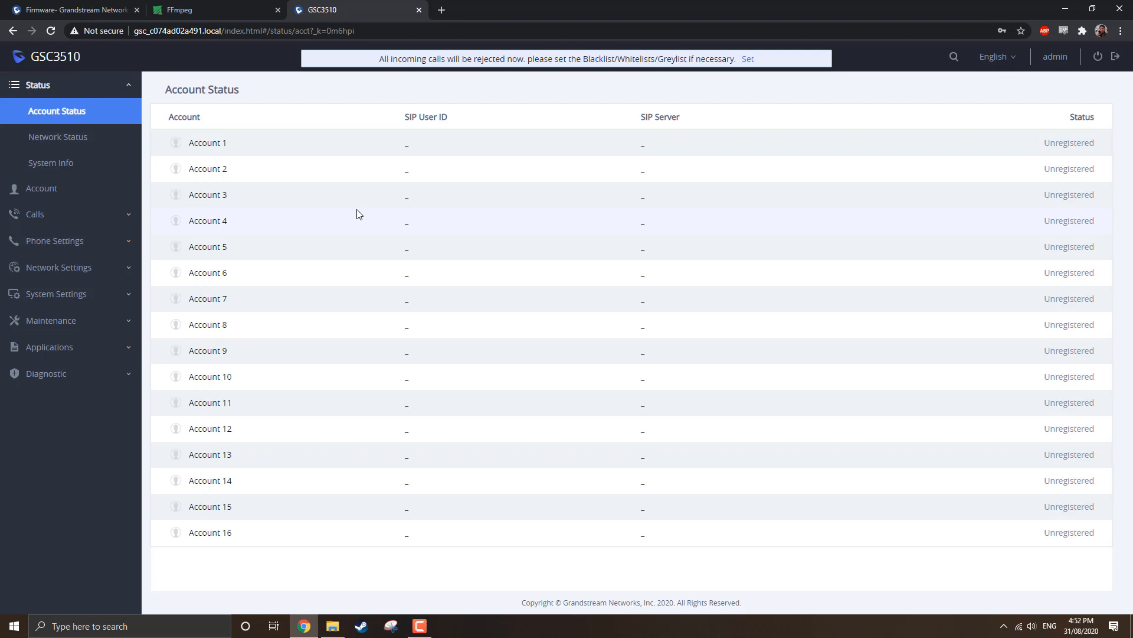
{"action": "mouse_move", "coordinate": [79, 132]}
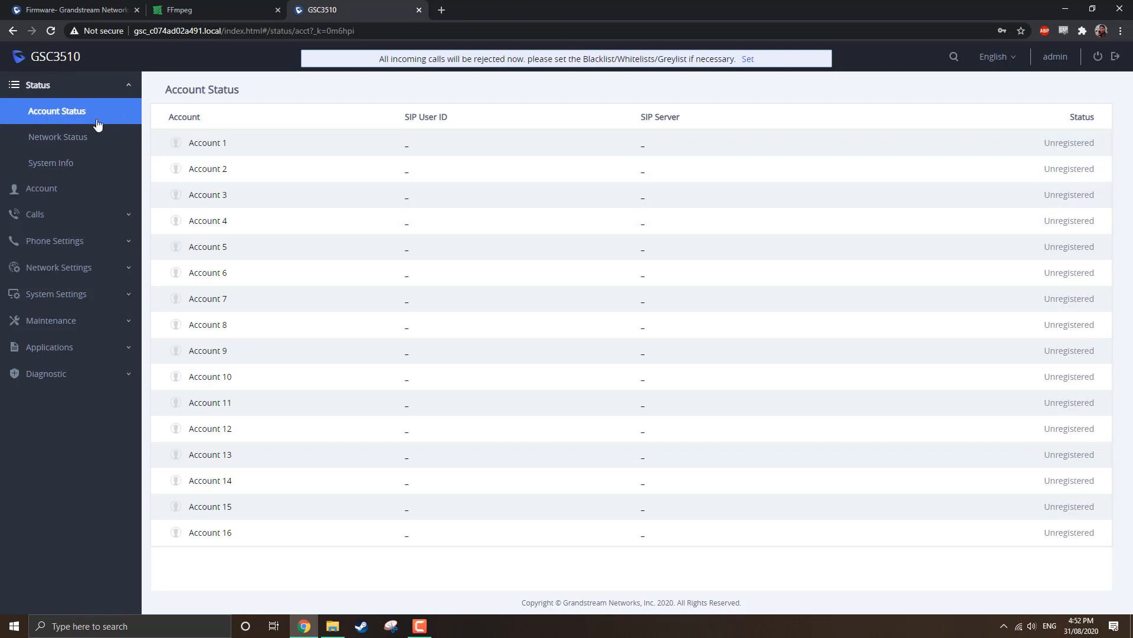
{"action": "mouse_move", "coordinate": [149, 108]}
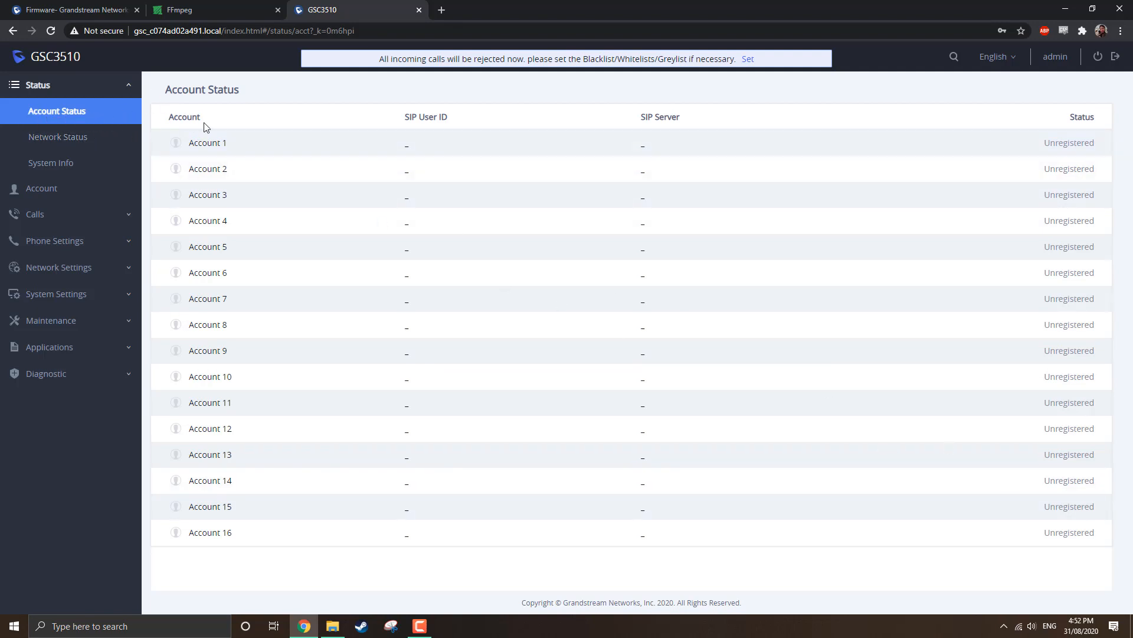
{"action": "mouse_move", "coordinate": [335, 452]}
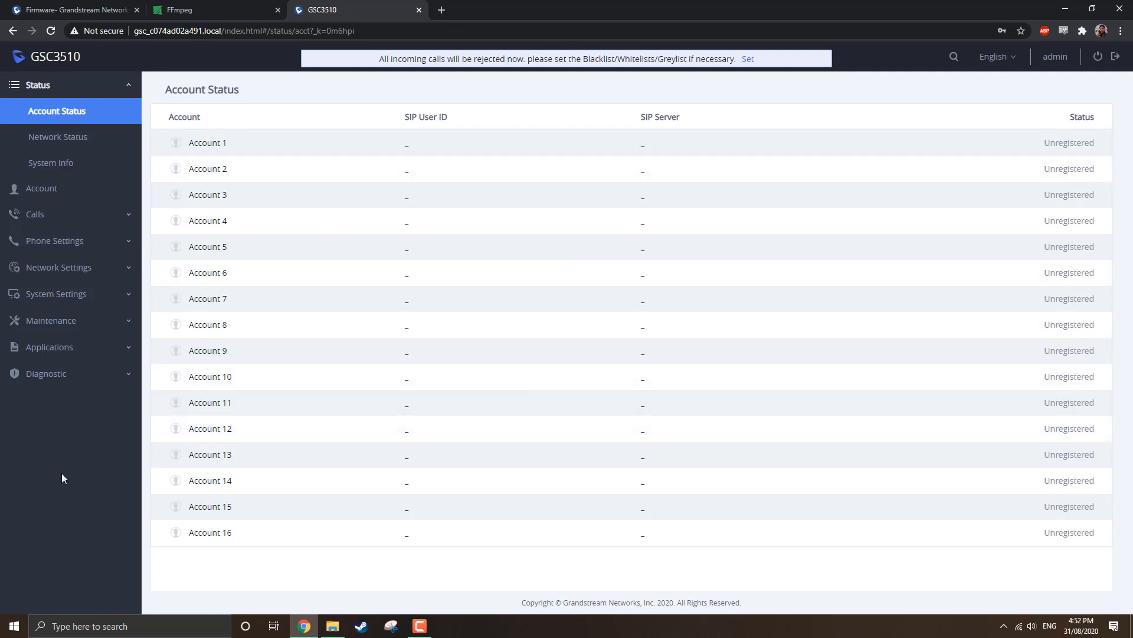
{"action": "mouse_move", "coordinate": [38, 582]}
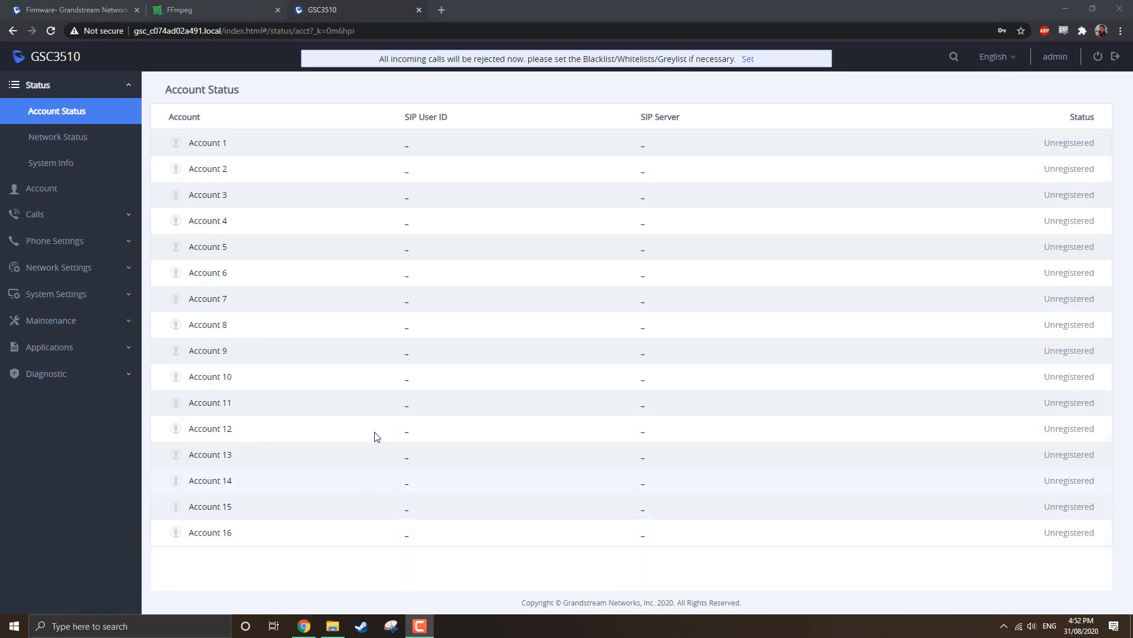
{"action": "mouse_move", "coordinate": [287, 365]}
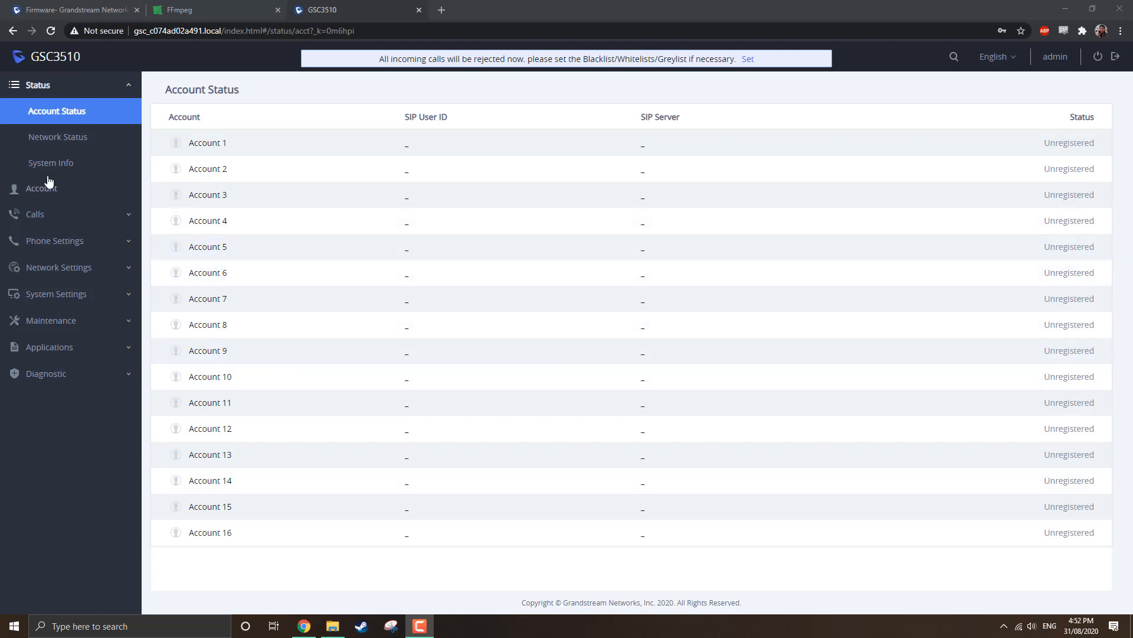
{"action": "left_click", "coordinate": [50, 163]}
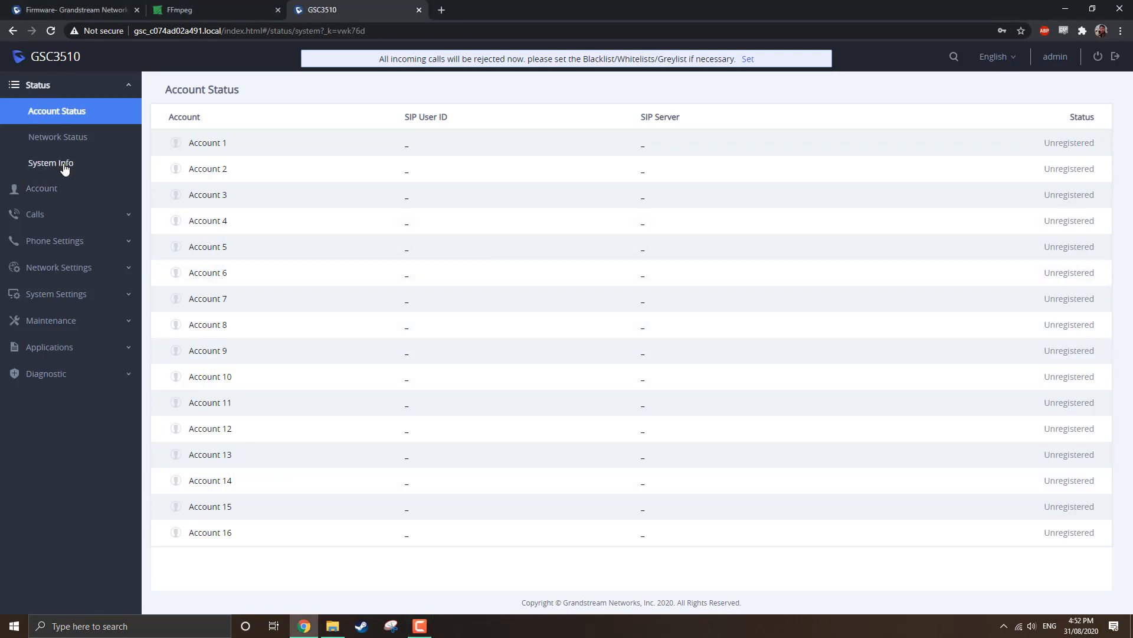
Check the GSC3510 firmware 1.0.1.6 on the Grandstream listing, then return to the speaker's System Info.
{"action": "left_click", "coordinate": [51, 163]}
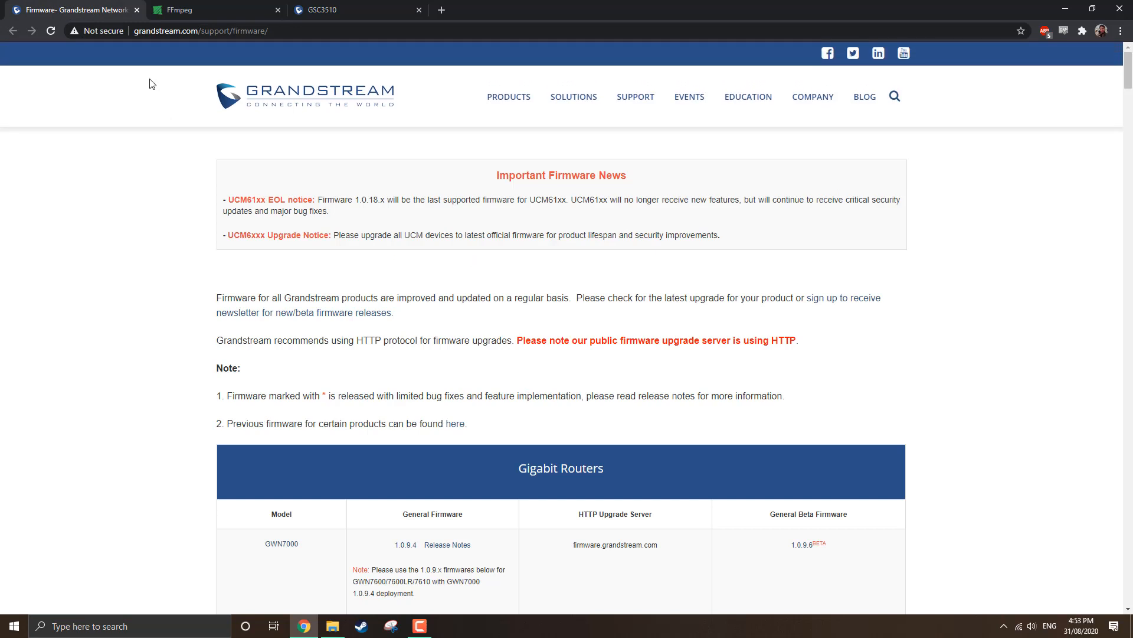
{"action": "mouse_move", "coordinate": [225, 50]}
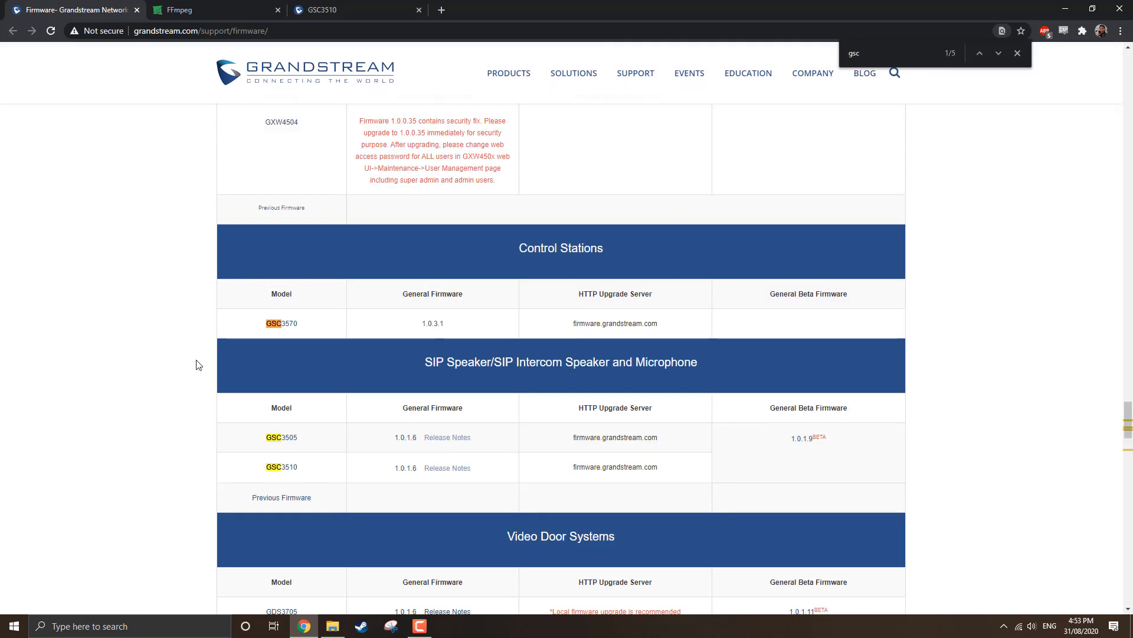
{"action": "scroll", "scroll_direction": "down", "scroll_amount": 3}
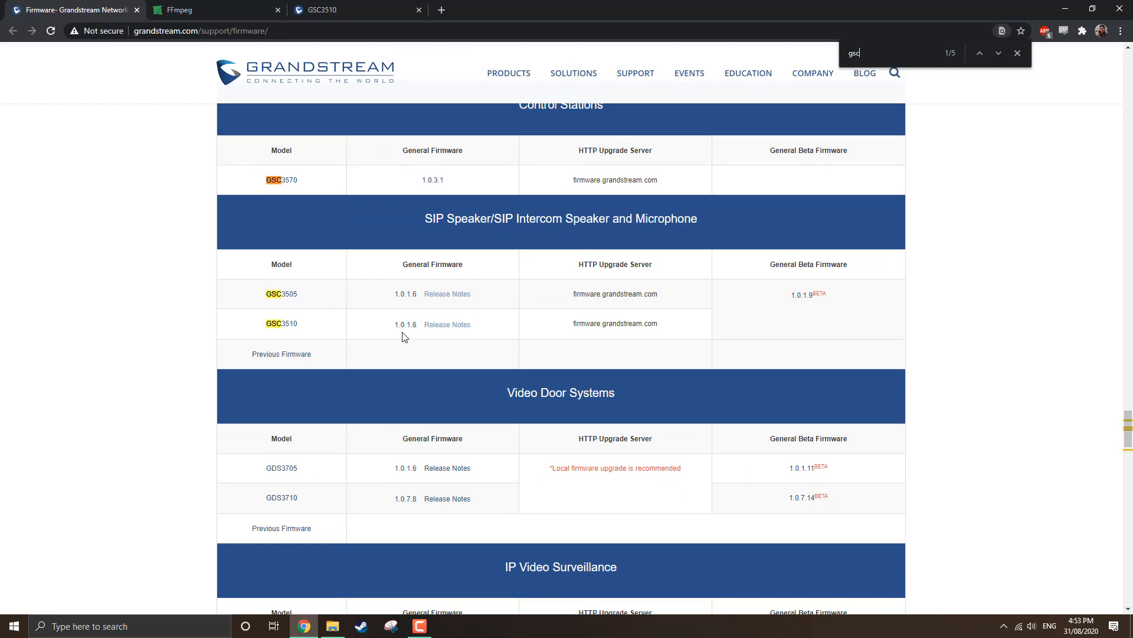
{"action": "left_click", "coordinate": [354, 10]}
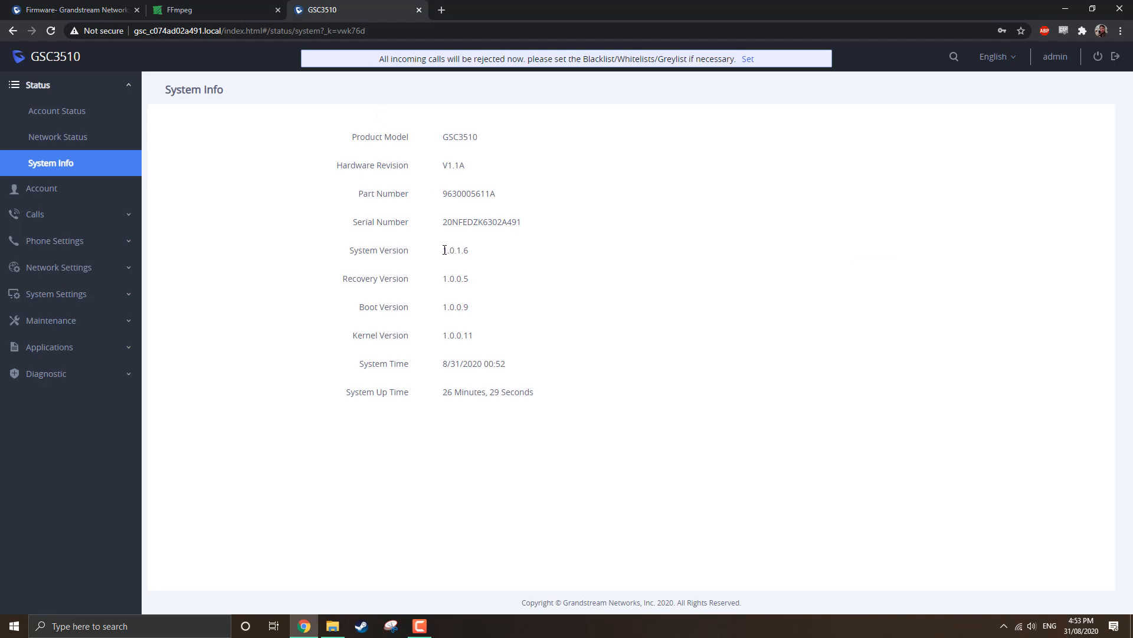
{"action": "mouse_move", "coordinate": [455, 250]}
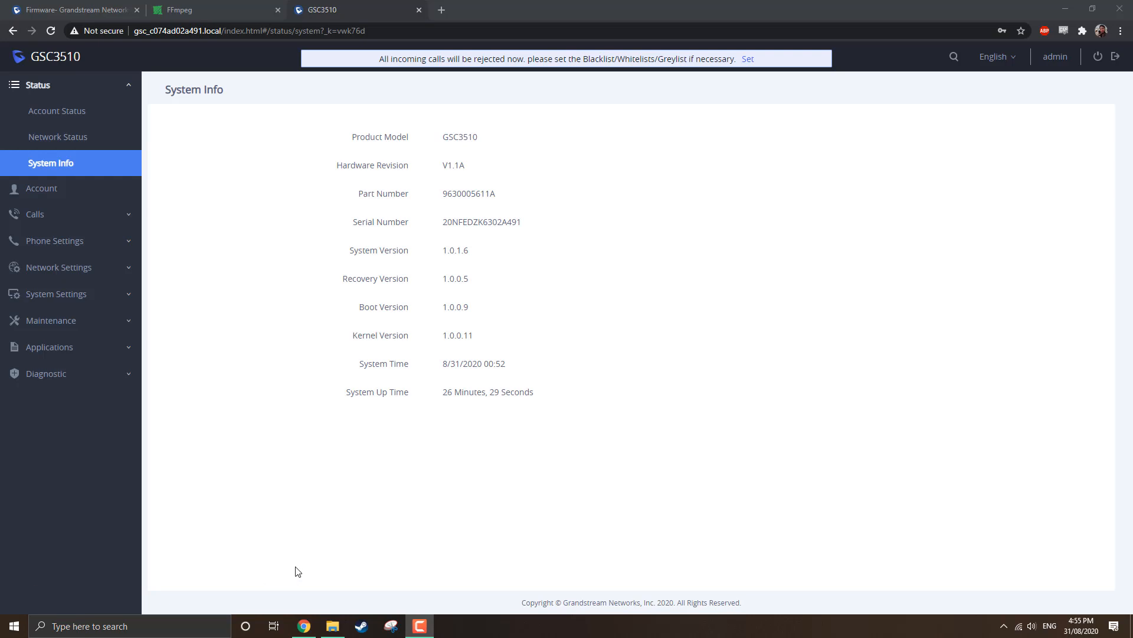
{"action": "mouse_move", "coordinate": [314, 552]}
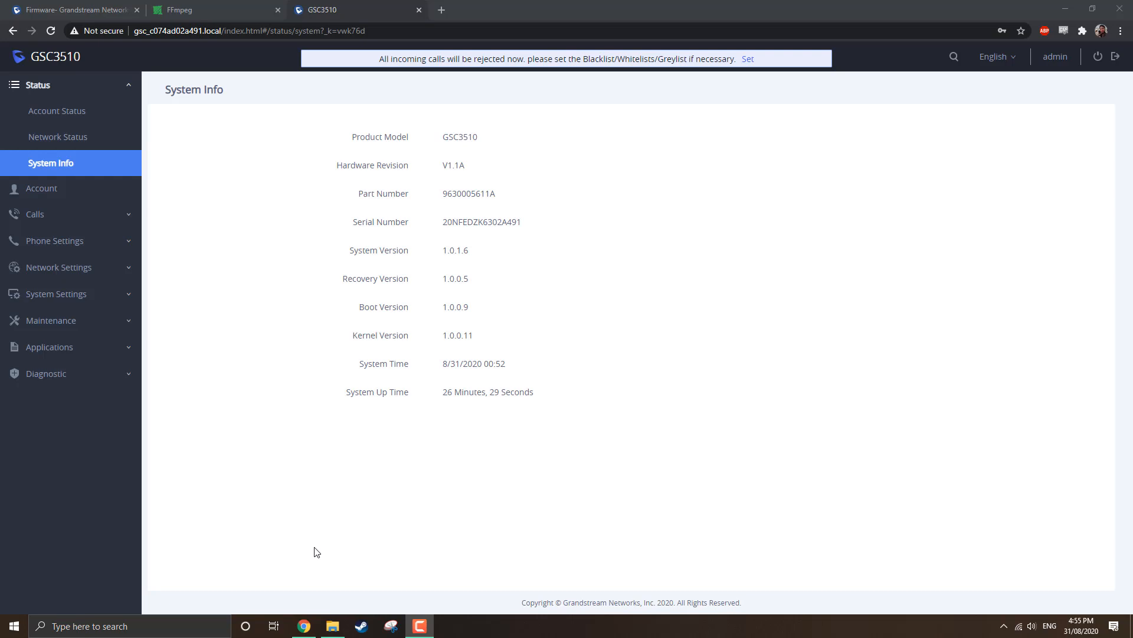
{"action": "mouse_move", "coordinate": [189, 27]}
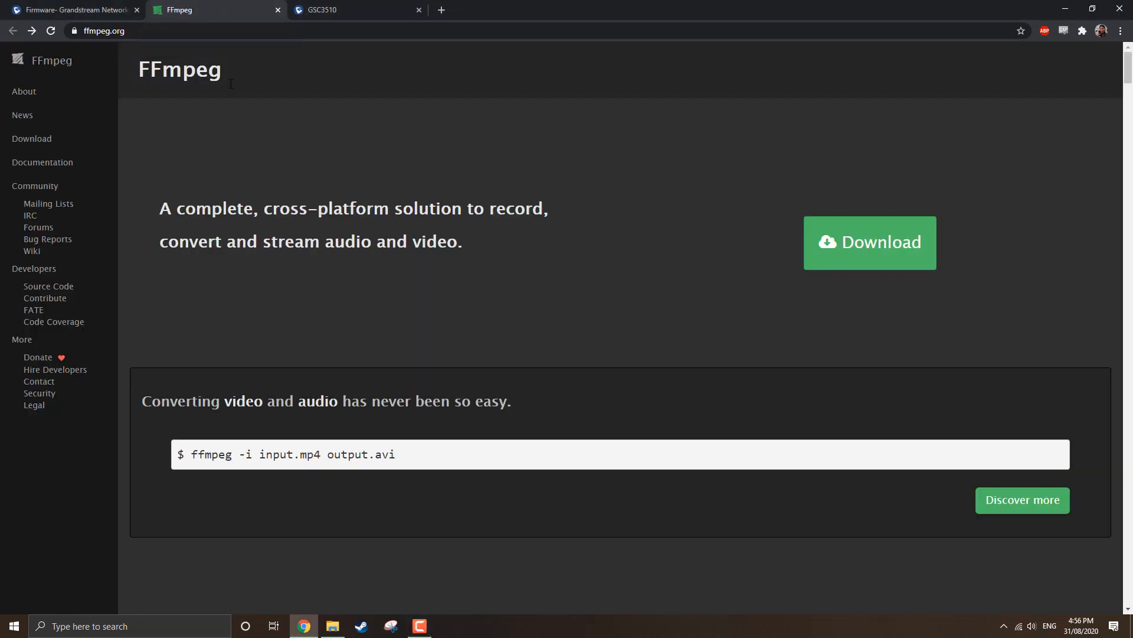
{"action": "mouse_move", "coordinate": [137, 88]}
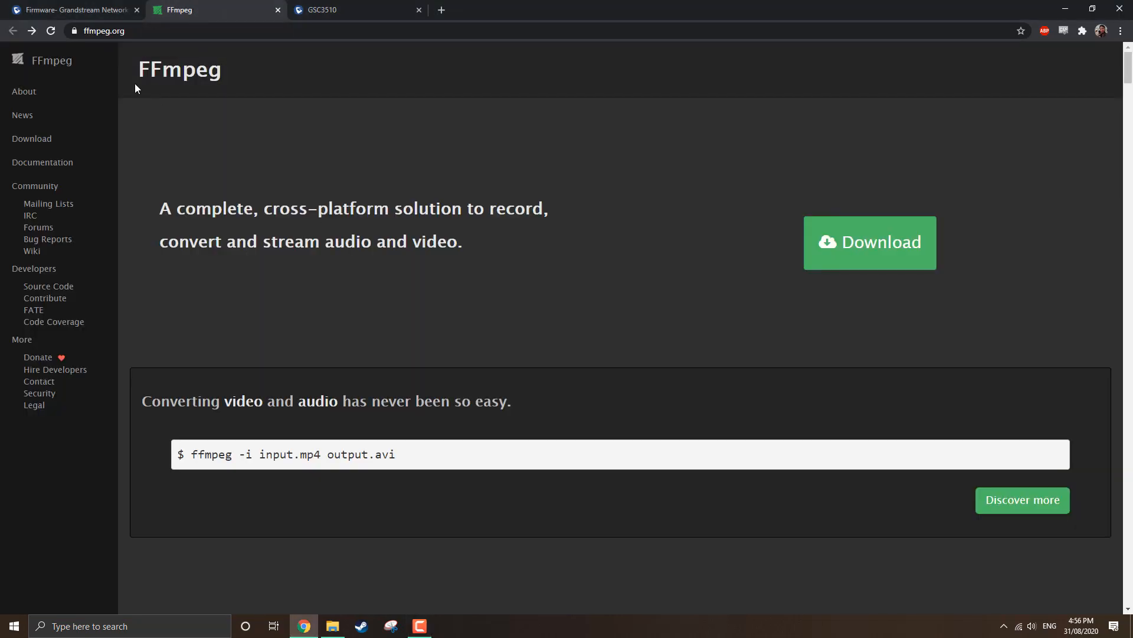
{"action": "mouse_move", "coordinate": [143, 92]}
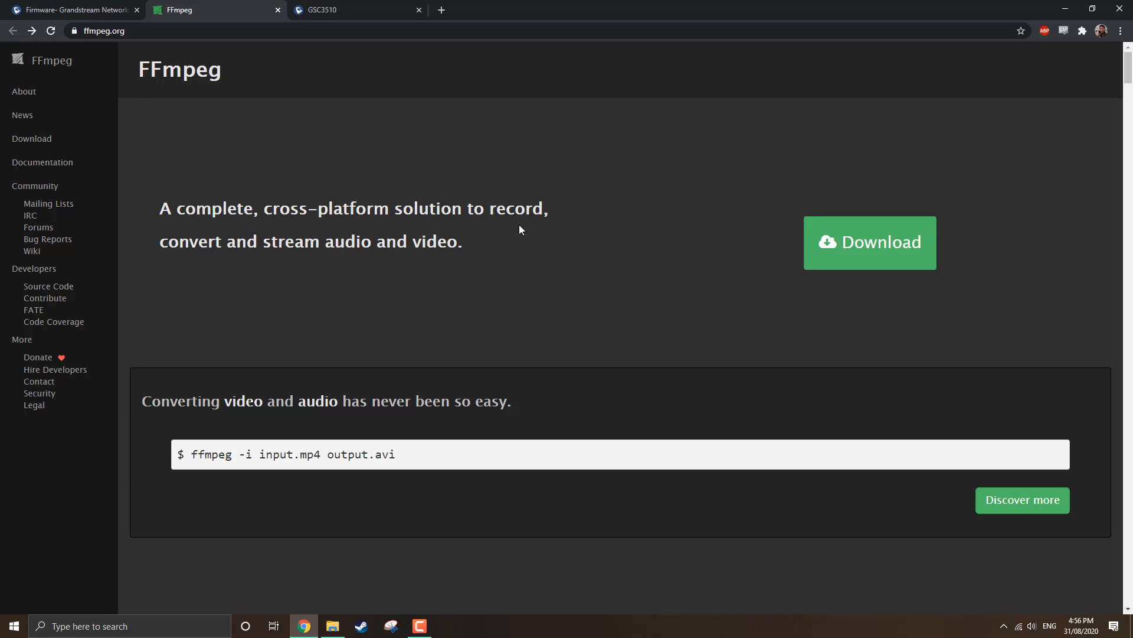
{"action": "mouse_move", "coordinate": [548, 290]}
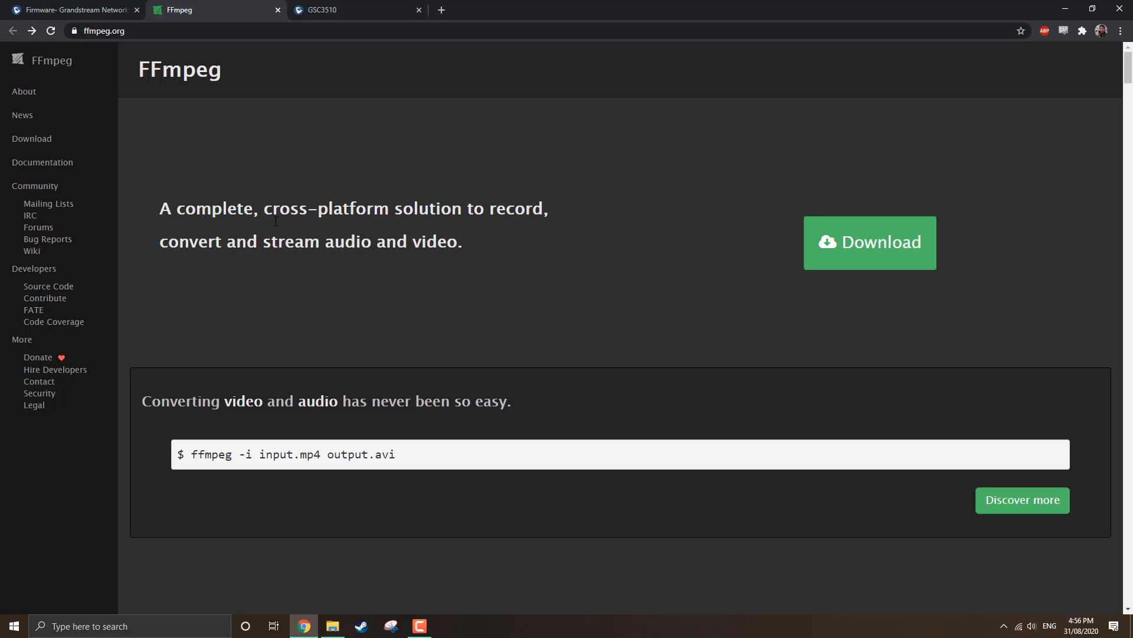
{"action": "mouse_move", "coordinate": [372, 281]}
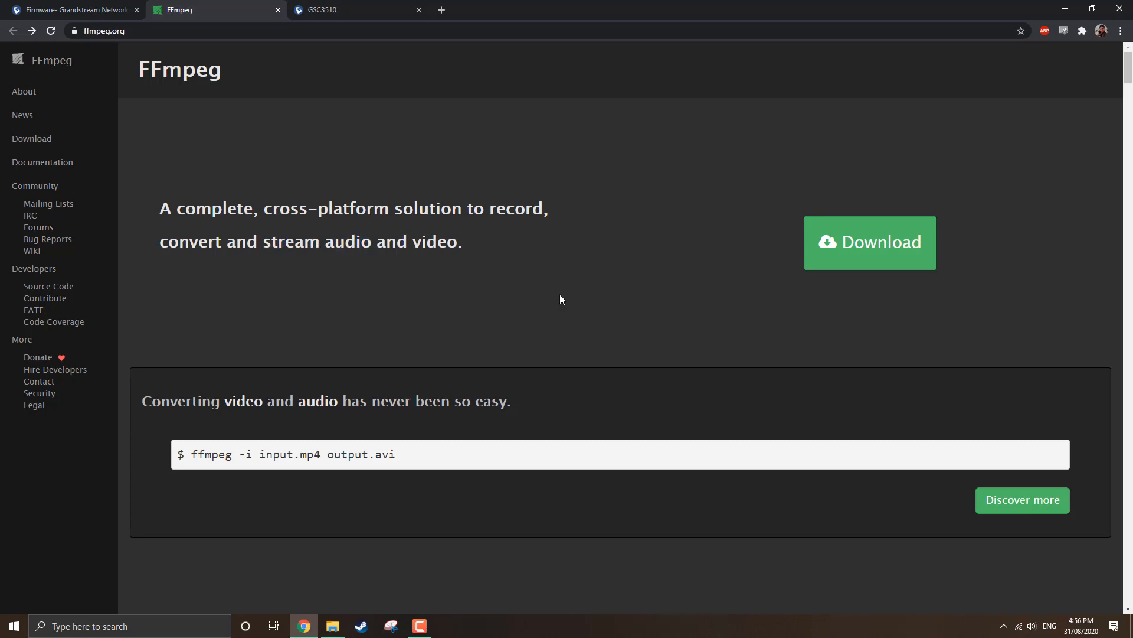
Go to the FFmpeg Download page and jump to the Windows executable builds.
{"action": "left_click", "coordinate": [869, 242]}
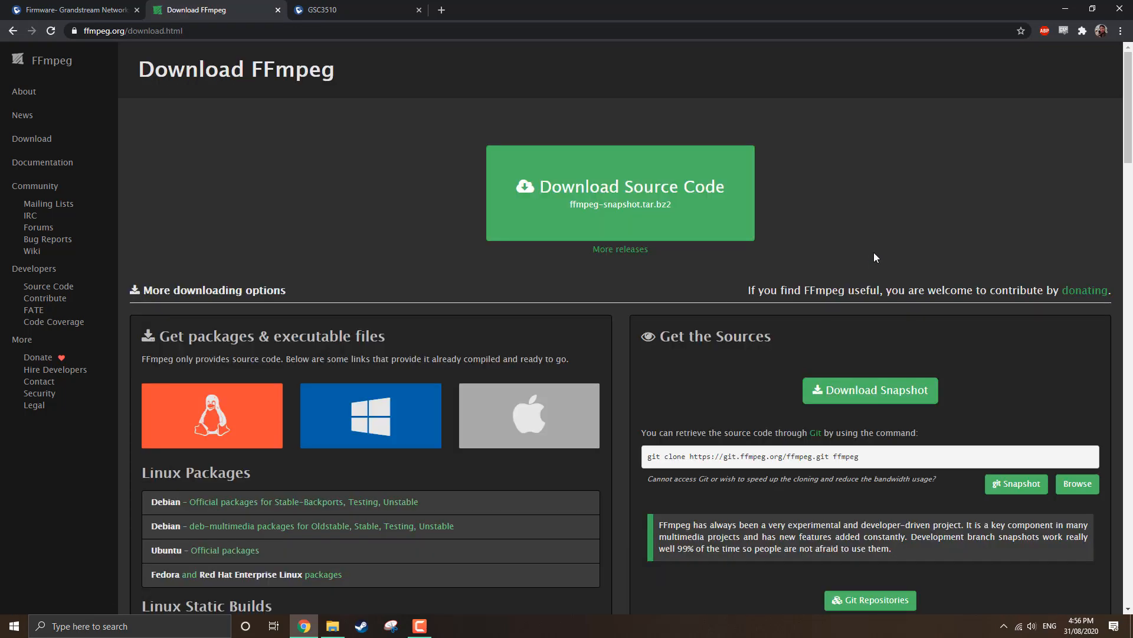
{"action": "mouse_move", "coordinate": [124, 47]}
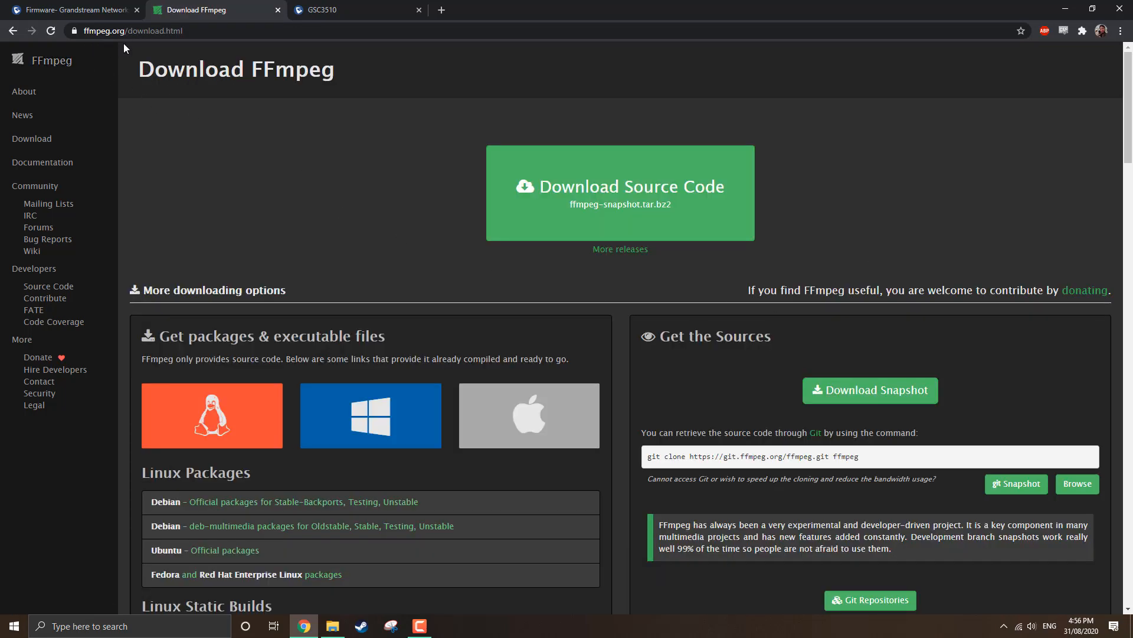
{"action": "left_click", "coordinate": [370, 414]}
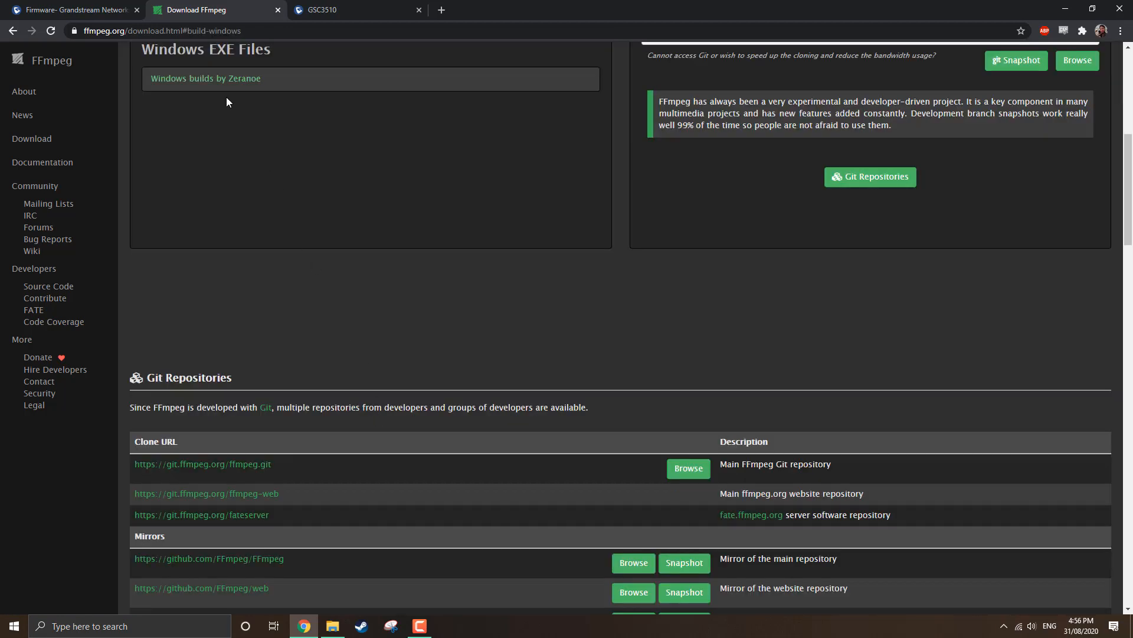
Download the Zeranoe Windows 64-bit static build and open the downloaded zip.
{"action": "left_click", "coordinate": [206, 78]}
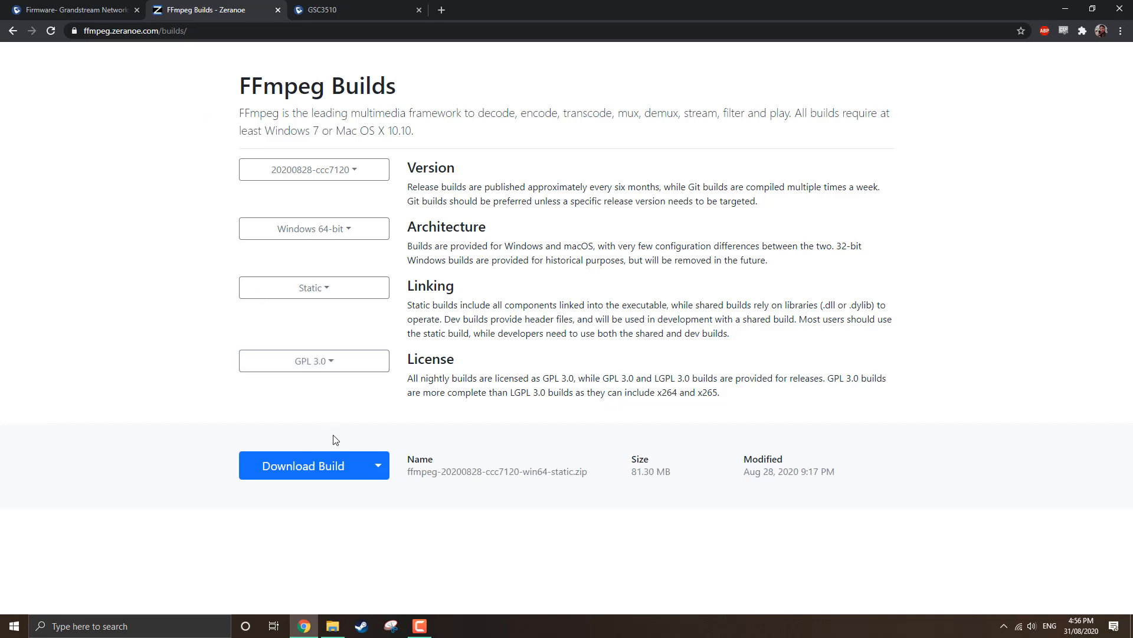
{"action": "mouse_move", "coordinate": [323, 477]}
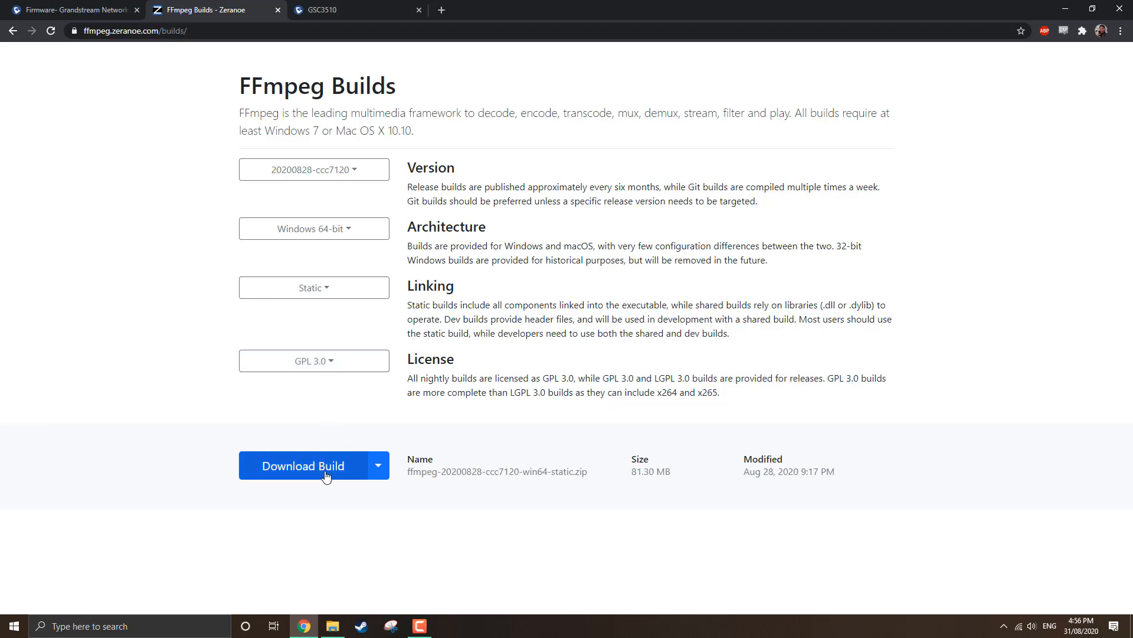
{"action": "mouse_move", "coordinate": [785, 494]}
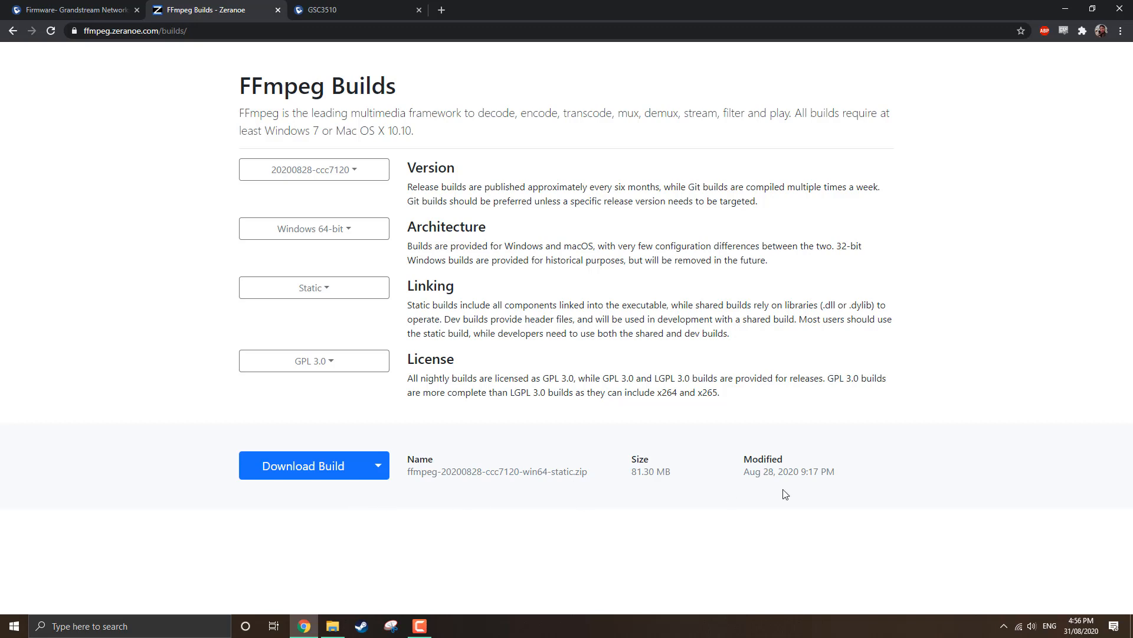
{"action": "double_click", "coordinate": [756, 471]}
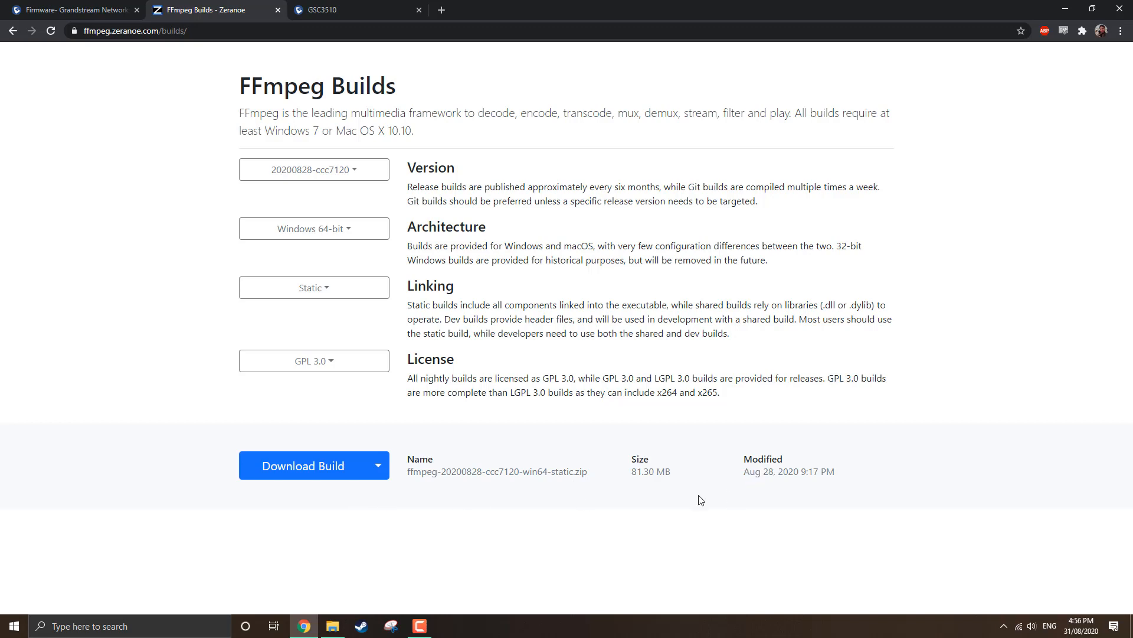
{"action": "left_click", "coordinate": [304, 465]}
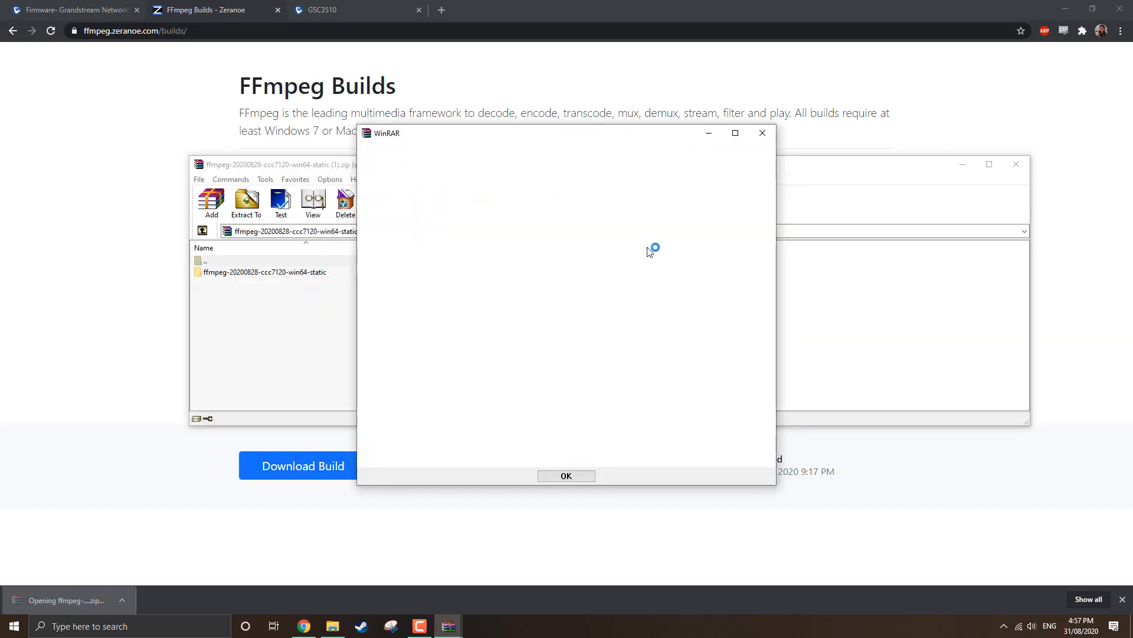
Dismiss WinRAR's evaluation notice and browse the ffmpeg-20200828-ccc7120-win64-static folder contents.
{"action": "left_click", "coordinate": [566, 475]}
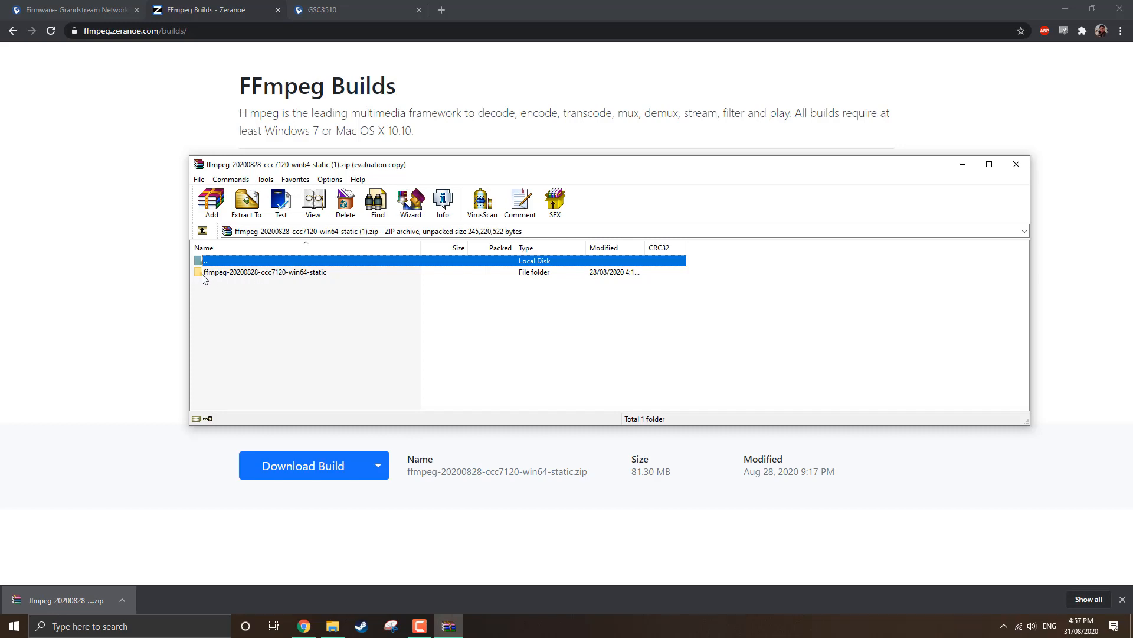
{"action": "mouse_move", "coordinate": [468, 353]}
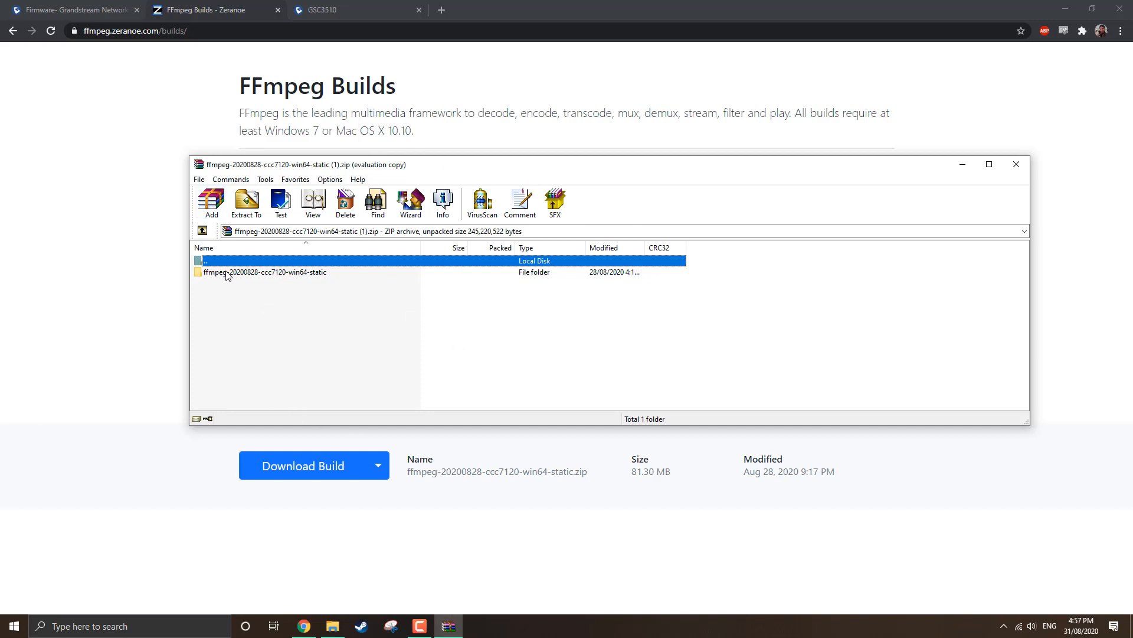
{"action": "mouse_move", "coordinate": [243, 277]}
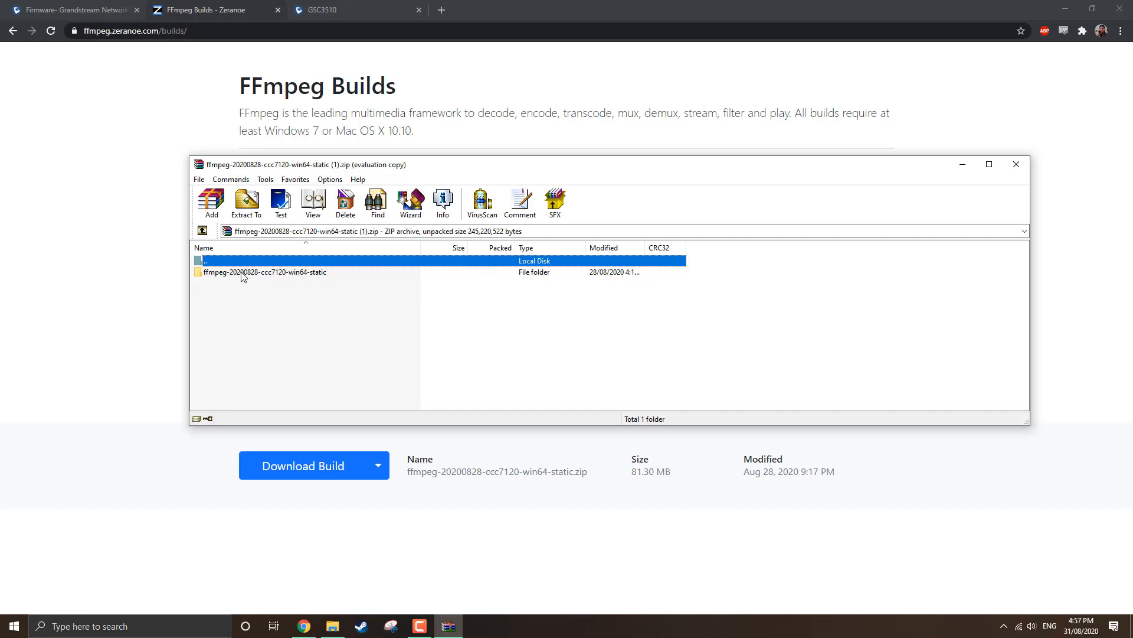
{"action": "double_click", "coordinate": [264, 272]}
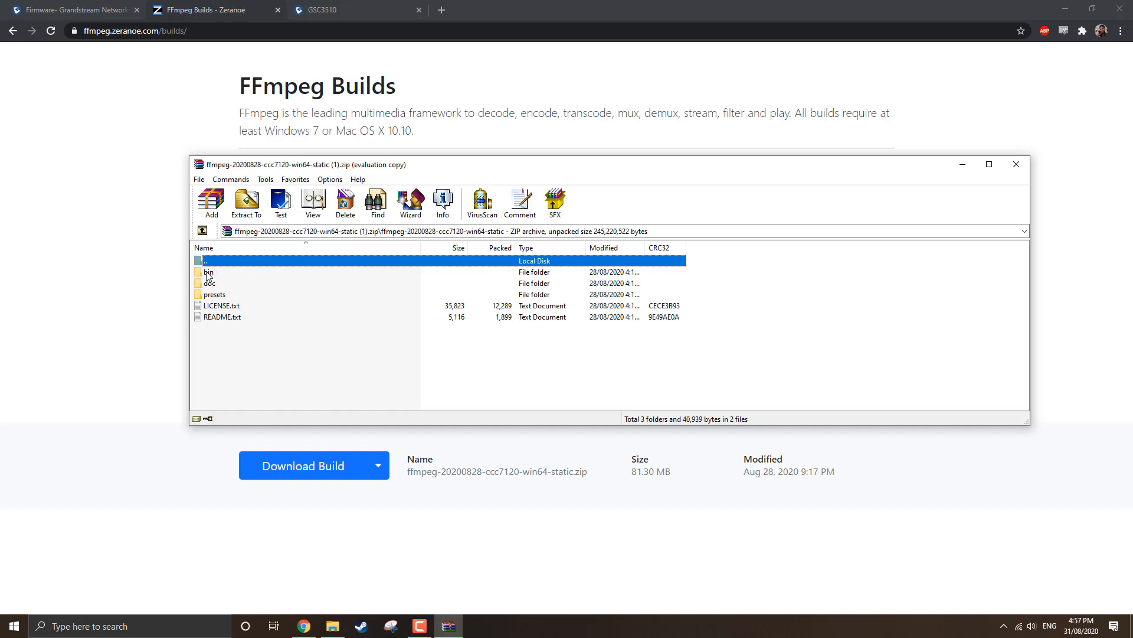
{"action": "mouse_move", "coordinate": [224, 294]}
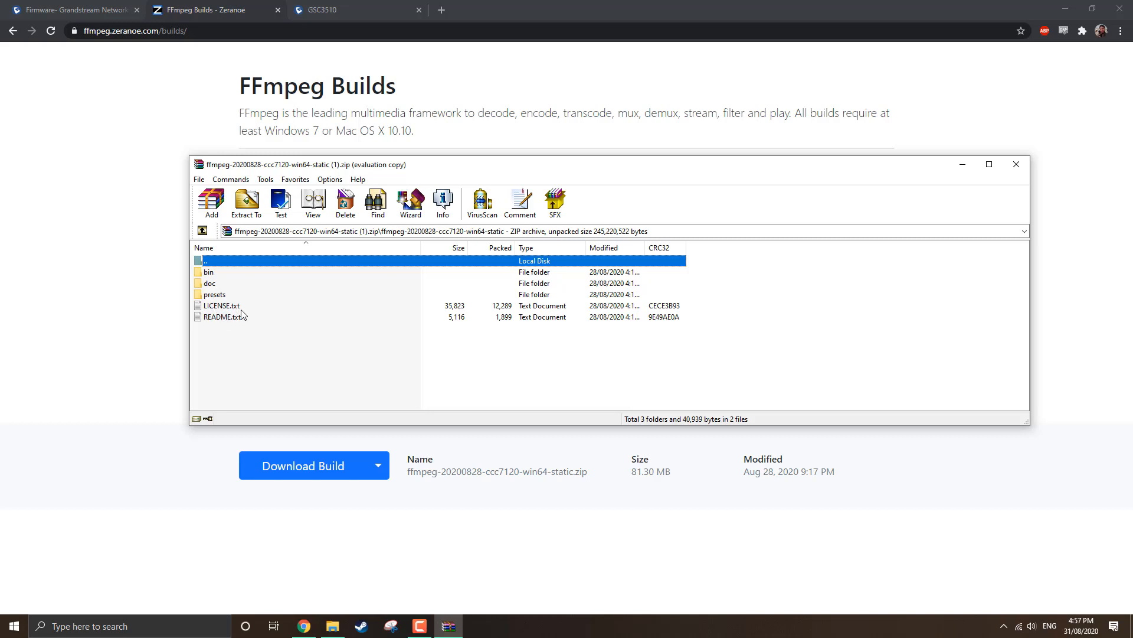
{"action": "mouse_move", "coordinate": [317, 330]}
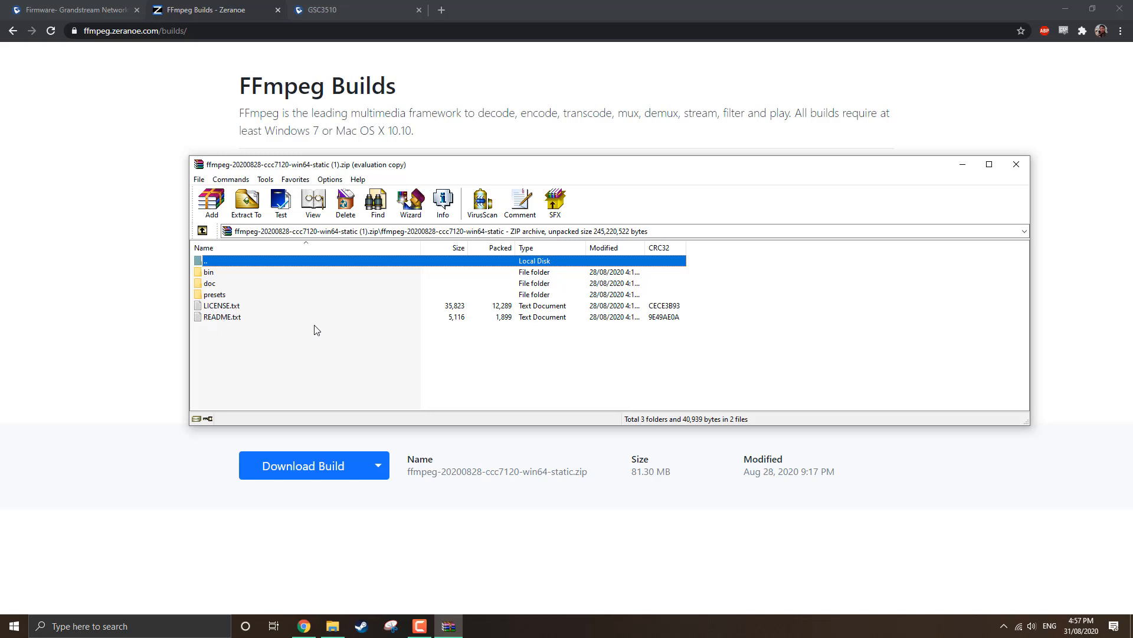
{"action": "mouse_move", "coordinate": [212, 281]}
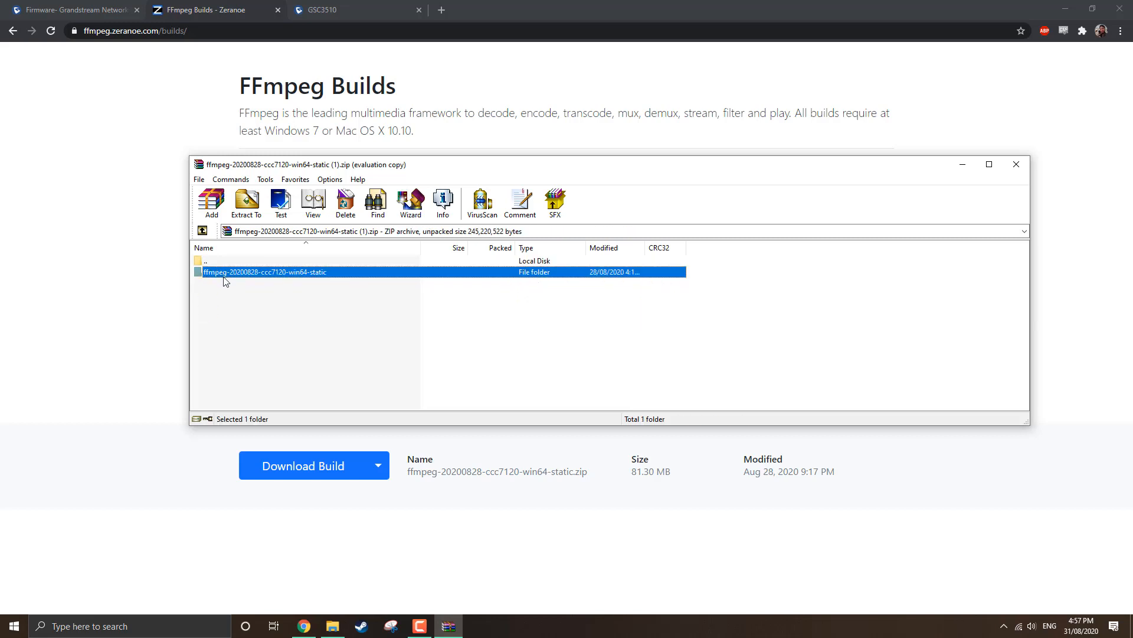
{"action": "mouse_move", "coordinate": [232, 294]}
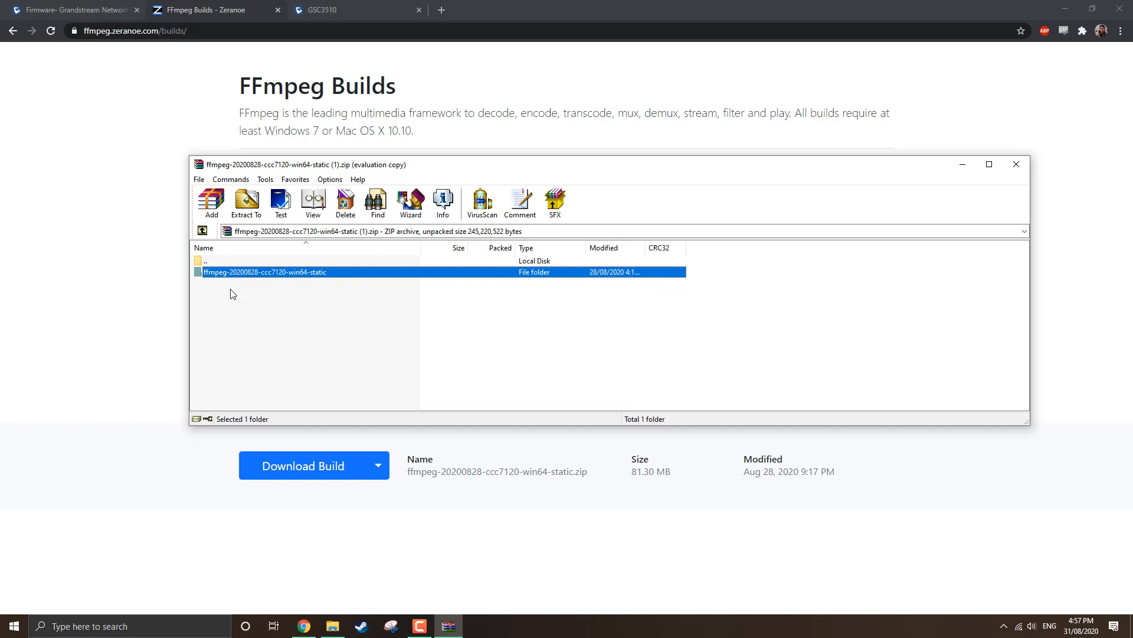
{"action": "mouse_move", "coordinate": [262, 308]}
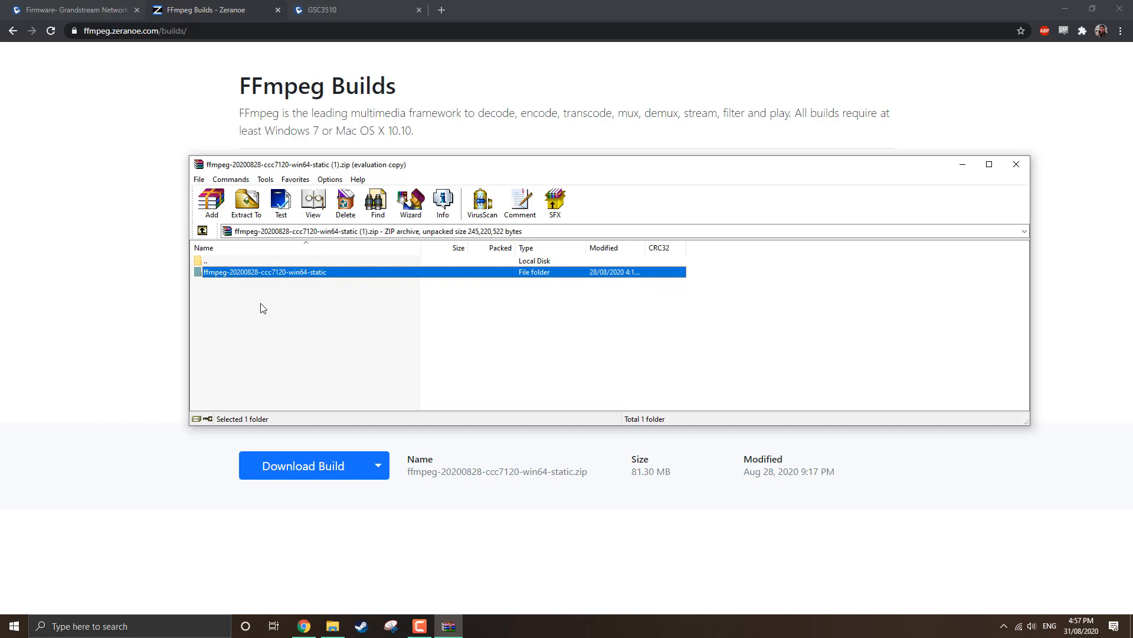
{"action": "left_click", "coordinate": [1015, 164]}
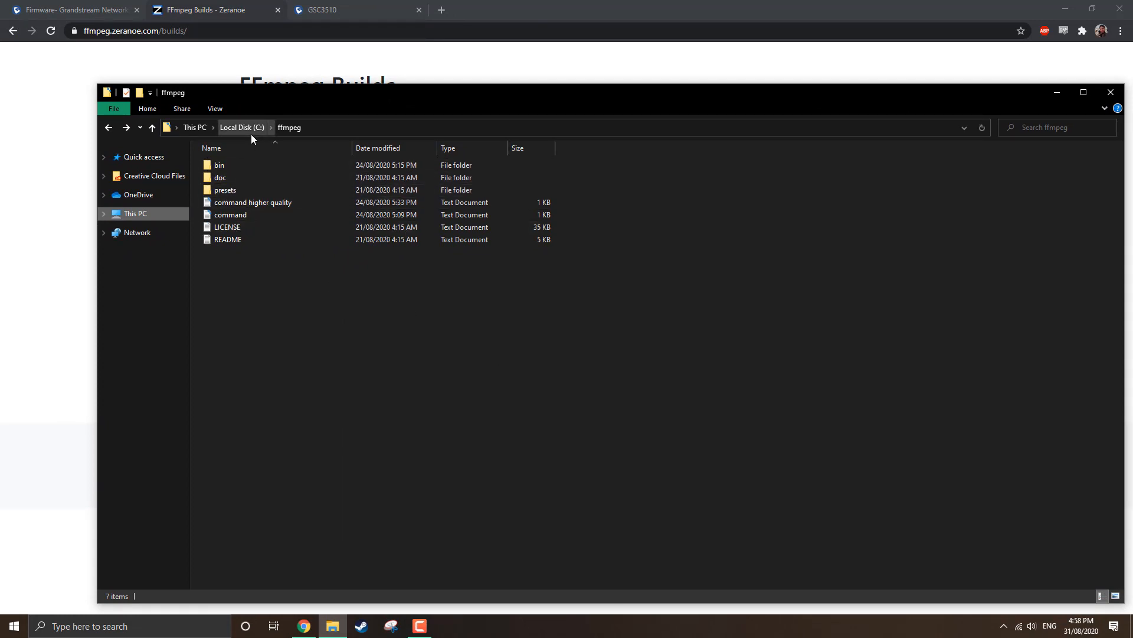
{"action": "left_click", "coordinate": [253, 202]}
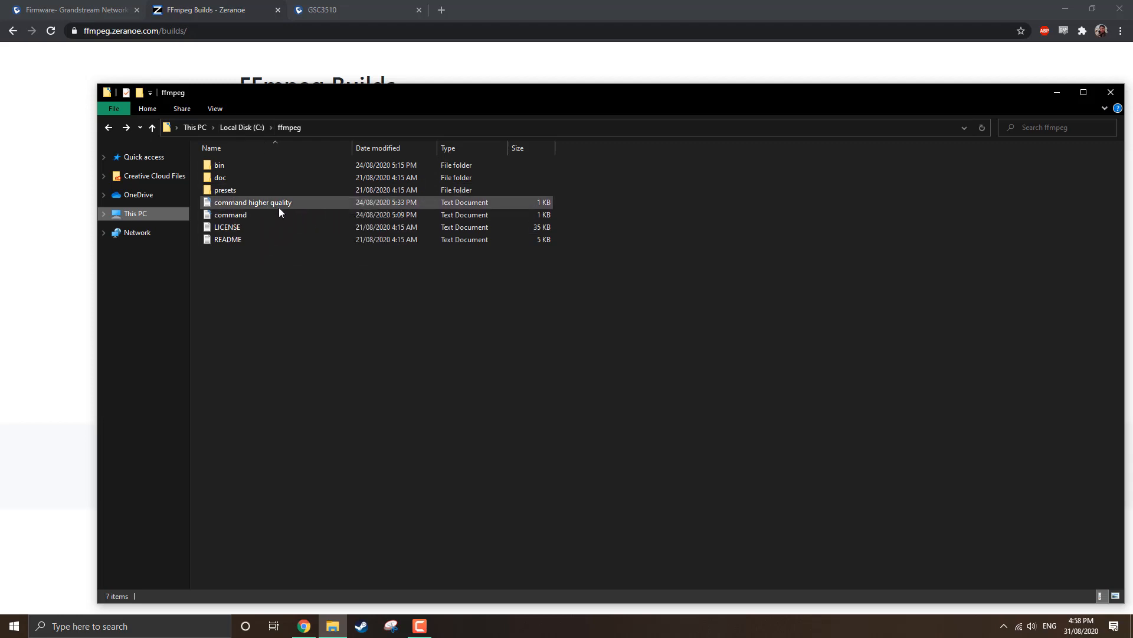
{"action": "mouse_move", "coordinate": [281, 211]}
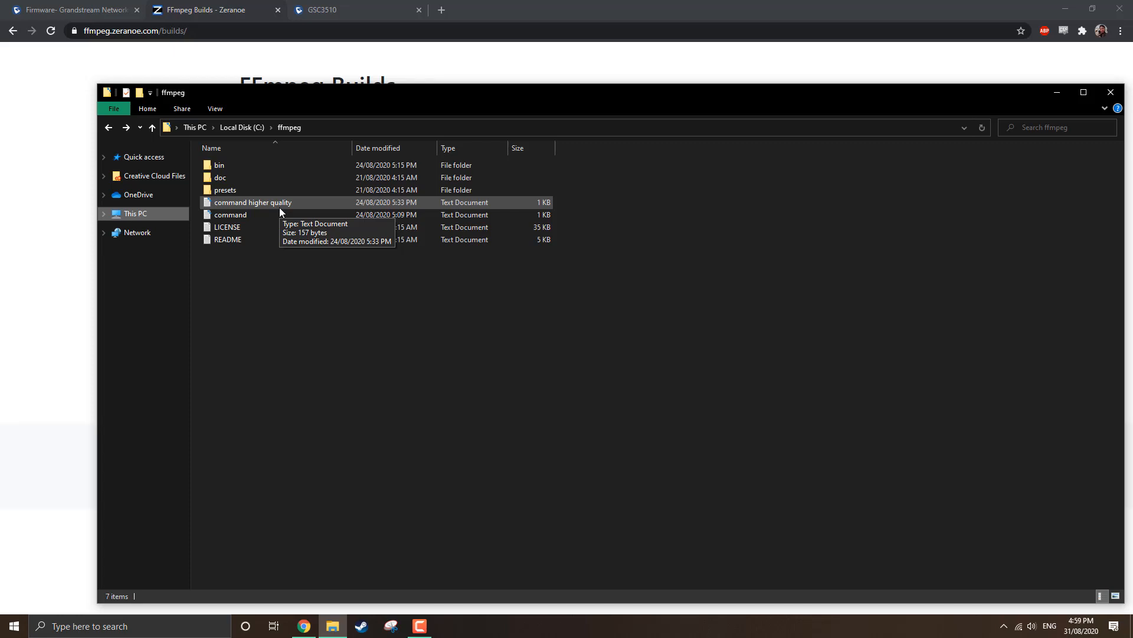
{"action": "left_click", "coordinate": [220, 166]}
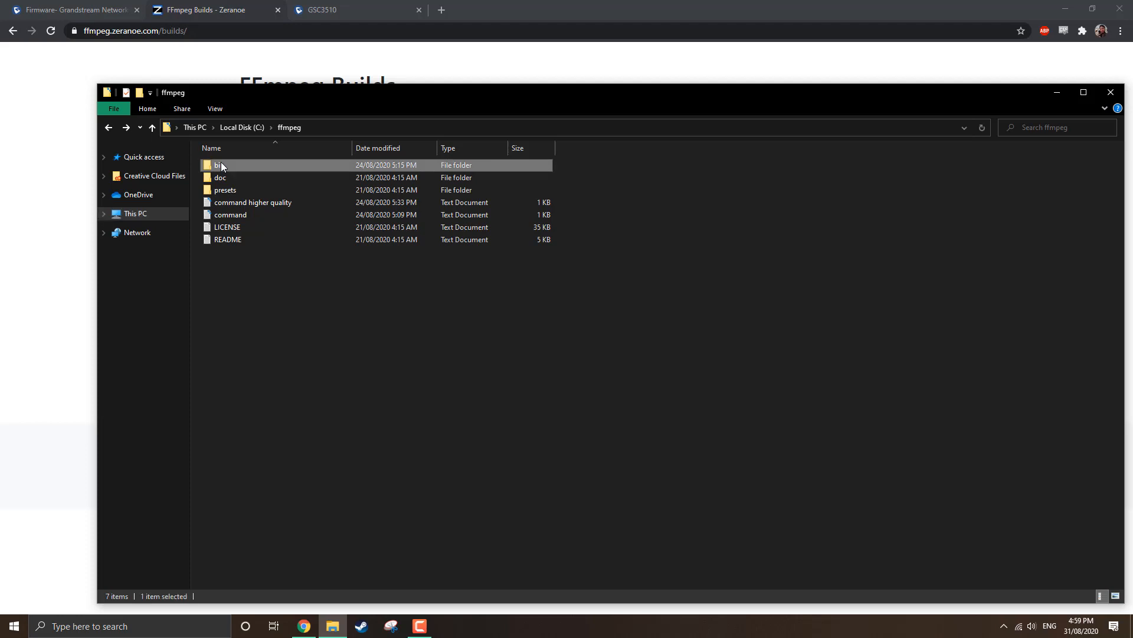
{"action": "double_click", "coordinate": [219, 166]}
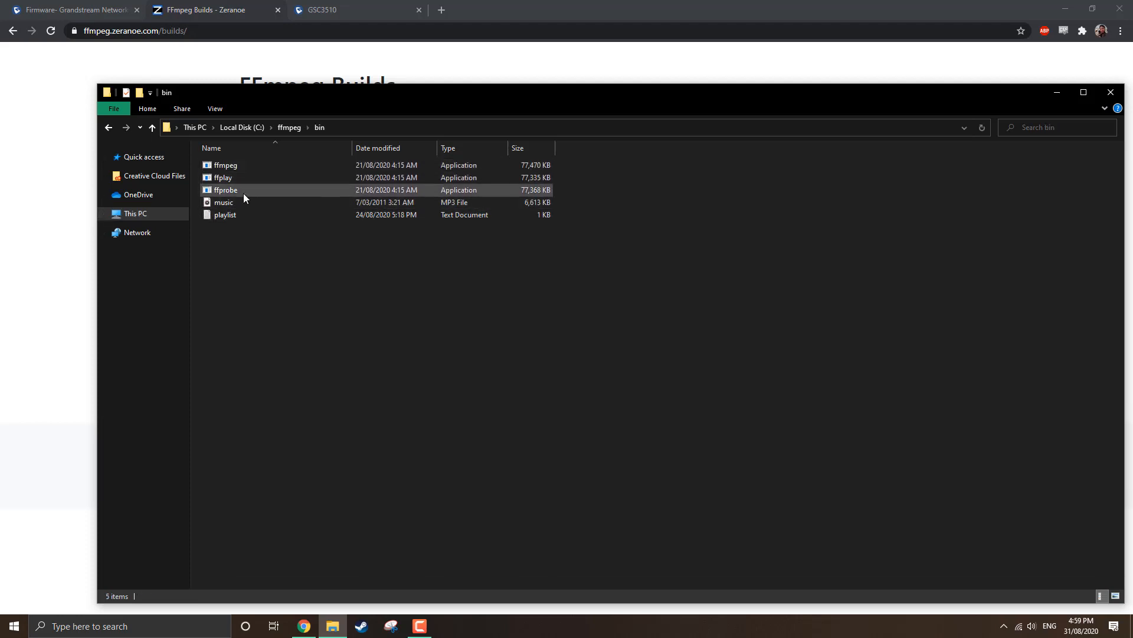
{"action": "left_click", "coordinate": [253, 275]}
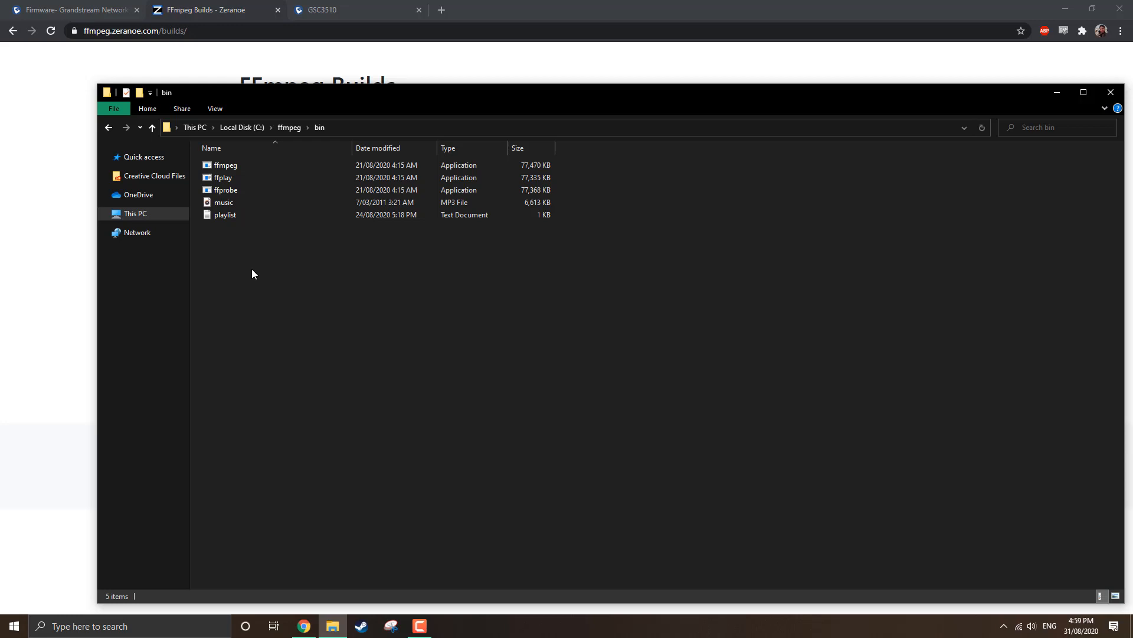
{"action": "mouse_move", "coordinate": [254, 271]}
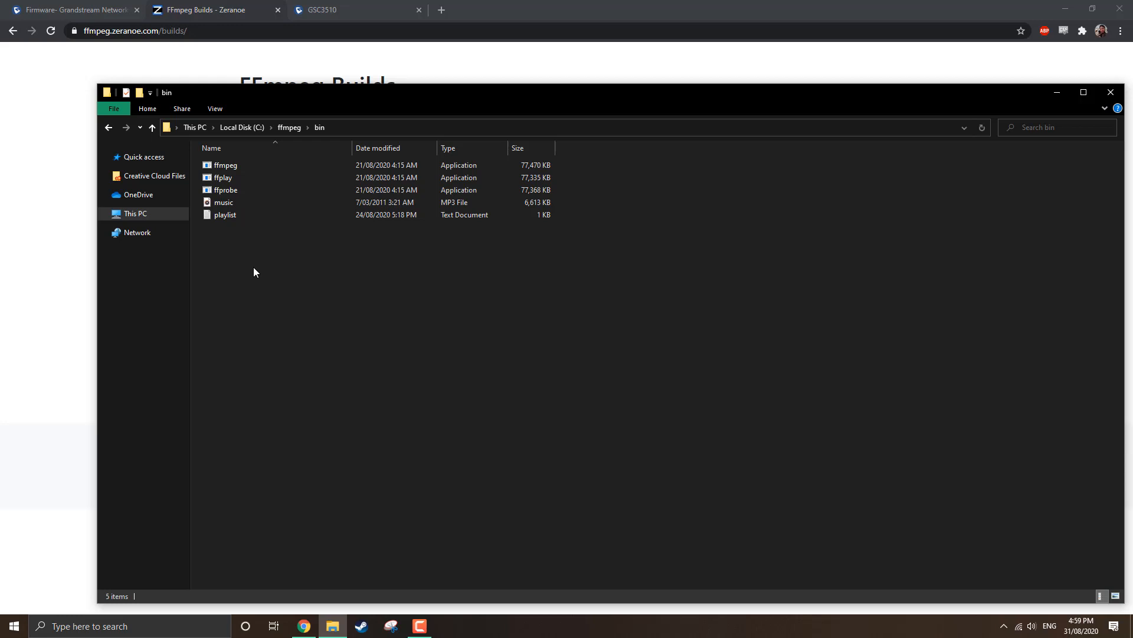
{"action": "mouse_move", "coordinate": [270, 271]}
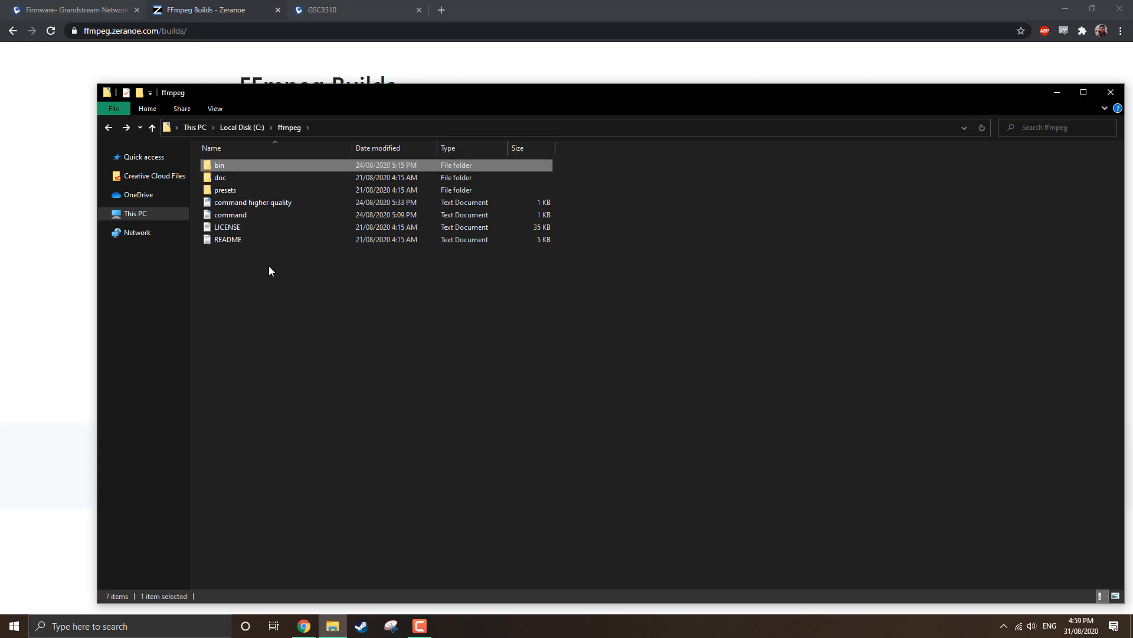
{"action": "left_click", "coordinate": [252, 202]}
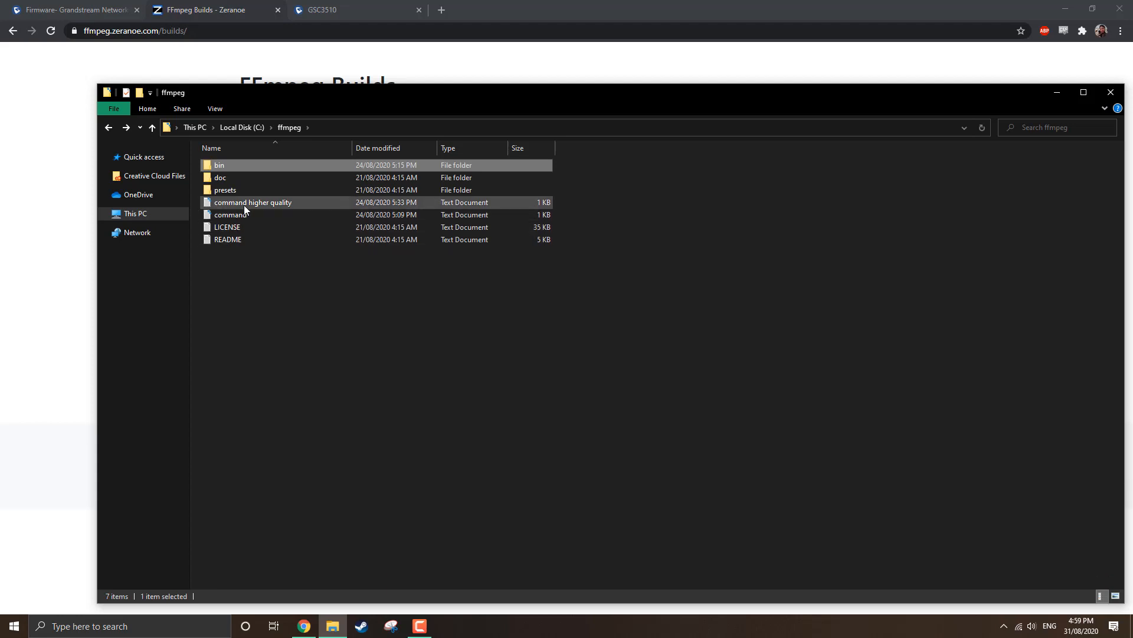
{"action": "left_click", "coordinate": [252, 202]}
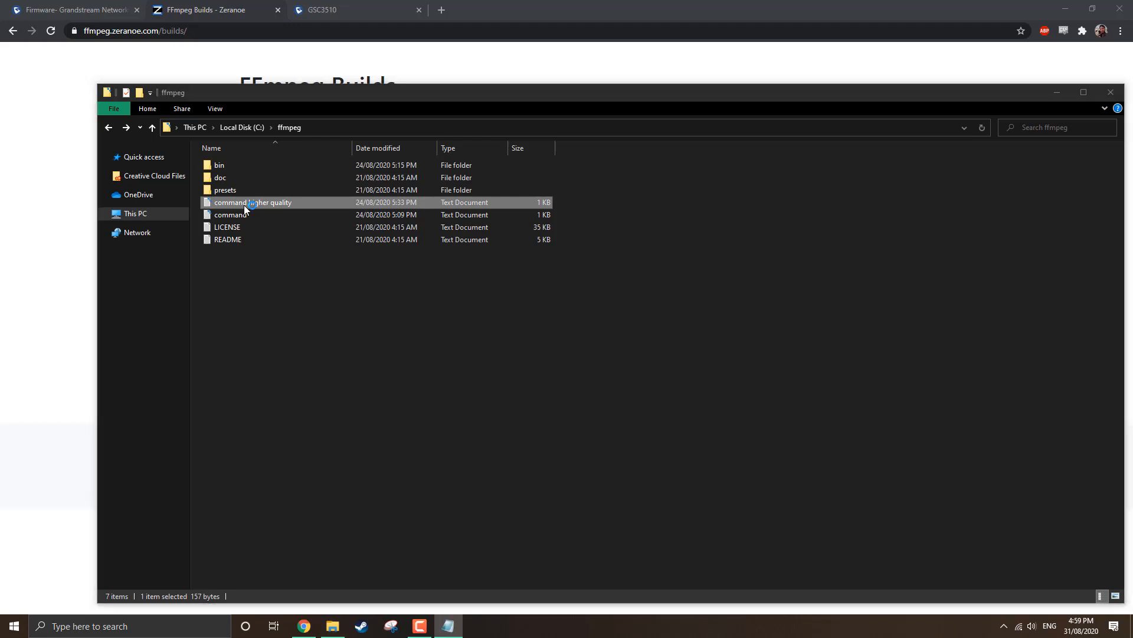
View the 'command higher quality' file in Notepad and open C:\ffmpeg\bin in Explorer.
{"action": "double_click", "coordinate": [253, 202]}
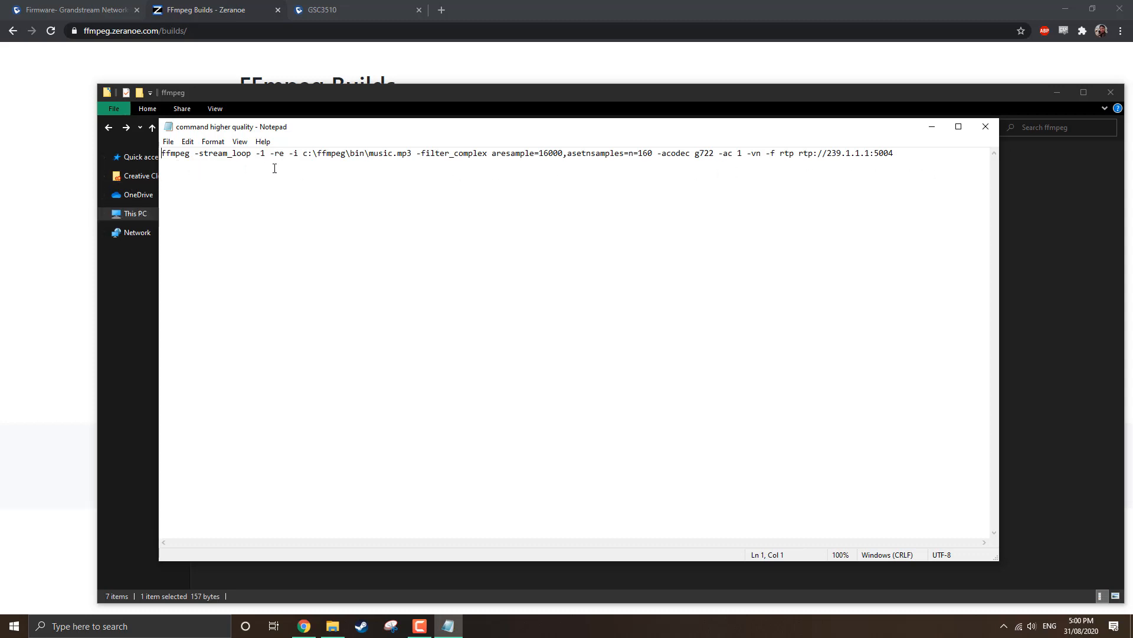
{"action": "mouse_move", "coordinate": [361, 135]}
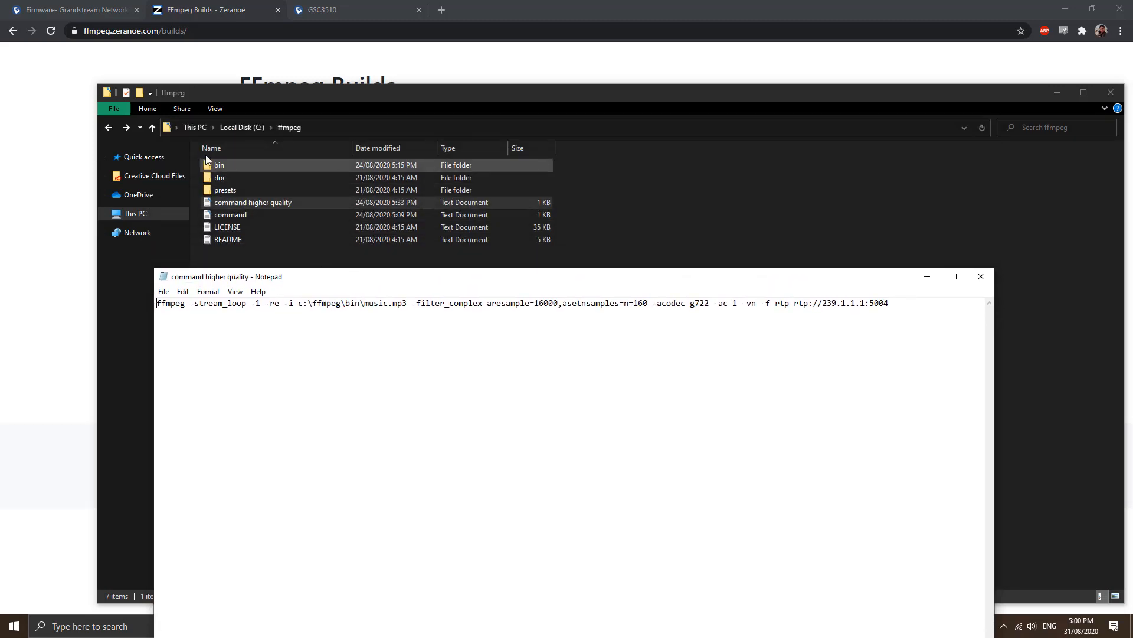
{"action": "double_click", "coordinate": [219, 165]}
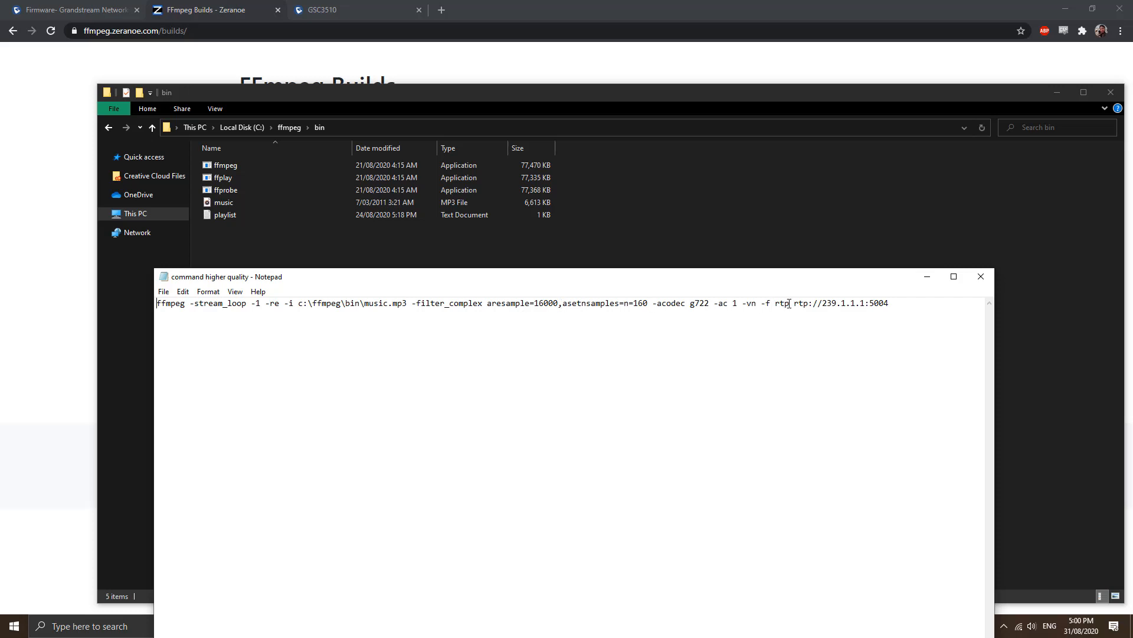
{"action": "mouse_move", "coordinate": [251, 335]}
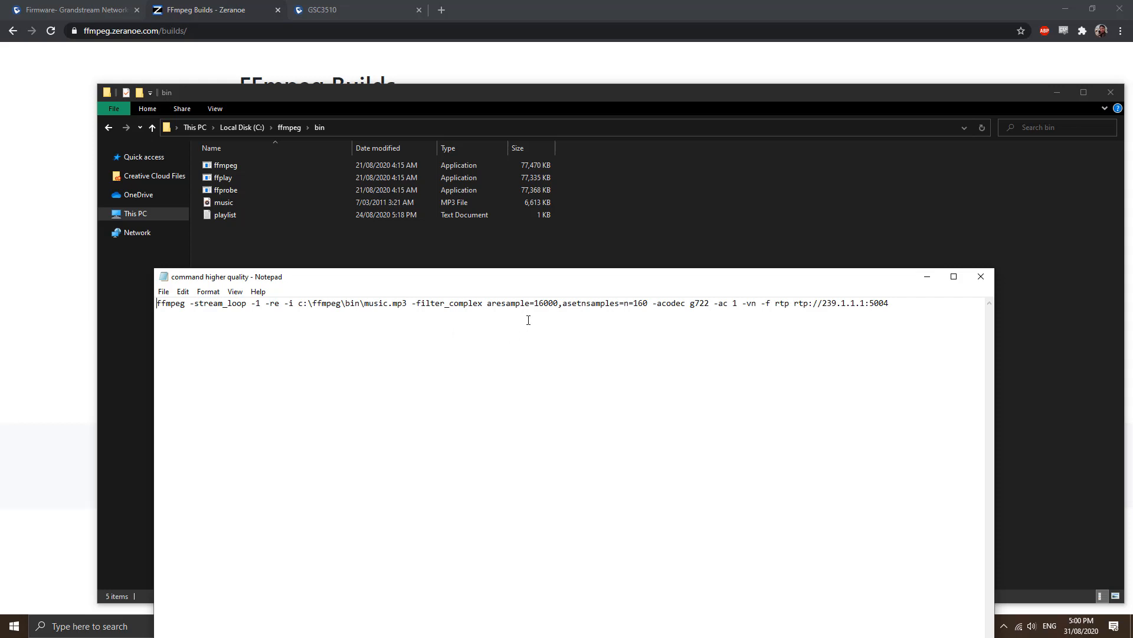
{"action": "mouse_move", "coordinate": [642, 341]}
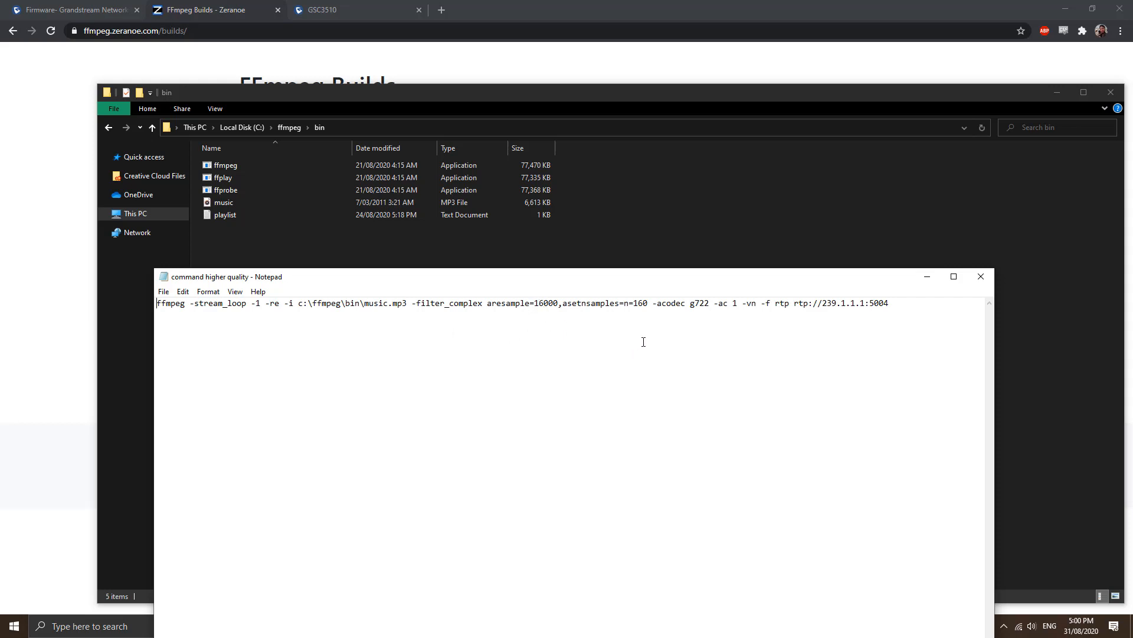
{"action": "mouse_move", "coordinate": [688, 326]}
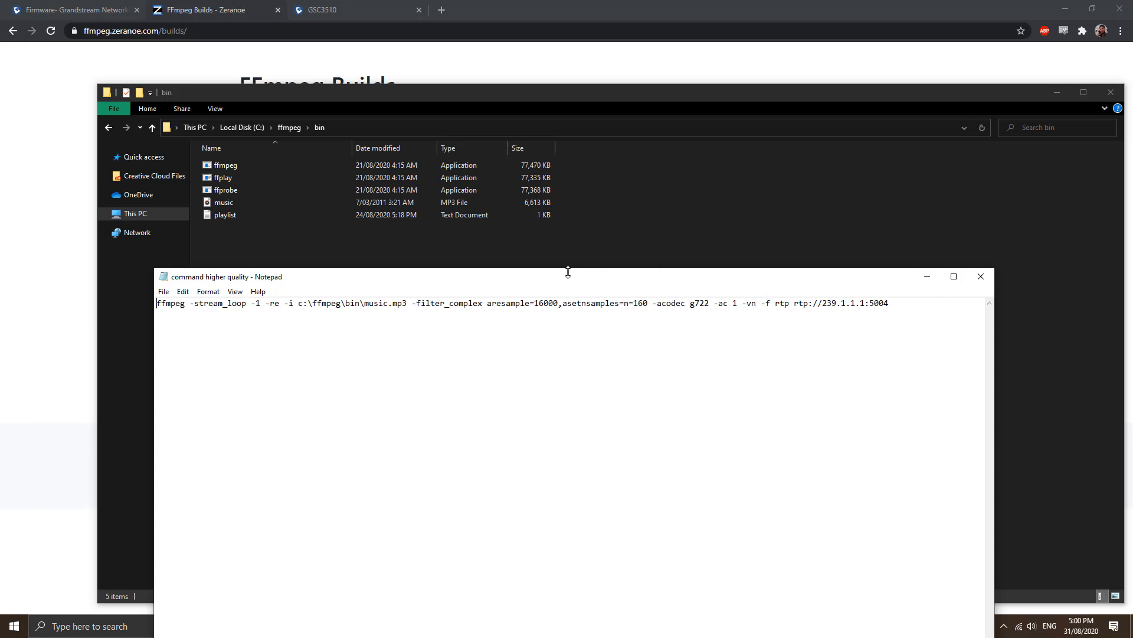
Launch cmd via Win+R and change directory to c:\ffmpeg\bin.
{"action": "type", "text": "cmd"}
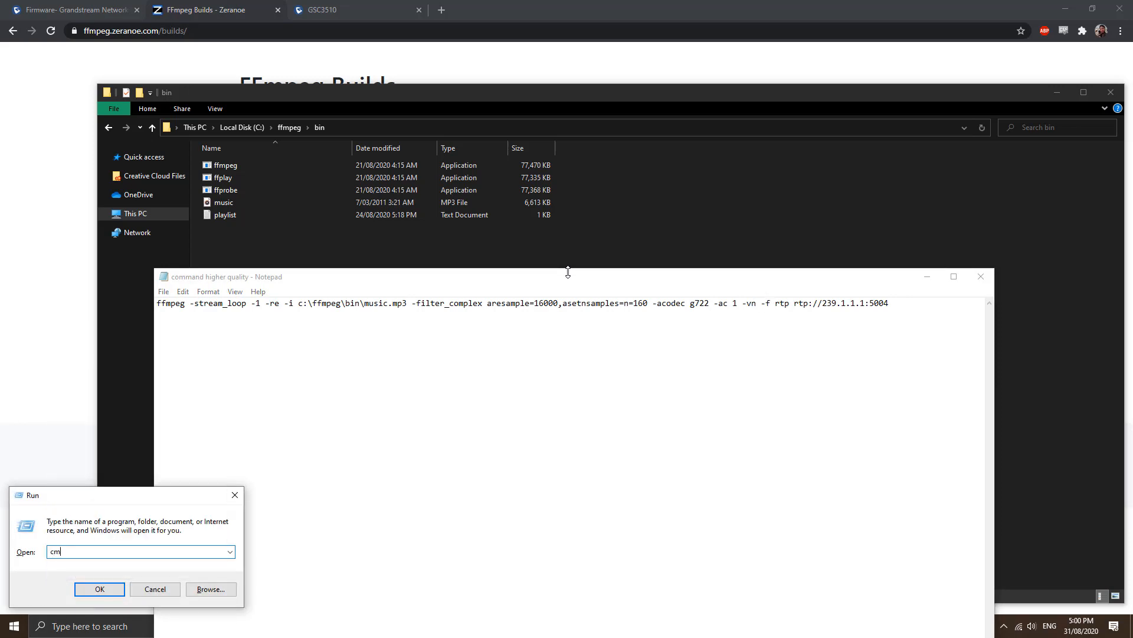
{"action": "left_click", "coordinate": [99, 588]}
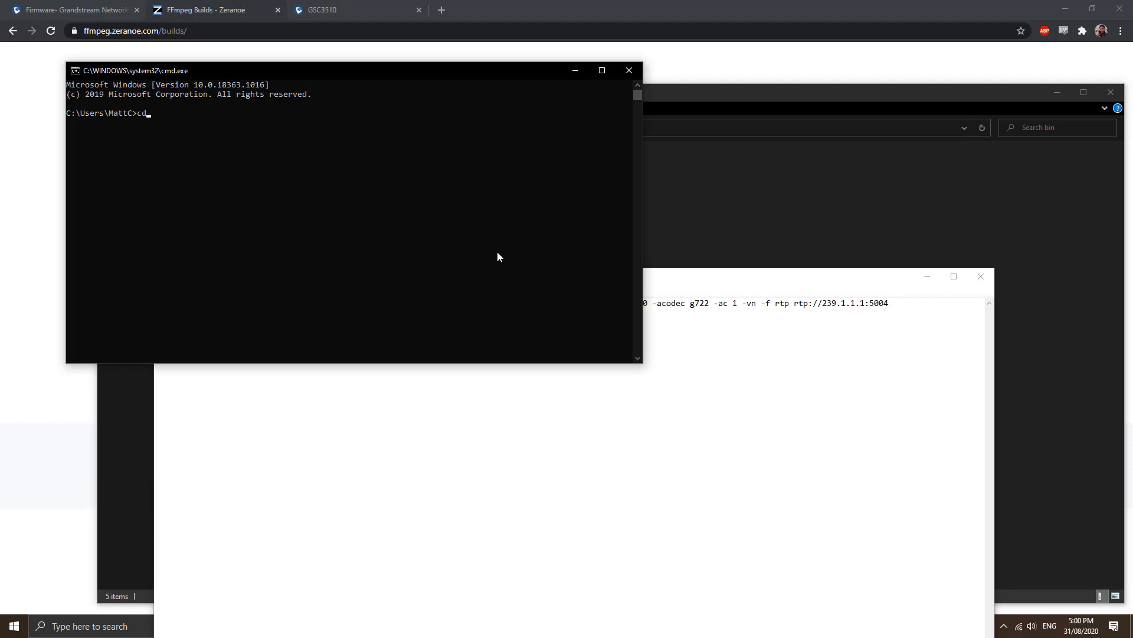
{"action": "type", "text": "c:\\\\"}
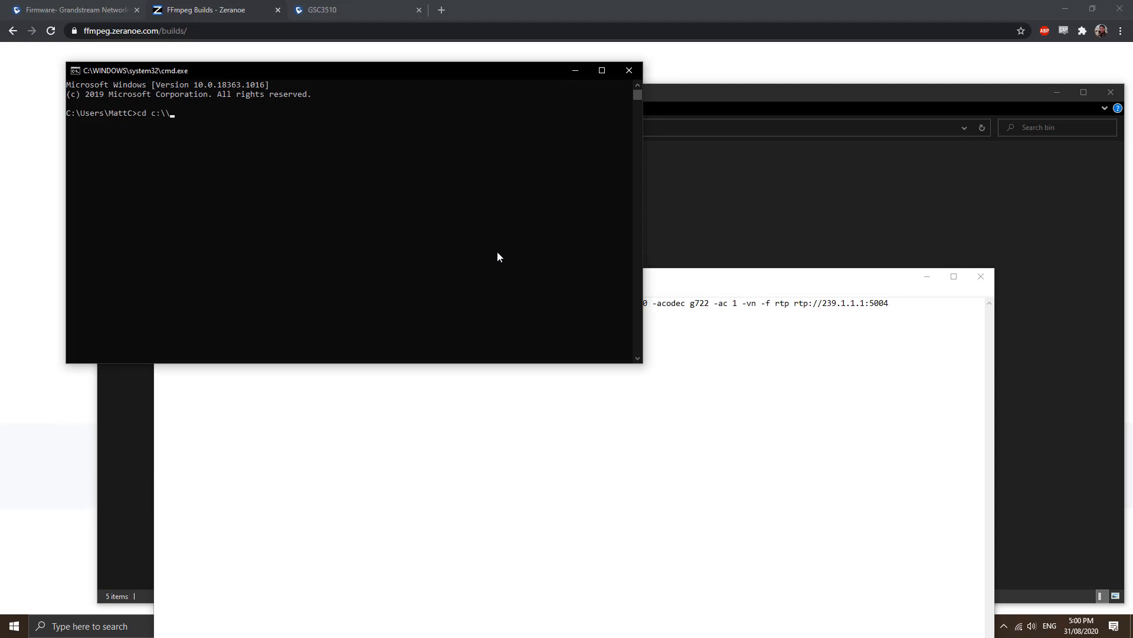
{"action": "type", "text": "ff"}
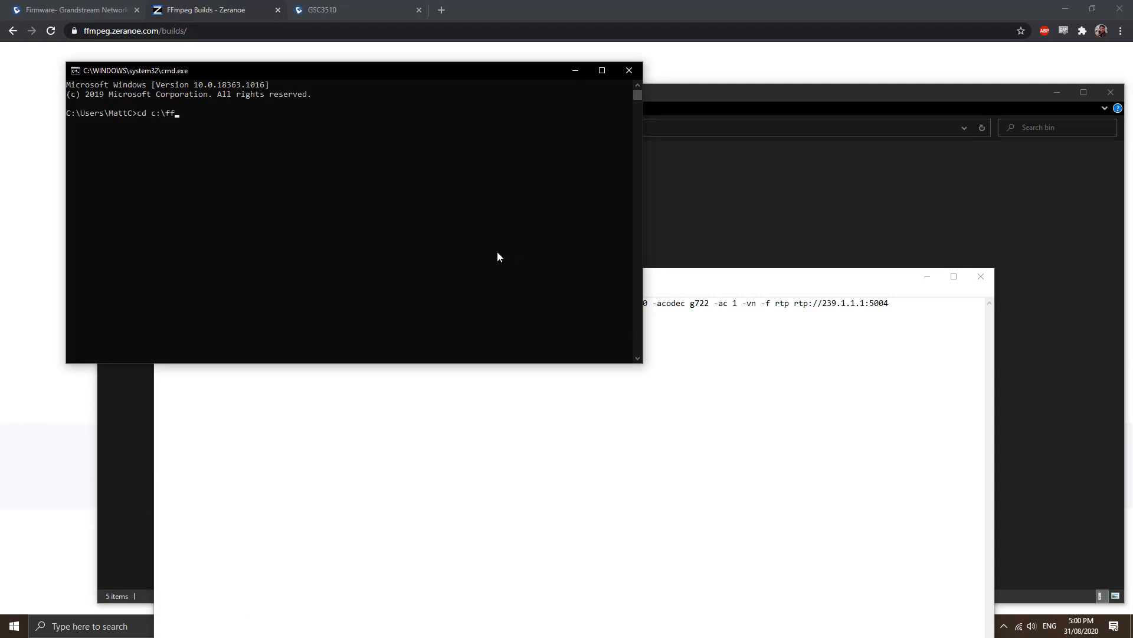
{"action": "type", "text": "mpeg"}
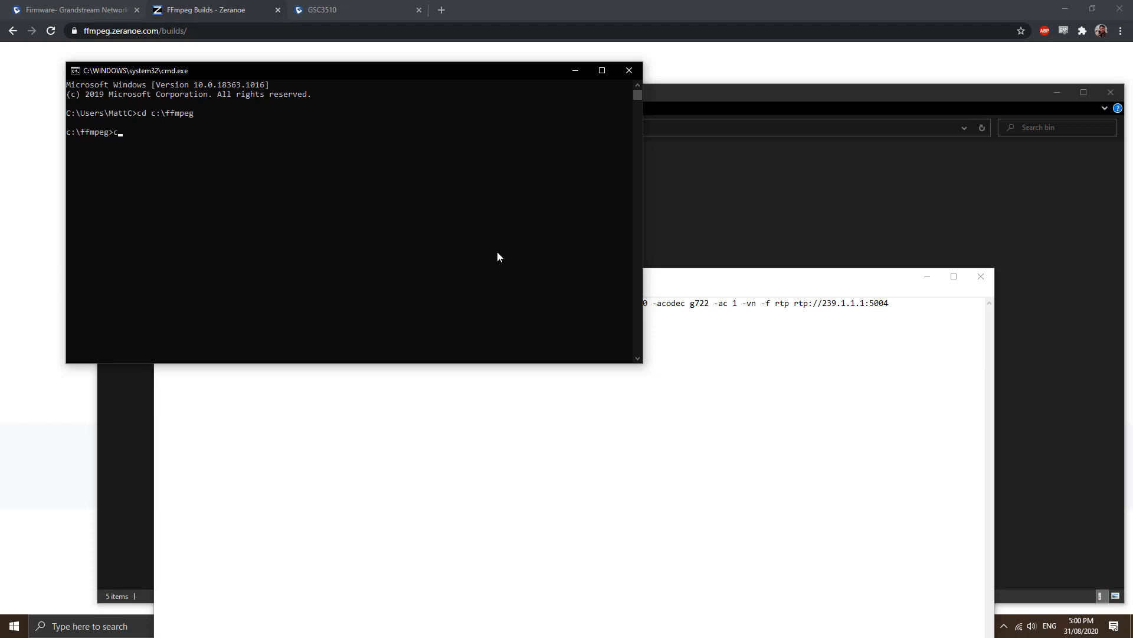
{"action": "type", "text": "d bin"}
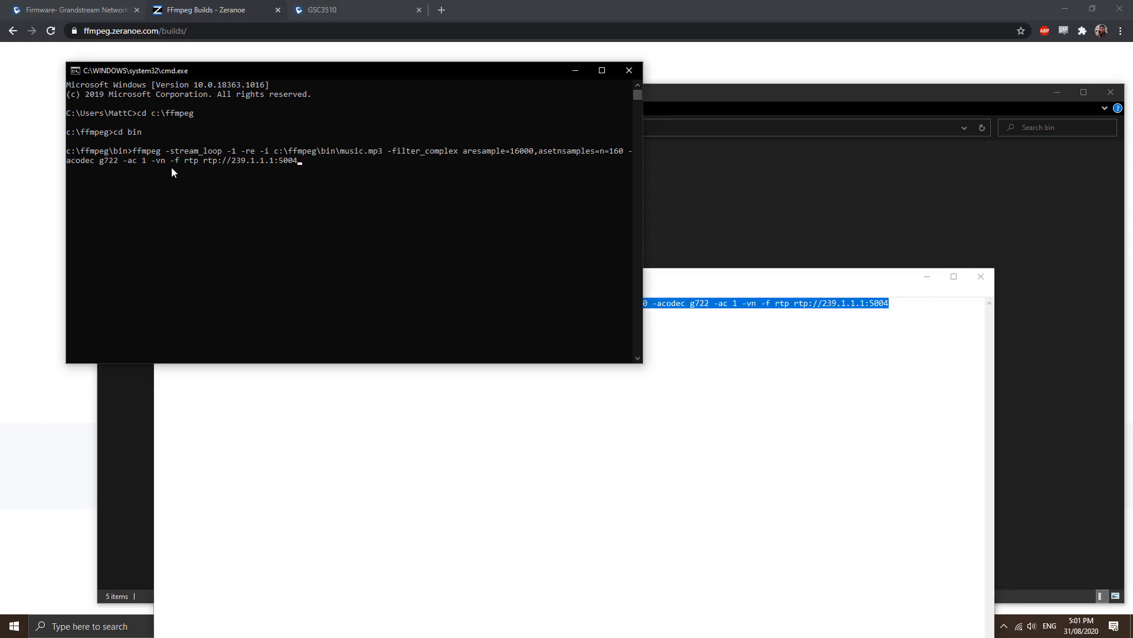
Run the ffmpeg command so music.mp3 streams as G.722 mono to rtp://239.1.1.1:5004.
{"action": "key", "text": "enter"}
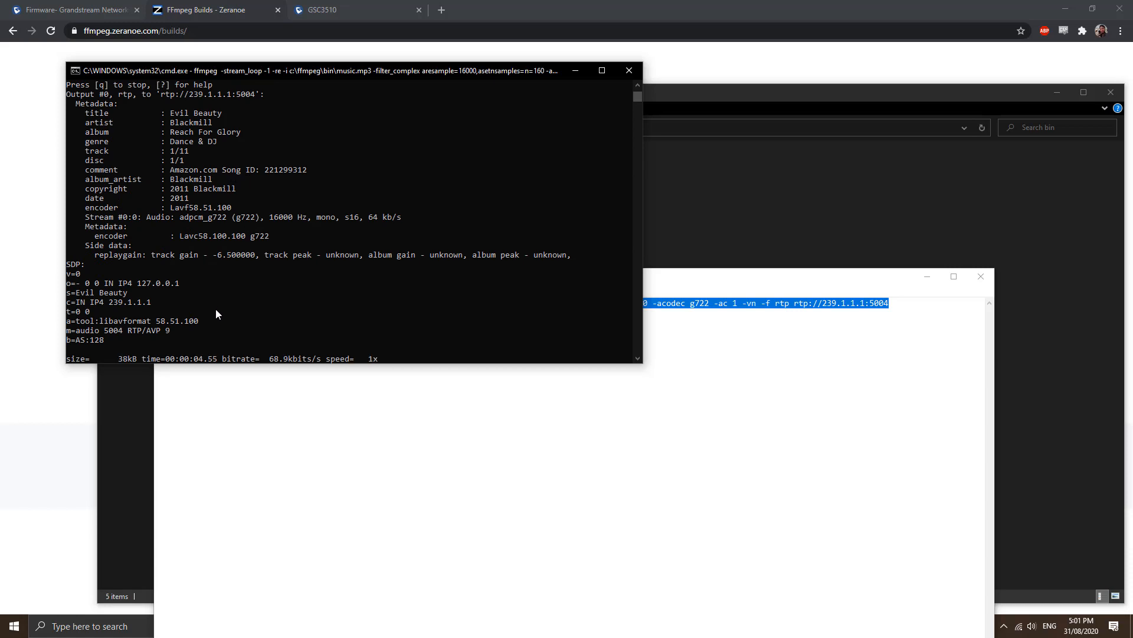
{"action": "mouse_move", "coordinate": [123, 367]}
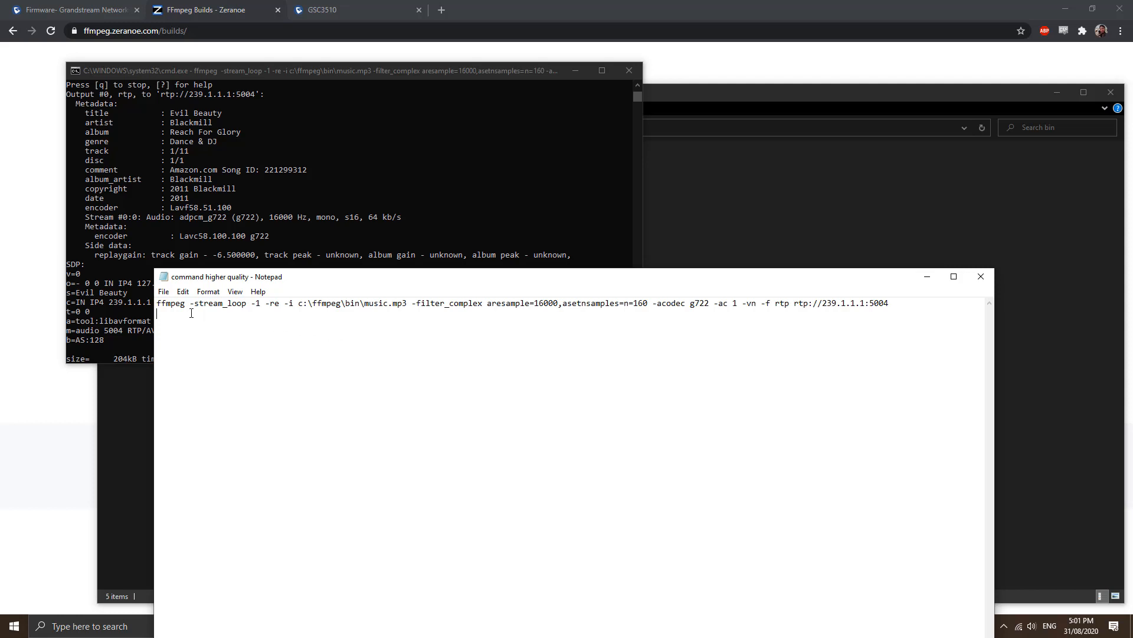
{"action": "double_click", "coordinate": [216, 304]}
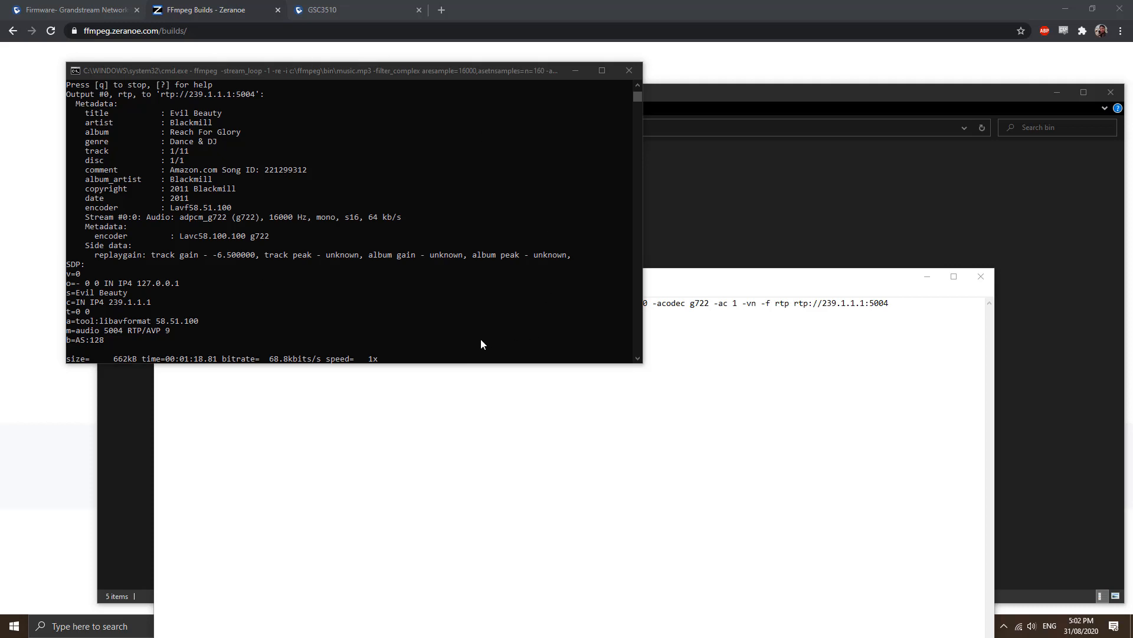
{"action": "mouse_move", "coordinate": [273, 268]}
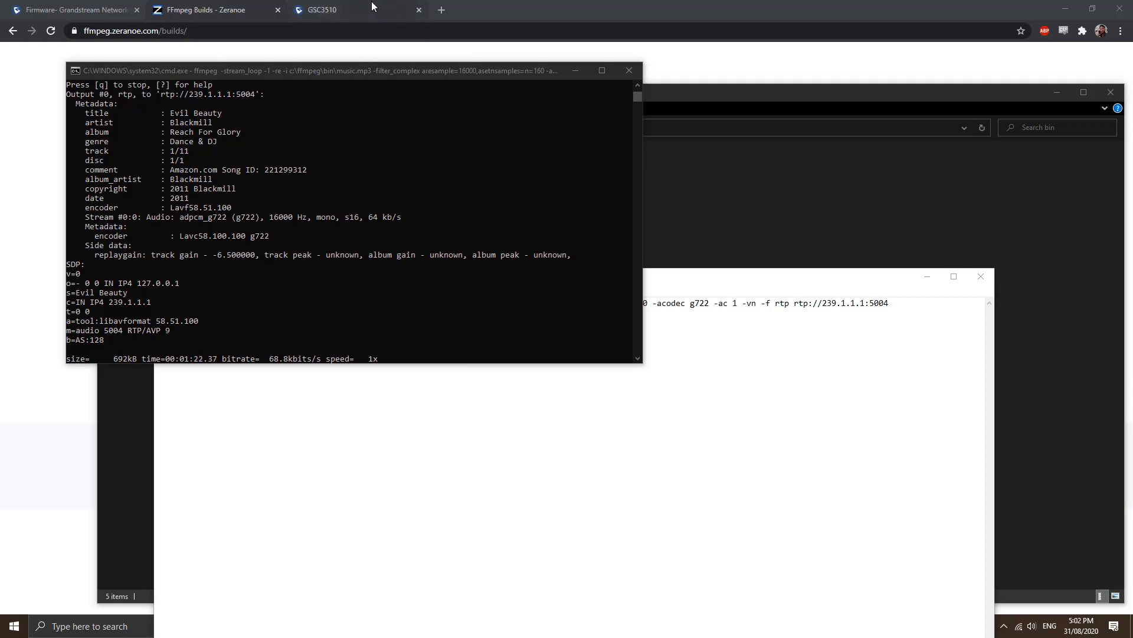
Switch to the GSC3510 page and hang up the ringing 239.1.1.1:5004 multicast call.
{"action": "left_click", "coordinate": [340, 11]}
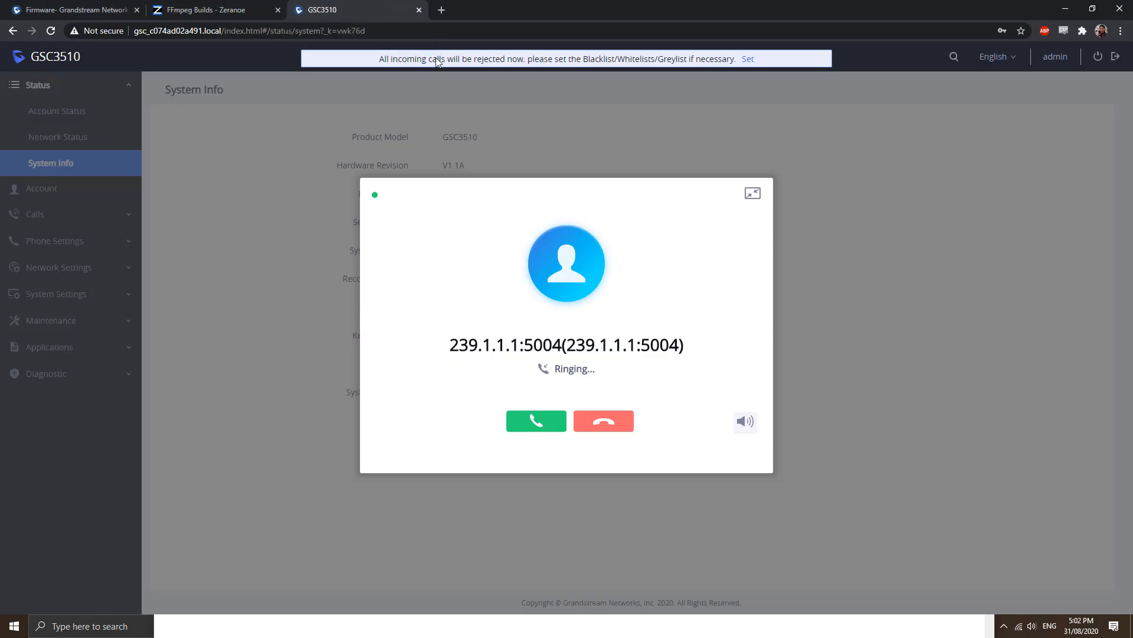
{"action": "mouse_move", "coordinate": [670, 366]}
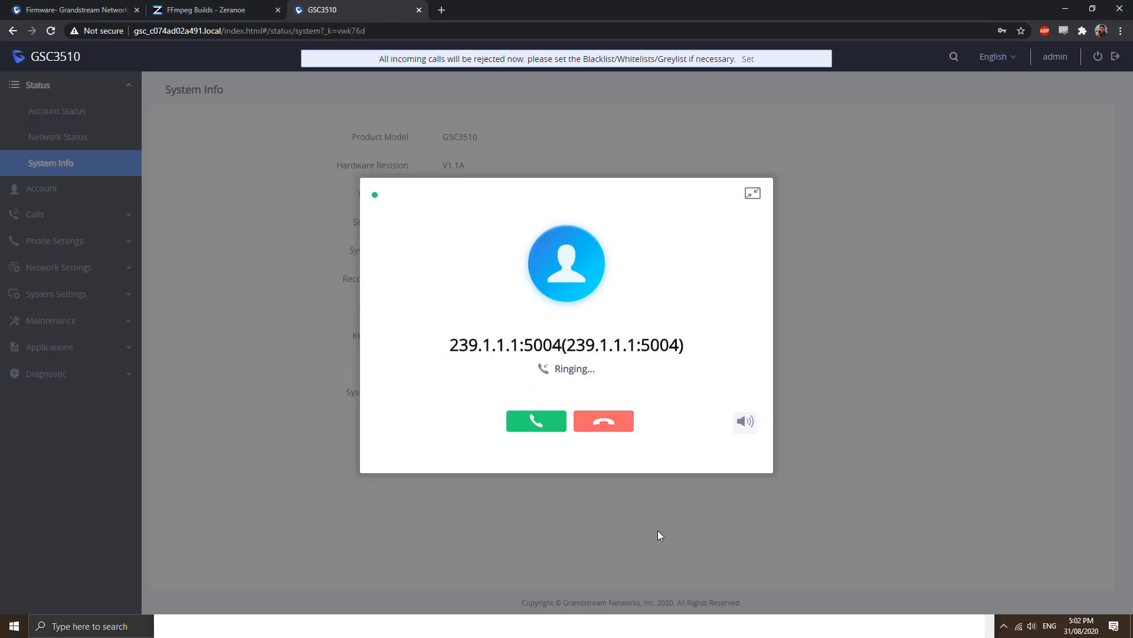
{"action": "mouse_move", "coordinate": [604, 420]}
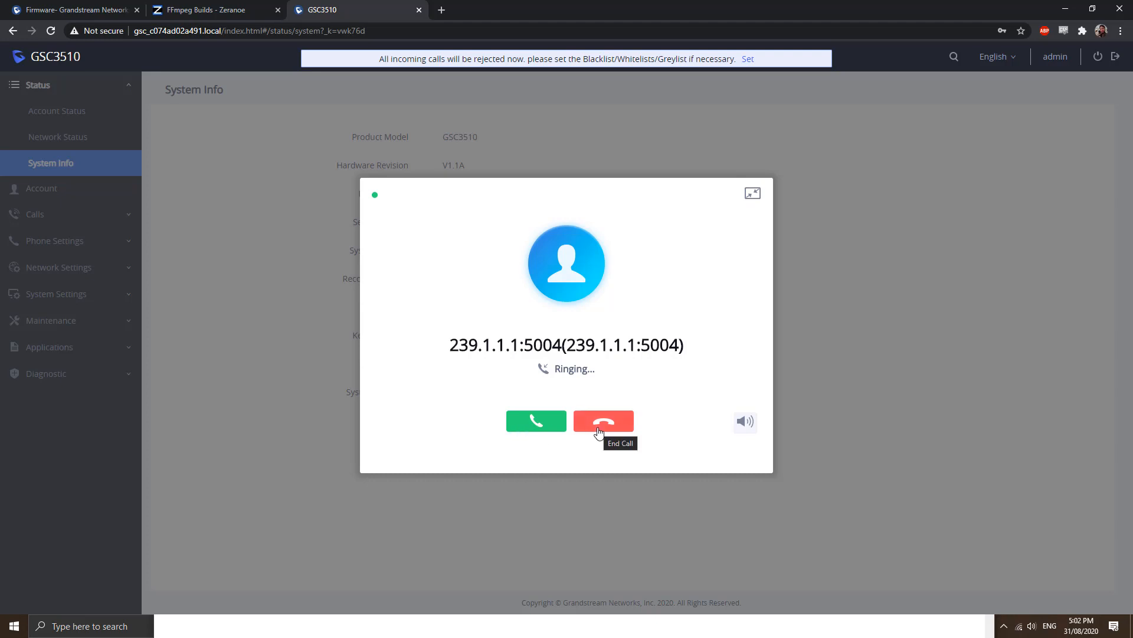
{"action": "left_click", "coordinate": [604, 421]}
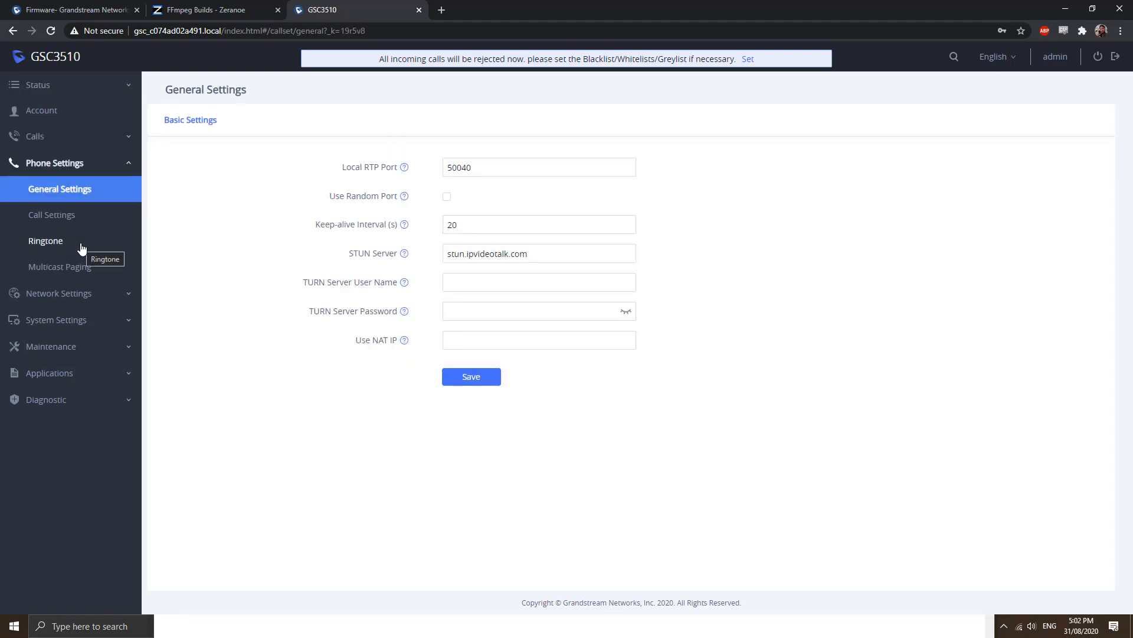
{"action": "mouse_move", "coordinate": [153, 232]}
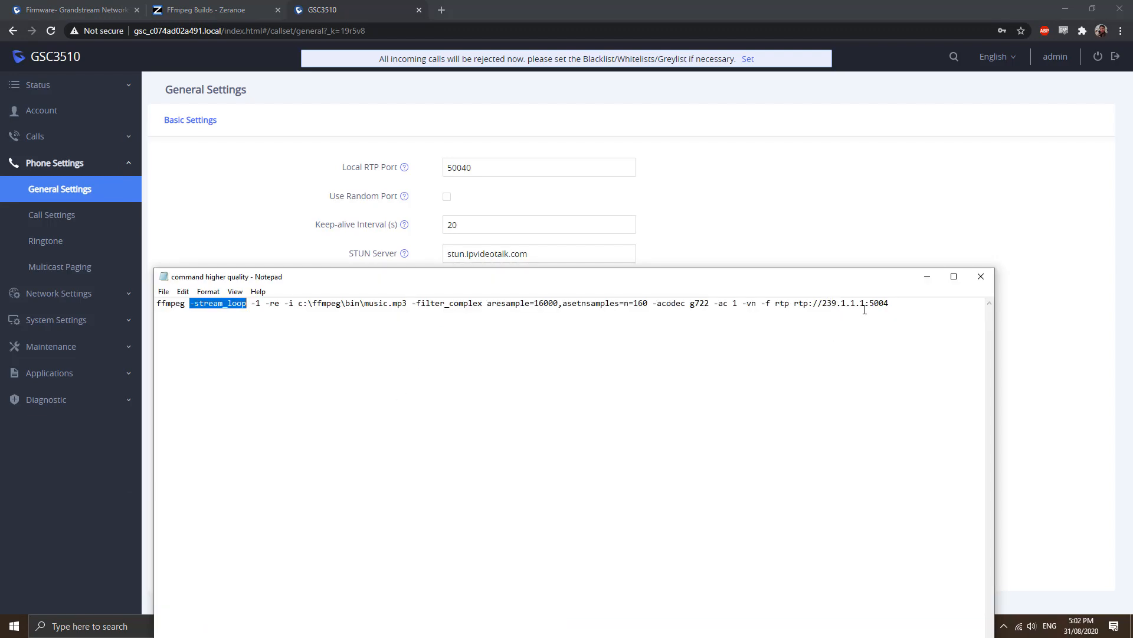
{"action": "mouse_move", "coordinate": [892, 309]}
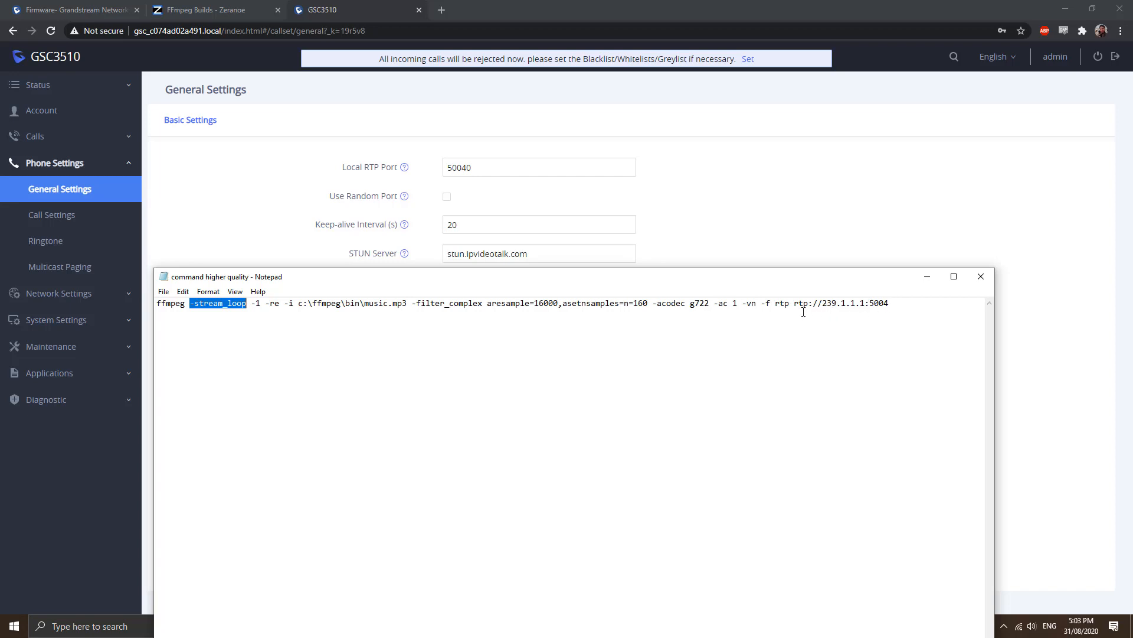
{"action": "mouse_move", "coordinate": [822, 308]}
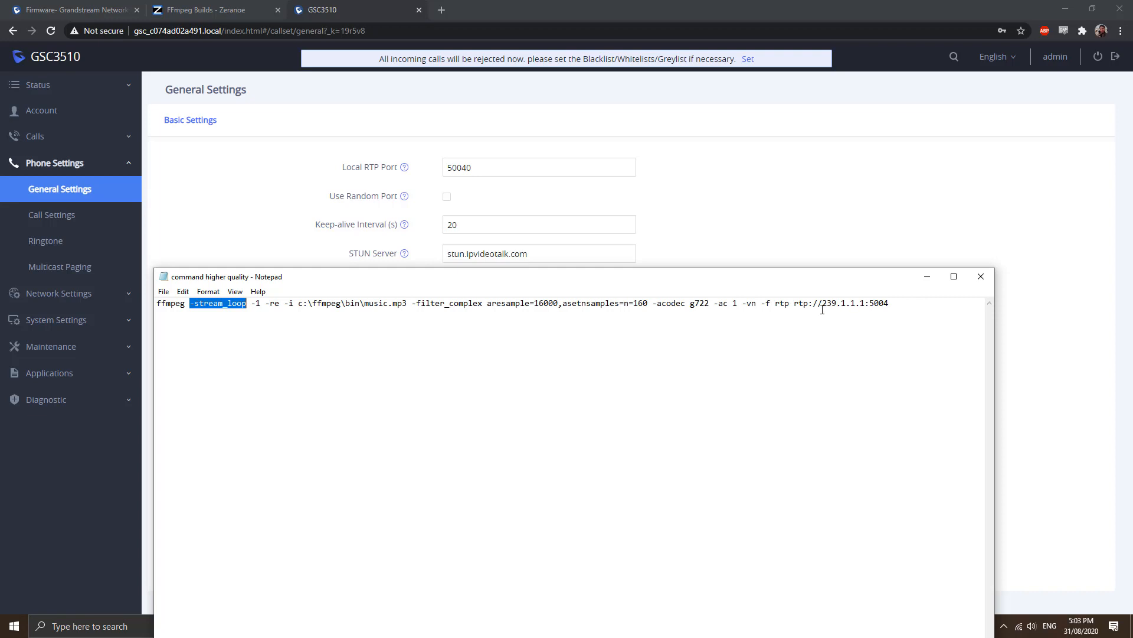
{"action": "mouse_move", "coordinate": [786, 262]}
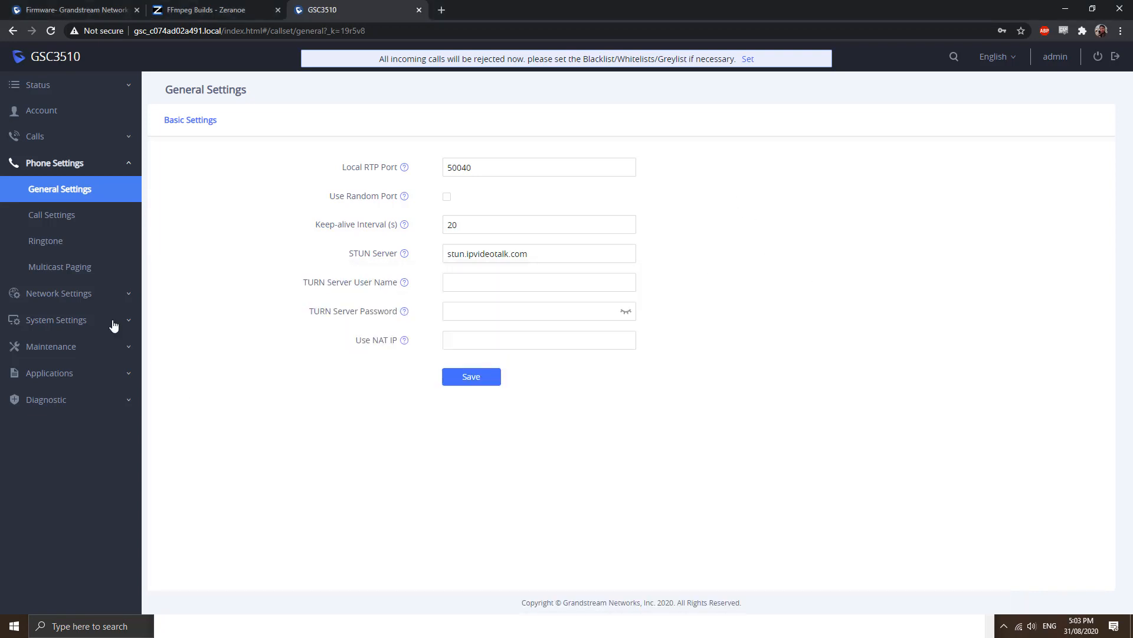
{"action": "mouse_move", "coordinate": [107, 273]}
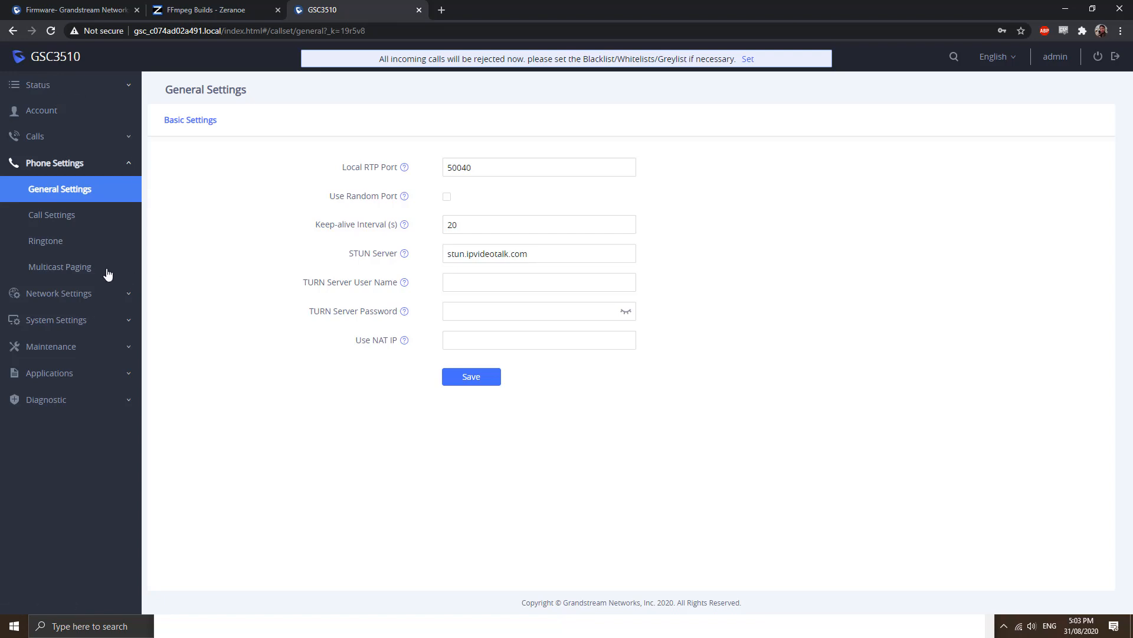
Enter 239.1.1.1:5004 as the priority 1 Multicast Listening address, save and apply it.
{"action": "left_click", "coordinate": [59, 266]}
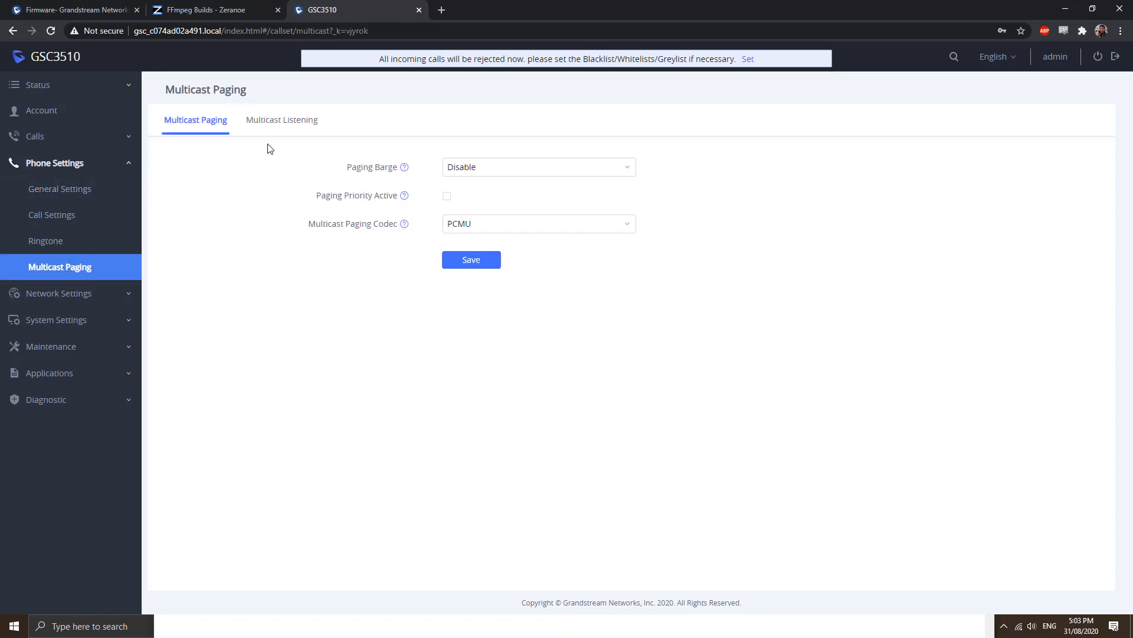
{"action": "mouse_move", "coordinate": [282, 119]}
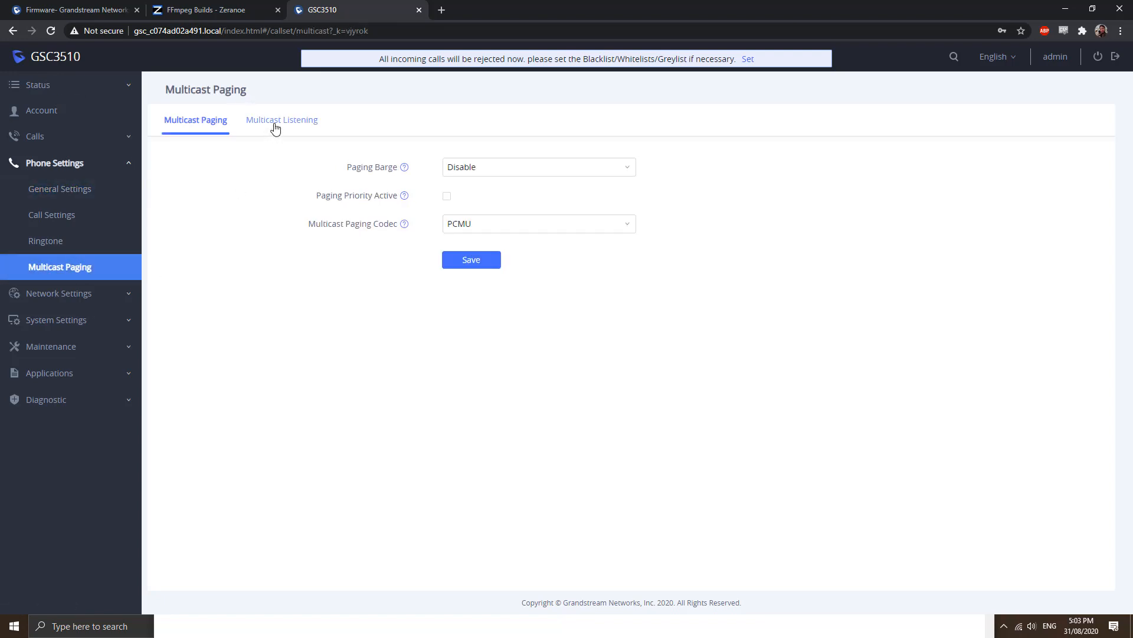
{"action": "left_click", "coordinate": [281, 119]}
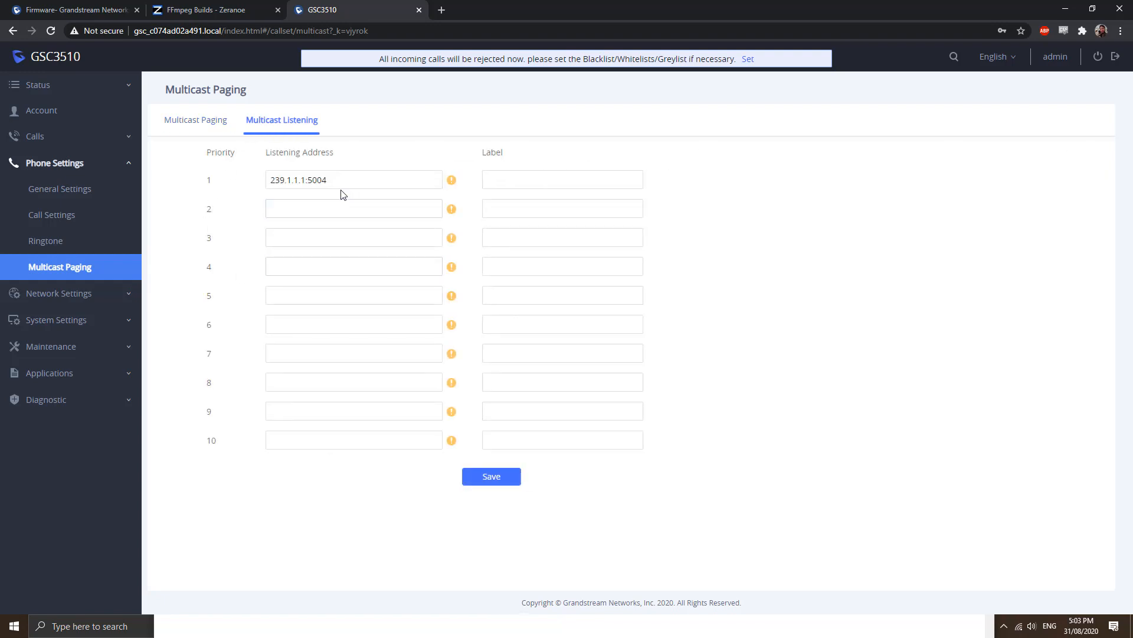
{"action": "left_click", "coordinate": [353, 179]}
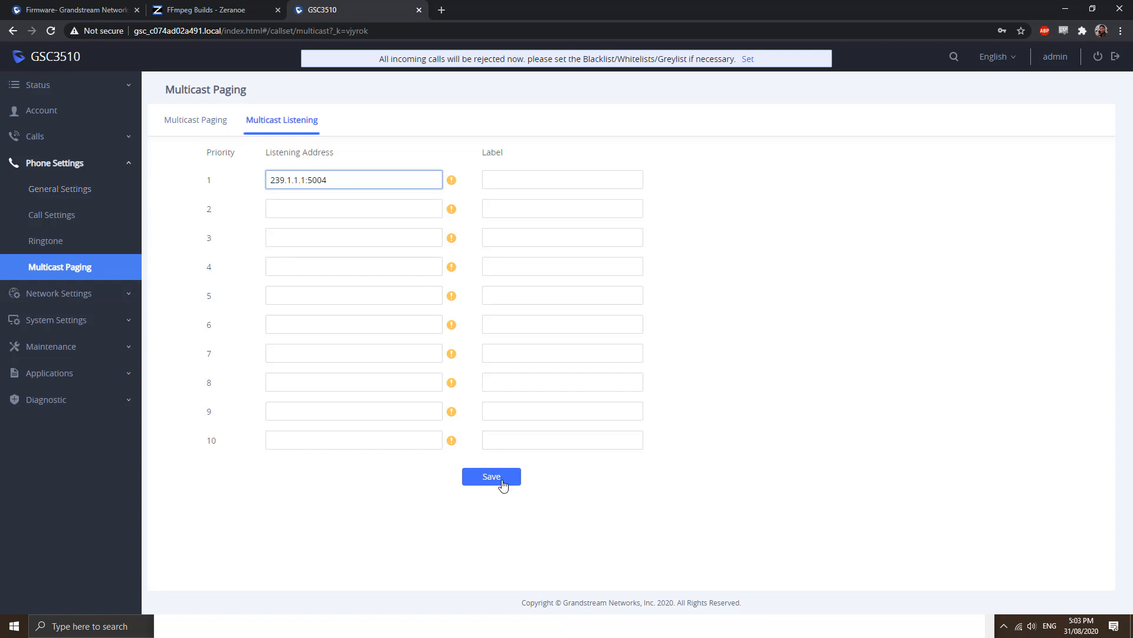
{"action": "left_click", "coordinate": [491, 475]}
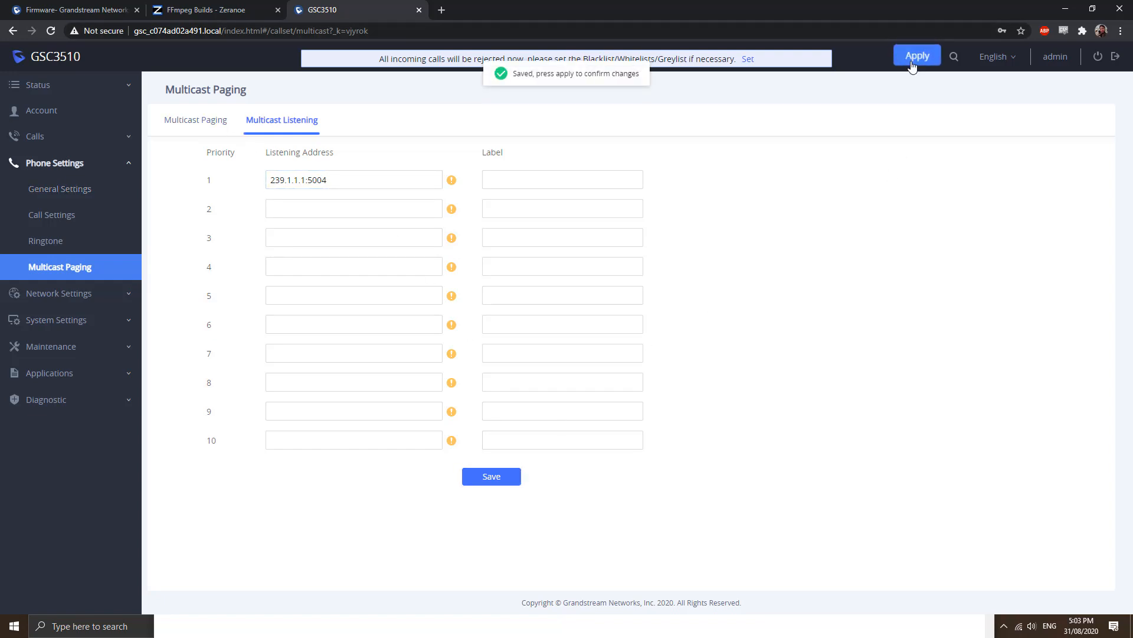
{"action": "left_click", "coordinate": [916, 55]}
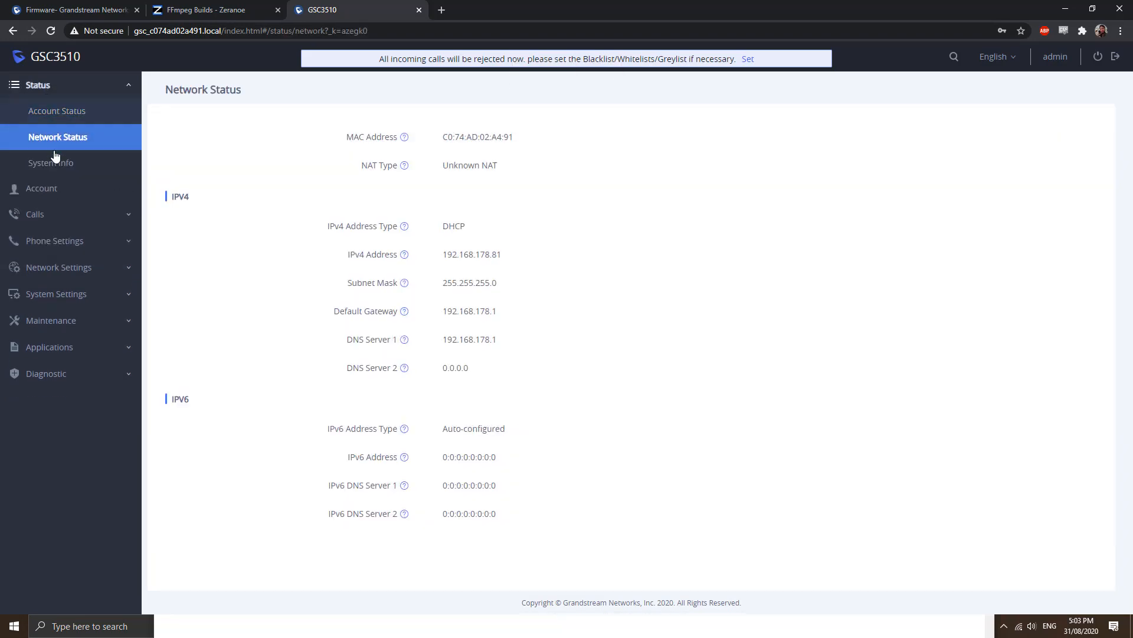
View Account Status as the 239.1.1.1:5004 page connects, then show the call's volume slider.
{"action": "left_click", "coordinate": [56, 111]}
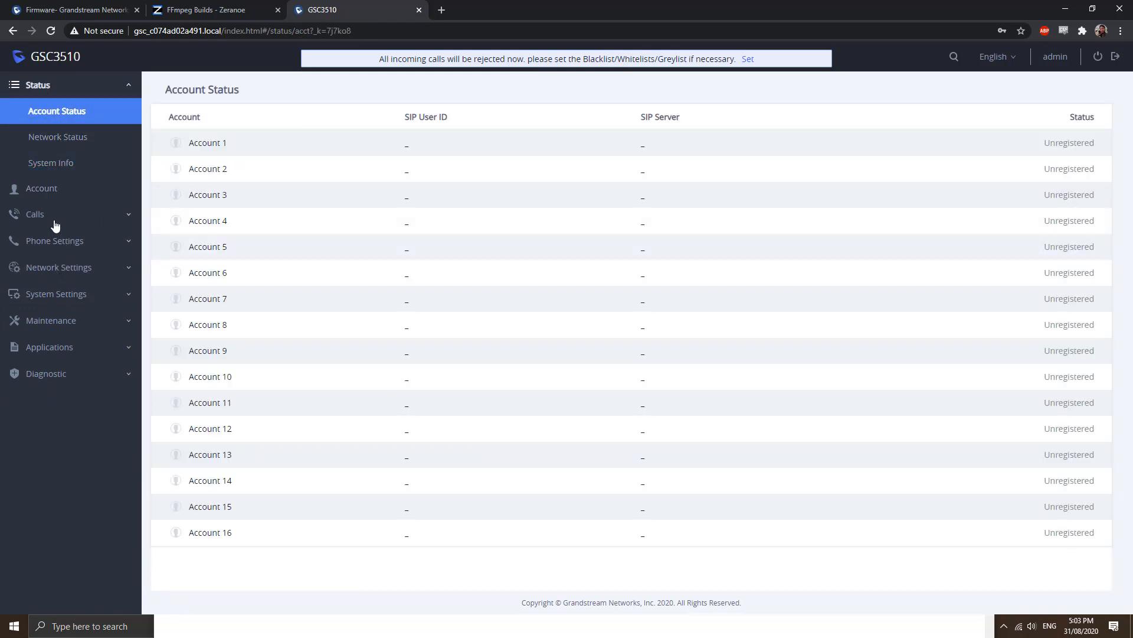
{"action": "left_click", "coordinate": [41, 188]}
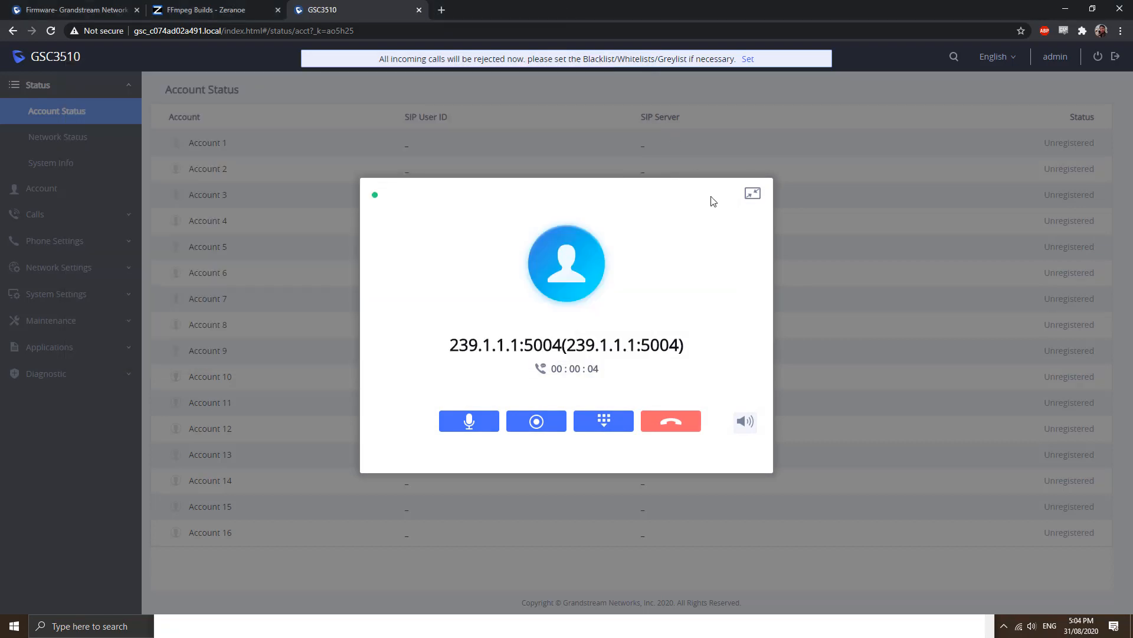
{"action": "left_click", "coordinate": [745, 421]}
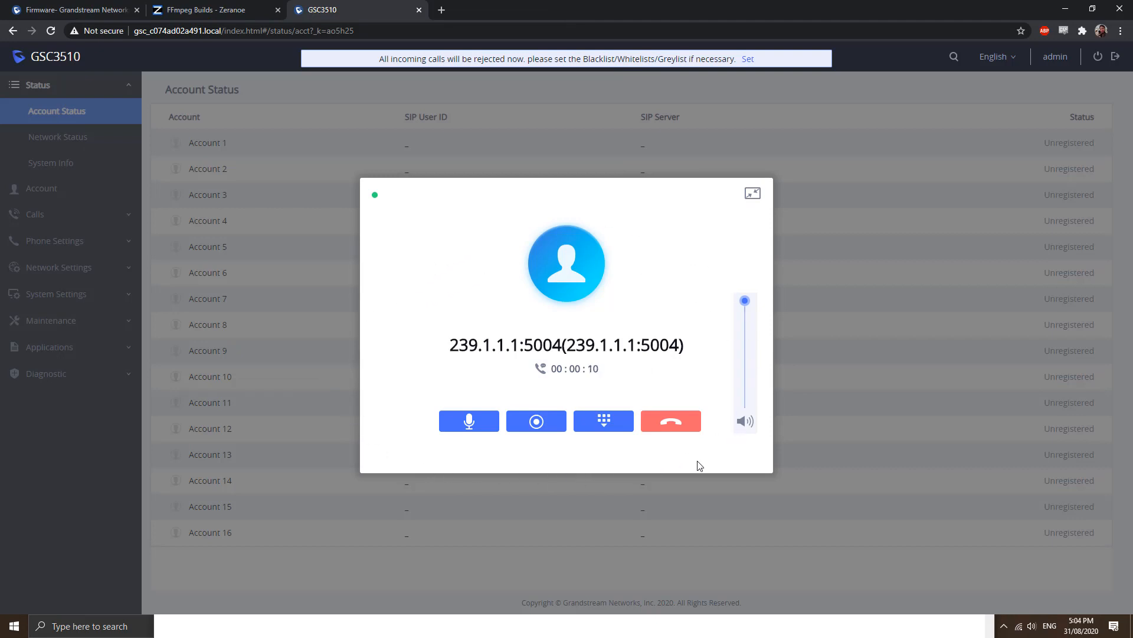
{"action": "mouse_move", "coordinate": [572, 220]}
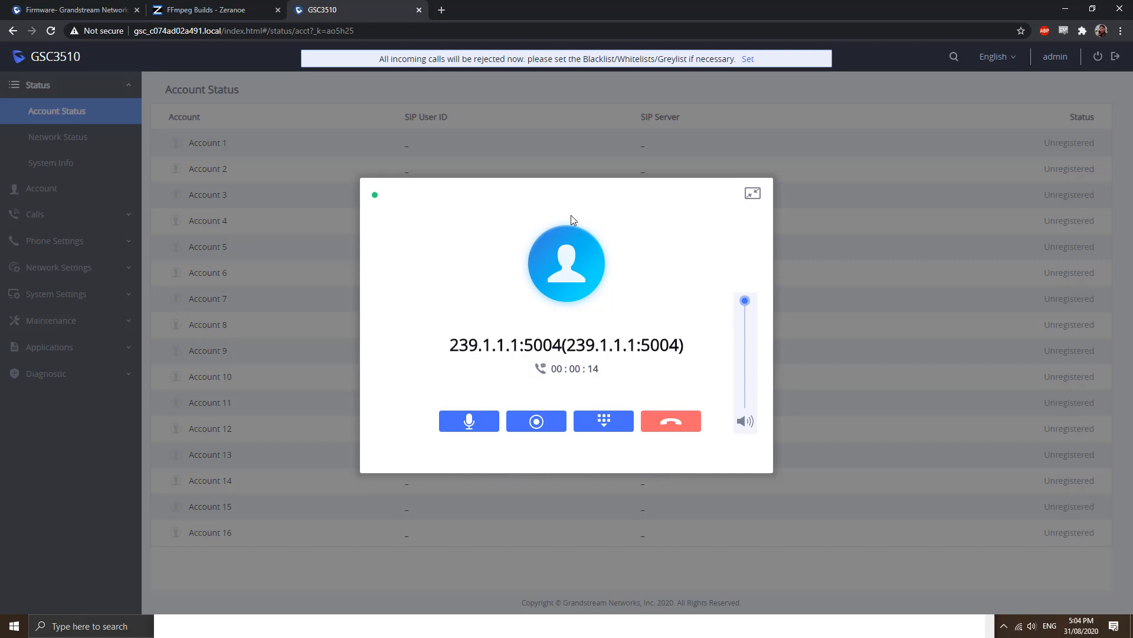
{"action": "mouse_move", "coordinate": [582, 241]}
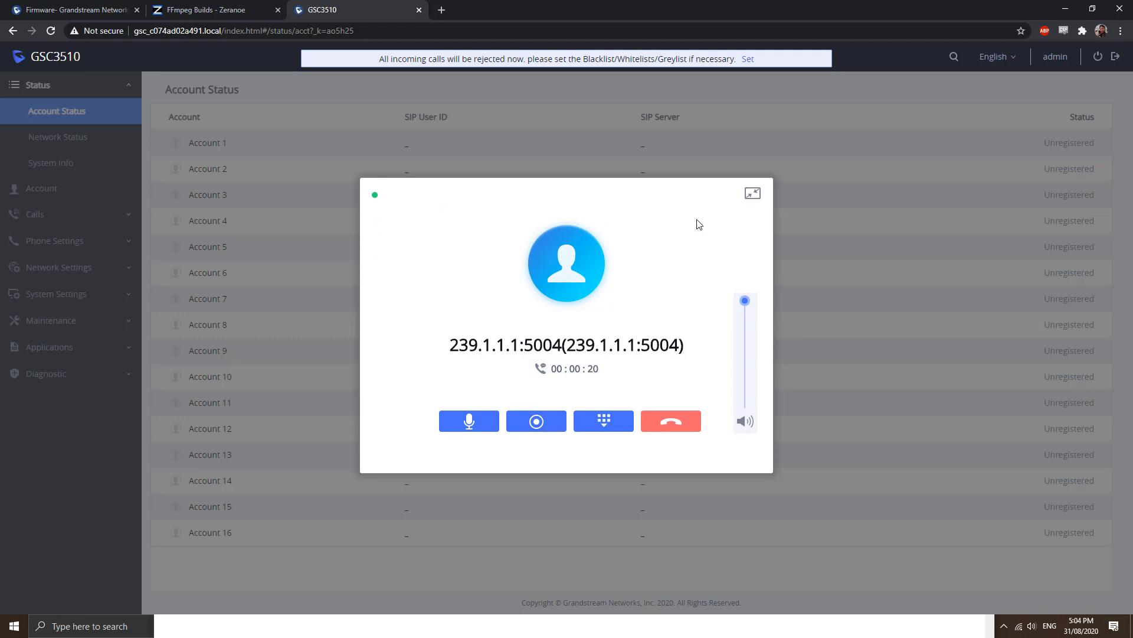
{"action": "mouse_move", "coordinate": [388, 463]}
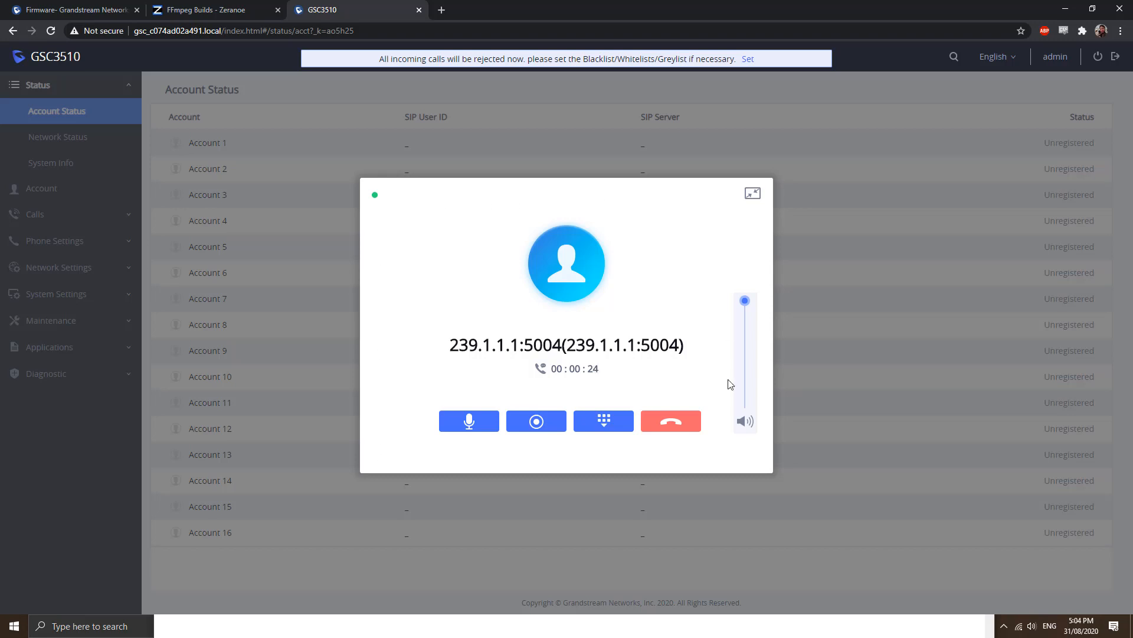
{"action": "mouse_move", "coordinate": [376, 87]}
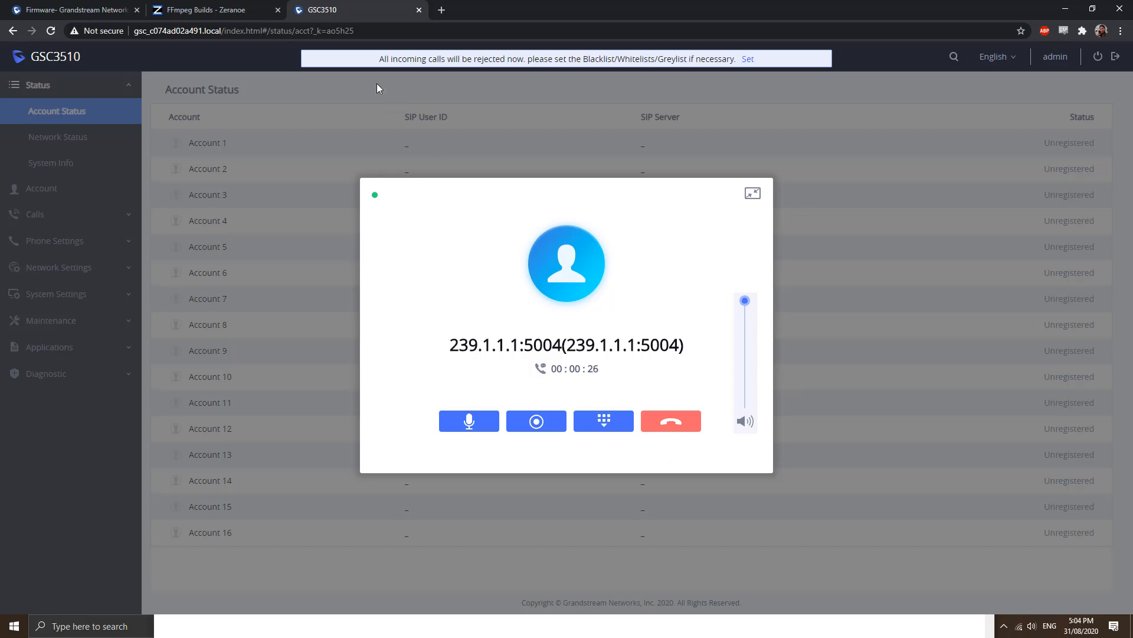
{"action": "mouse_move", "coordinate": [554, 59]}
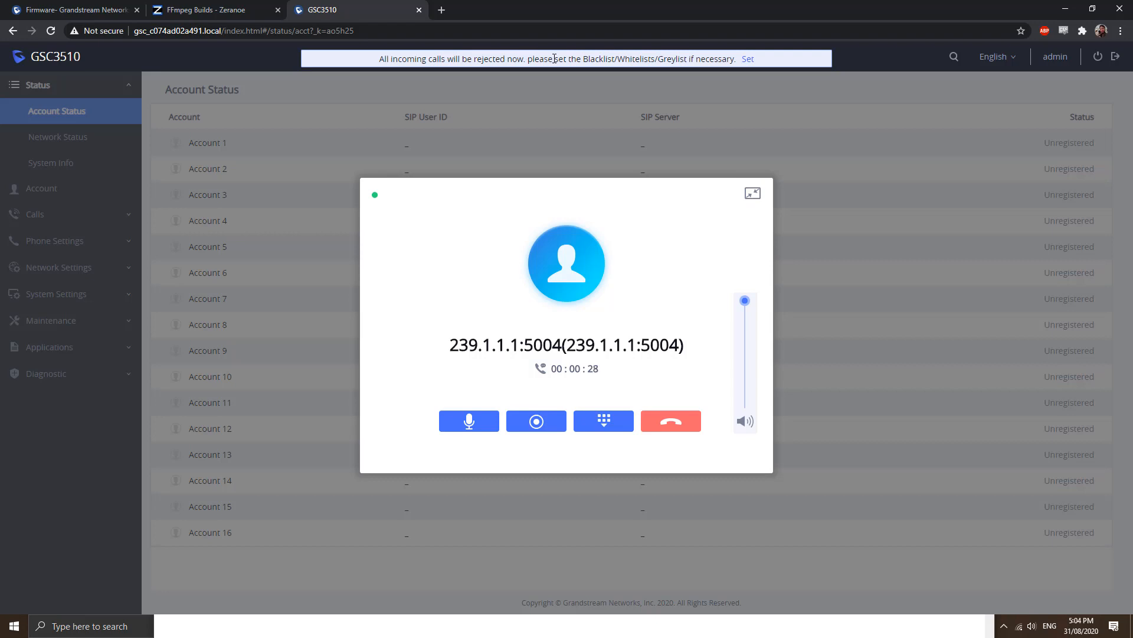
{"action": "mouse_move", "coordinate": [635, 218]}
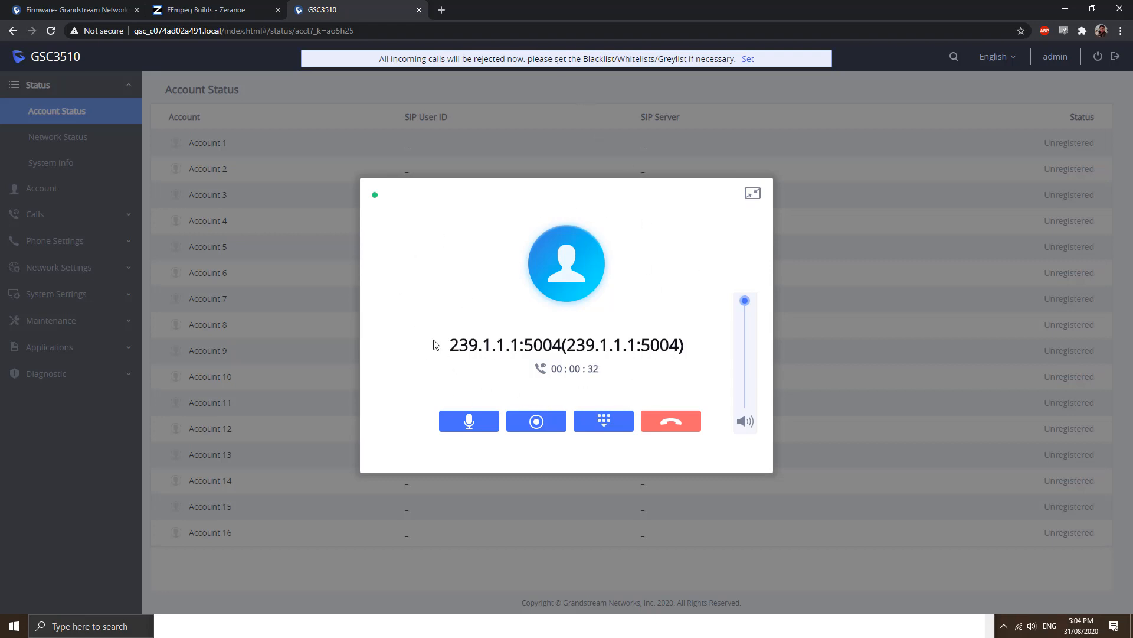
{"action": "mouse_move", "coordinate": [401, 99]}
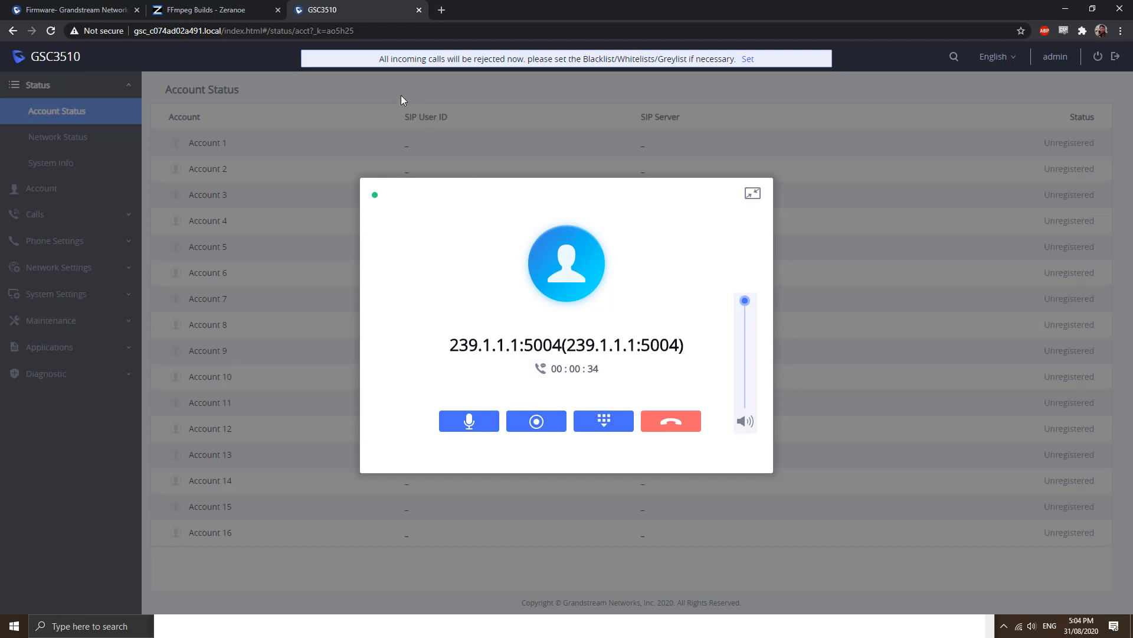
{"action": "mouse_move", "coordinate": [749, 59]}
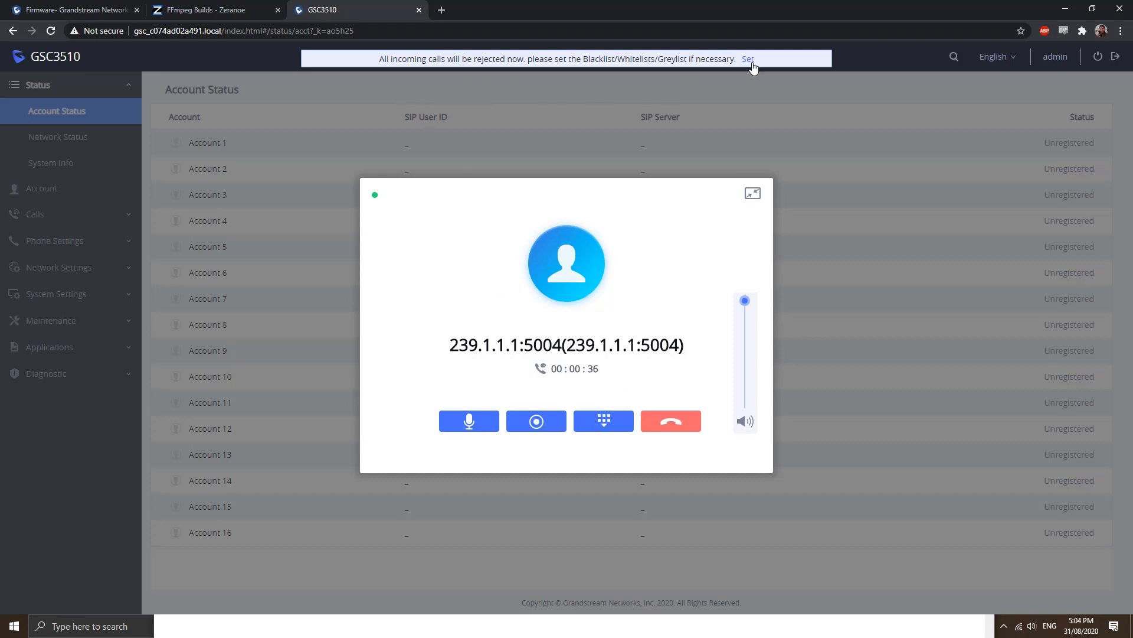
Open the Blacklist/Whitelist/Greylist page from the banner's Set link while the page plays.
{"action": "left_click", "coordinate": [748, 59]}
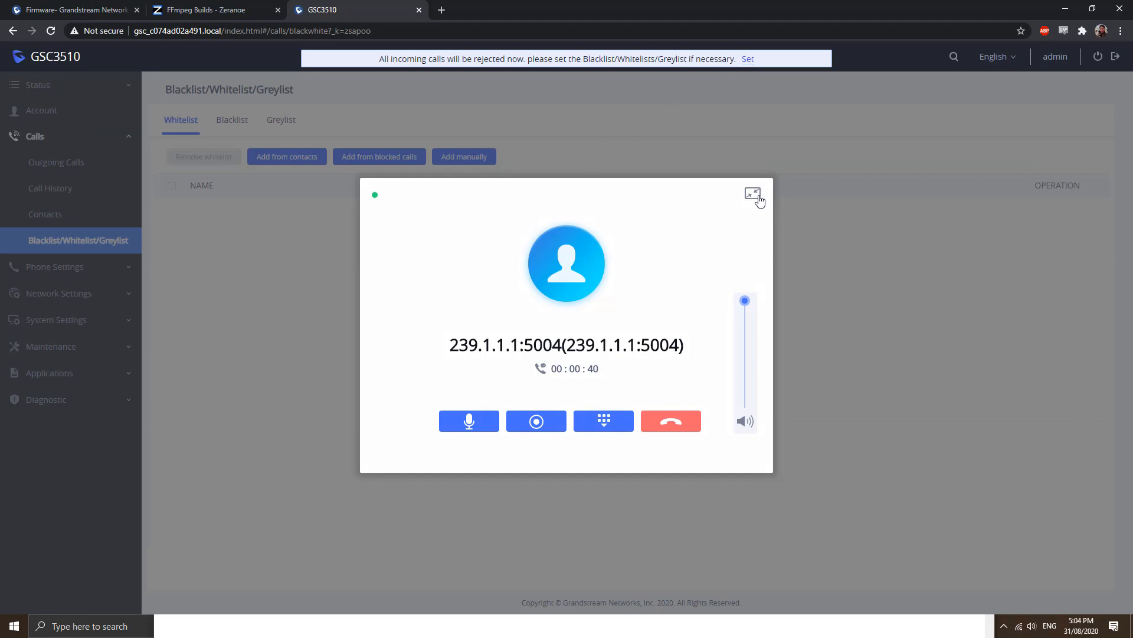
{"action": "mouse_move", "coordinate": [192, 111]}
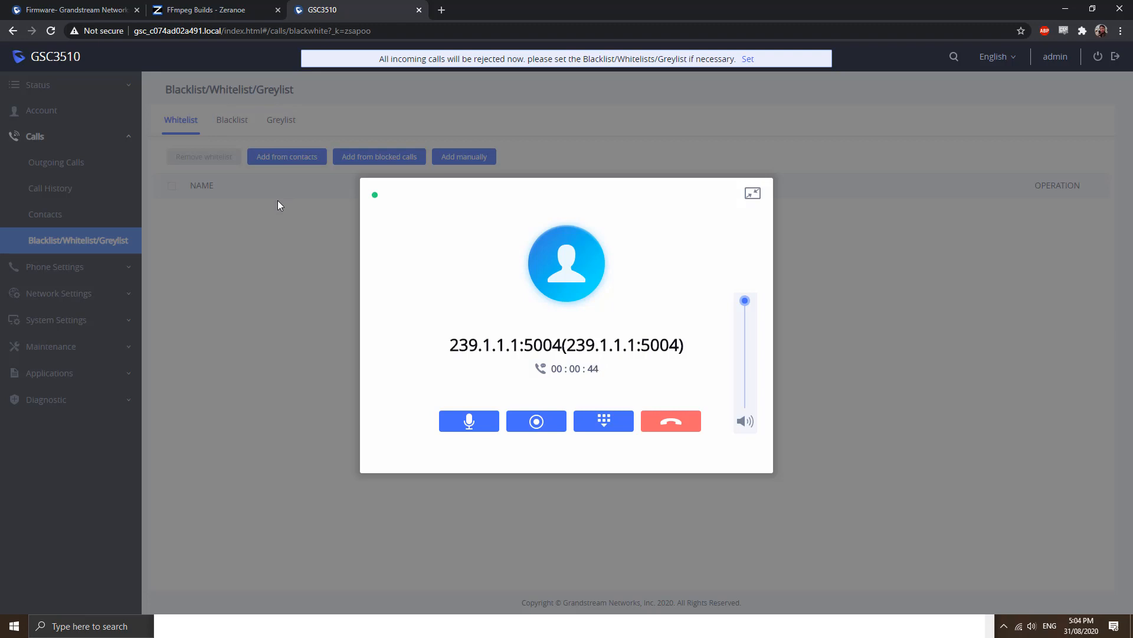
{"action": "mouse_move", "coordinate": [305, 200]}
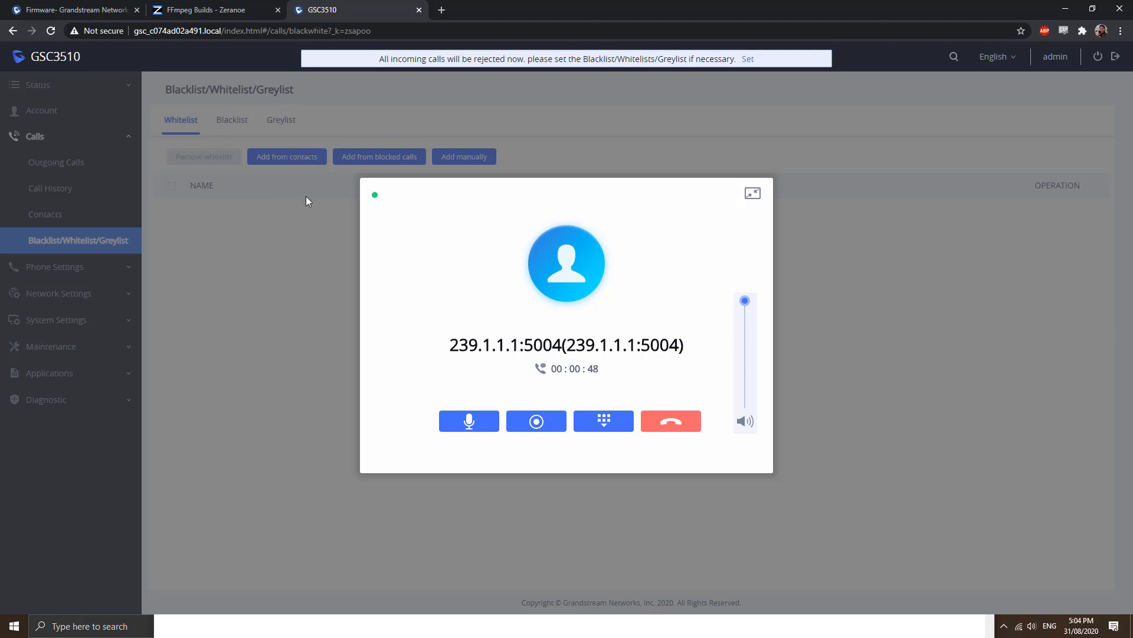
{"action": "mouse_move", "coordinate": [260, 219]}
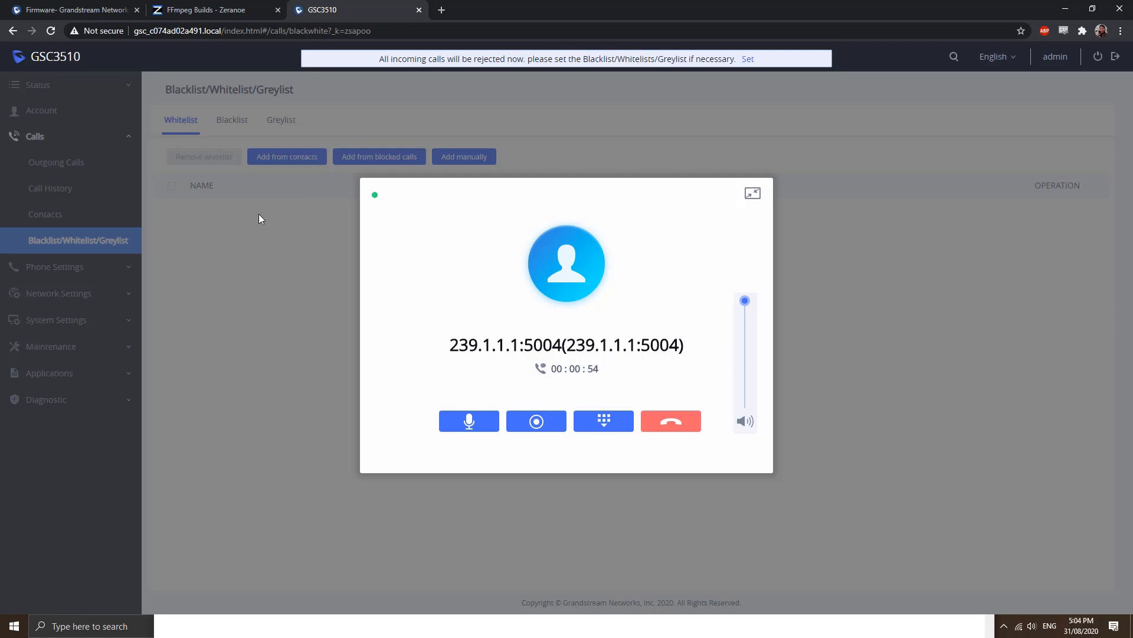
{"action": "mouse_move", "coordinate": [469, 449]}
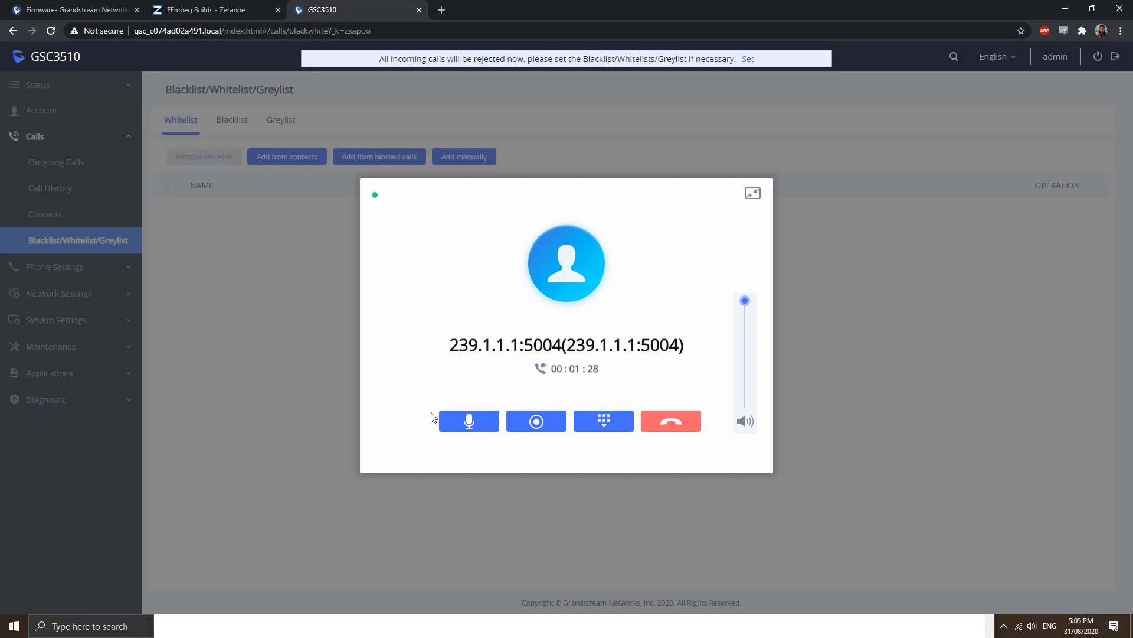
{"action": "mouse_move", "coordinate": [395, 462]}
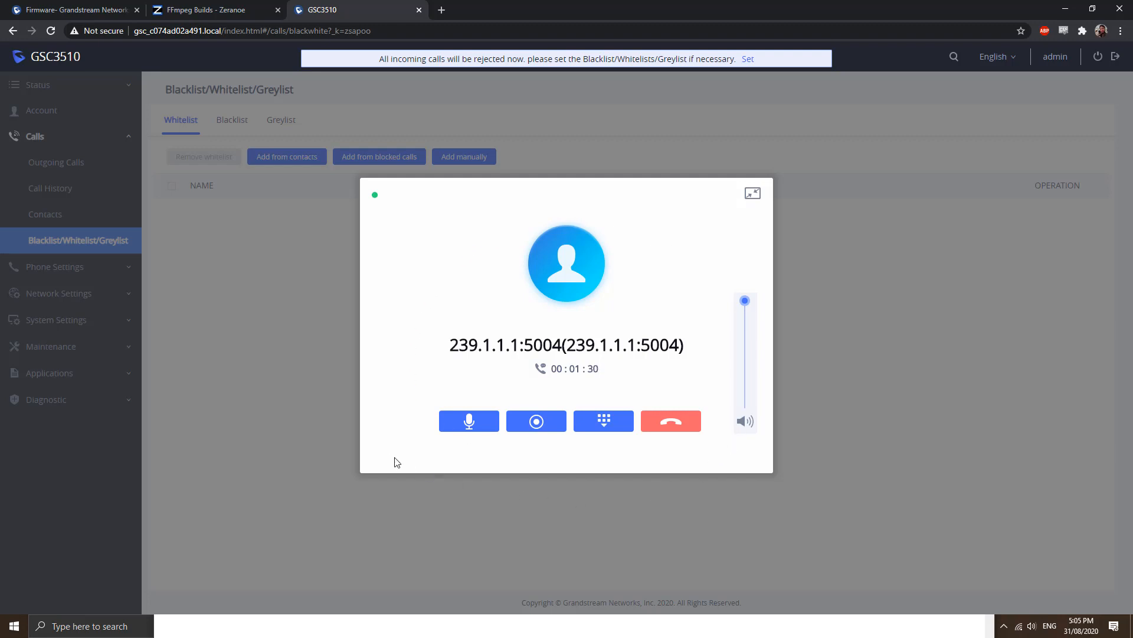
{"action": "mouse_move", "coordinate": [391, 460]}
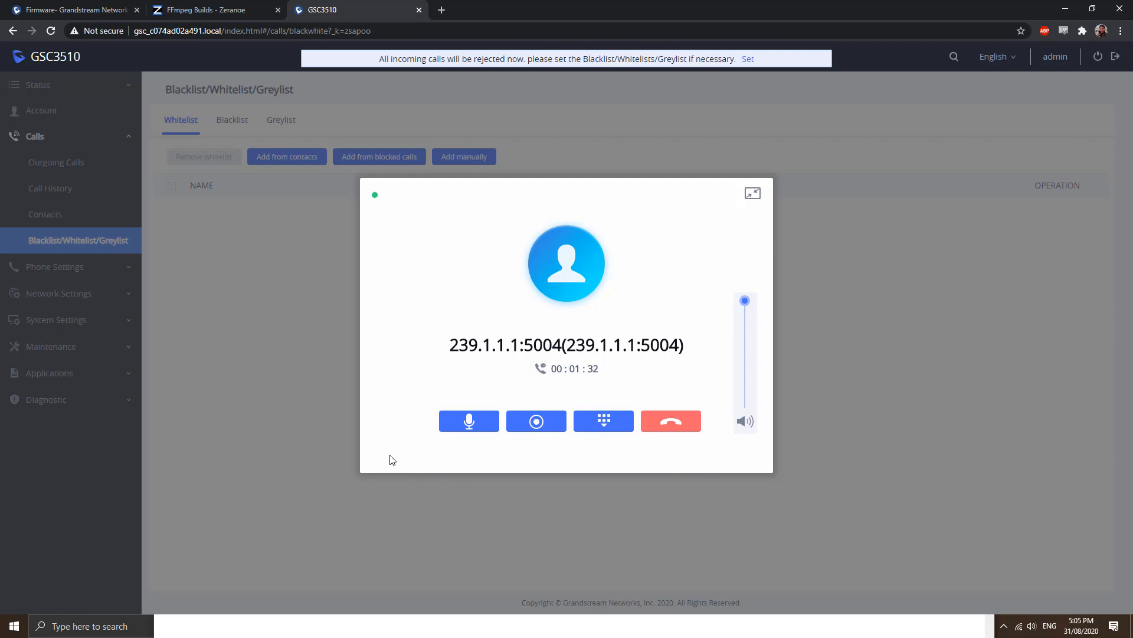